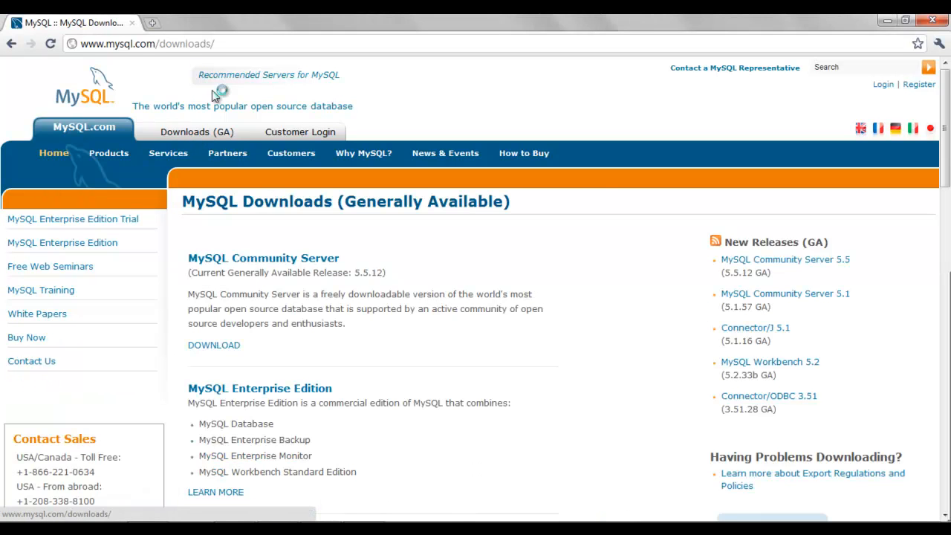
mouse_move(252, 229)
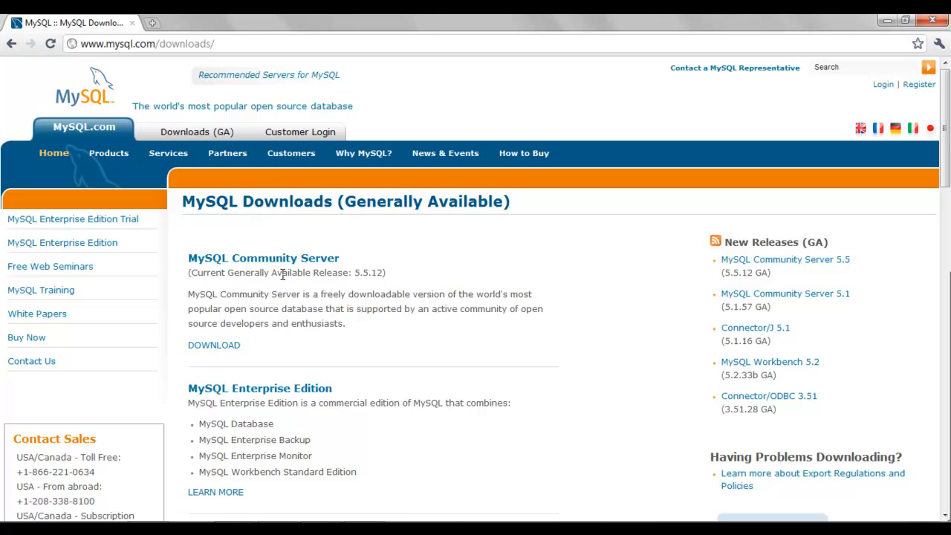
mouse_move(288, 289)
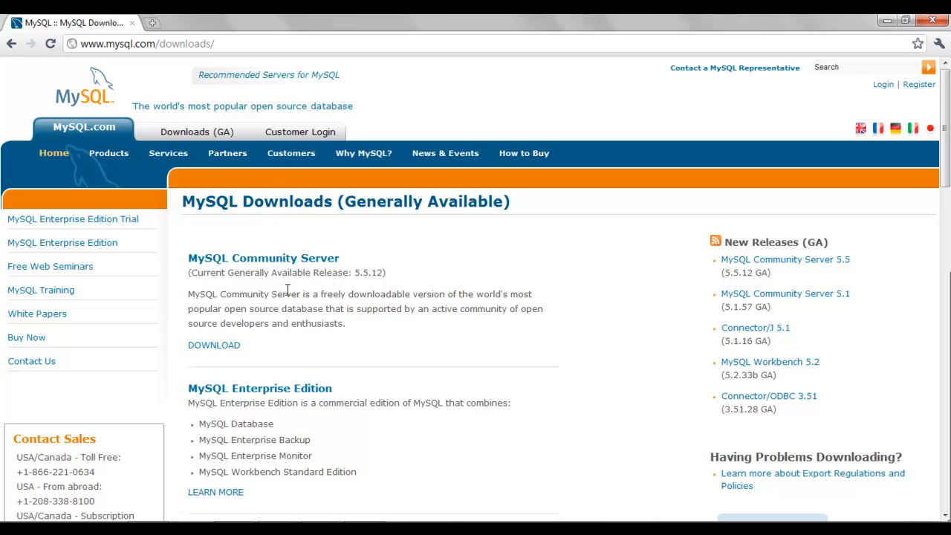
mouse_move(226, 292)
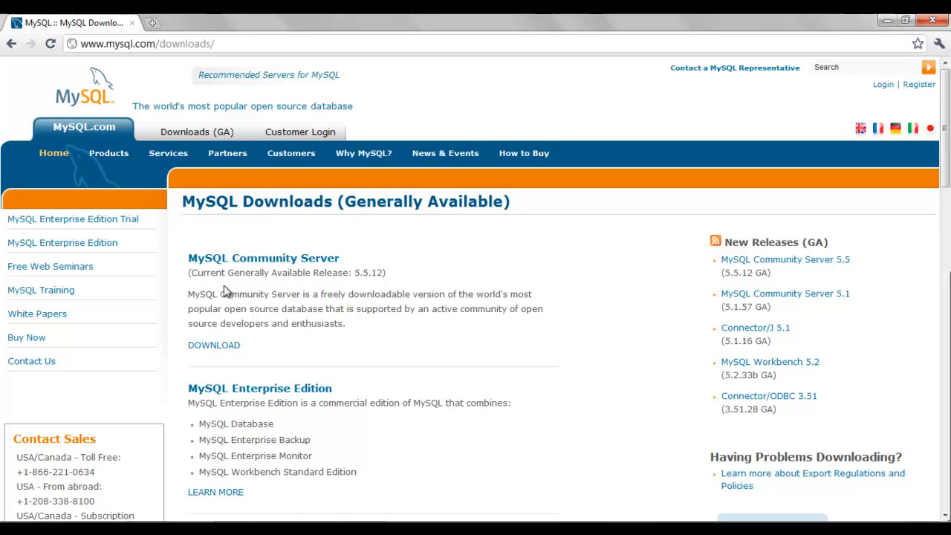
mouse_move(211, 238)
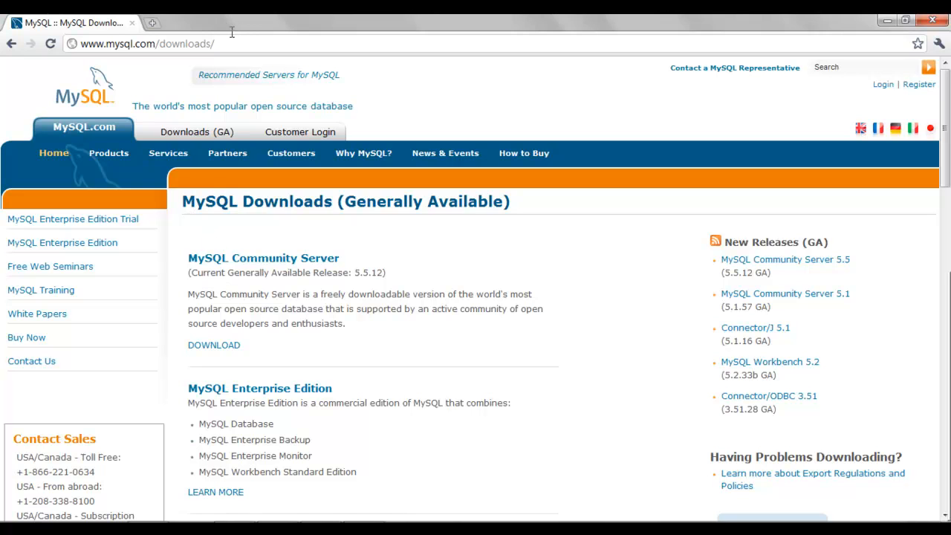
Go to the MySQL Community Server download page and reach the Windows installers.
left_click(149, 43)
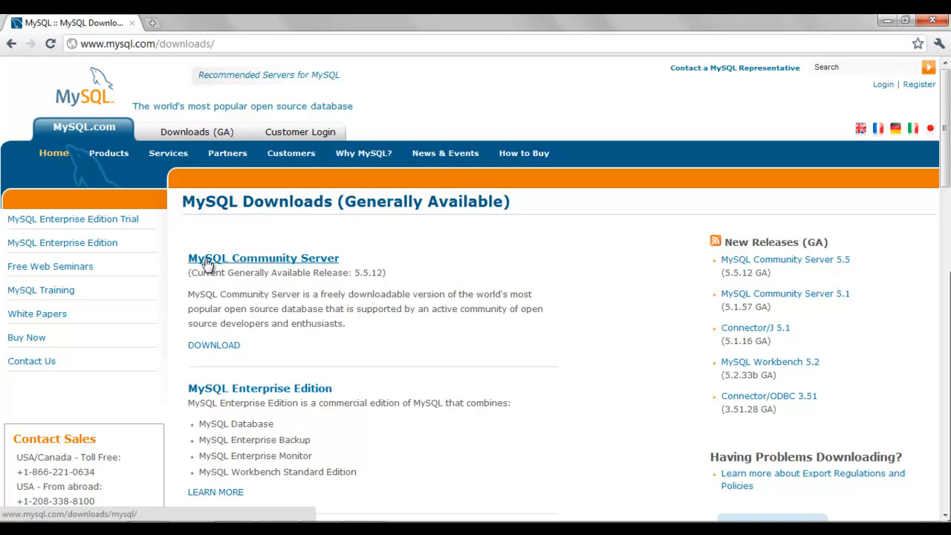
left_click(263, 259)
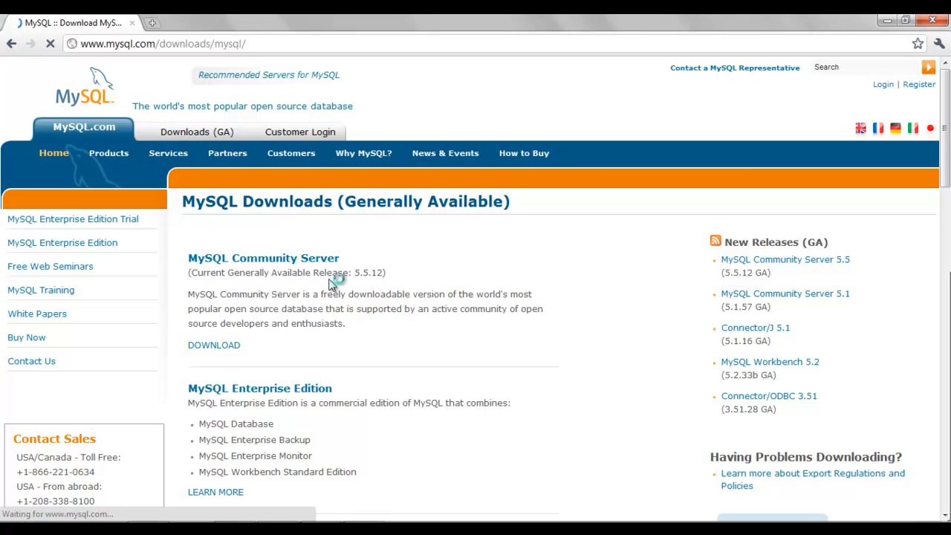
left_click(214, 344)
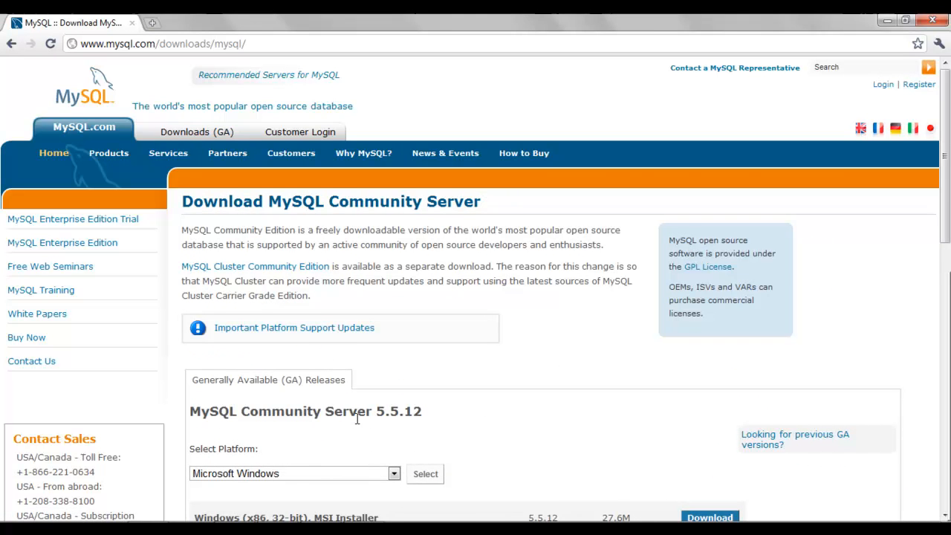
scroll("down", 3)
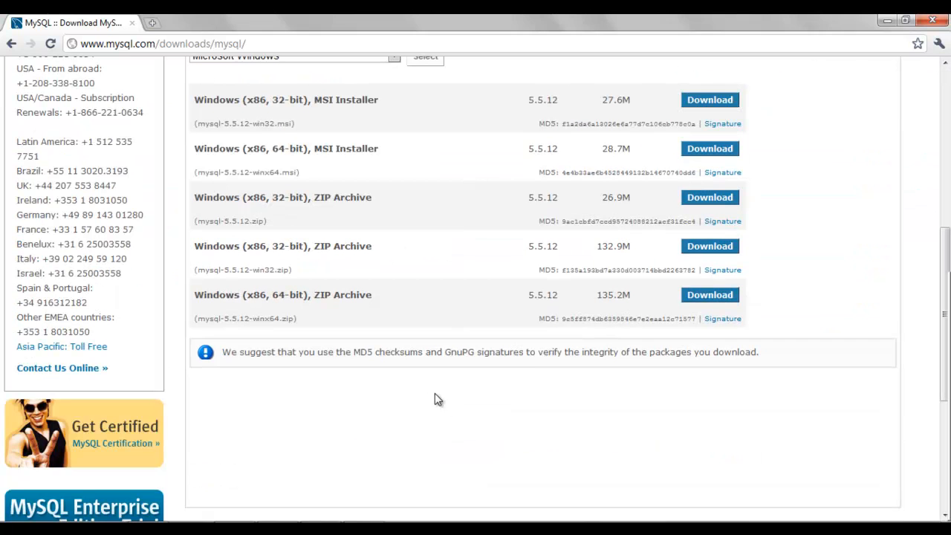
Download the Windows 64-bit MSI installer from the Easynet Belgium mirror, skipping login.
left_click(708, 148)
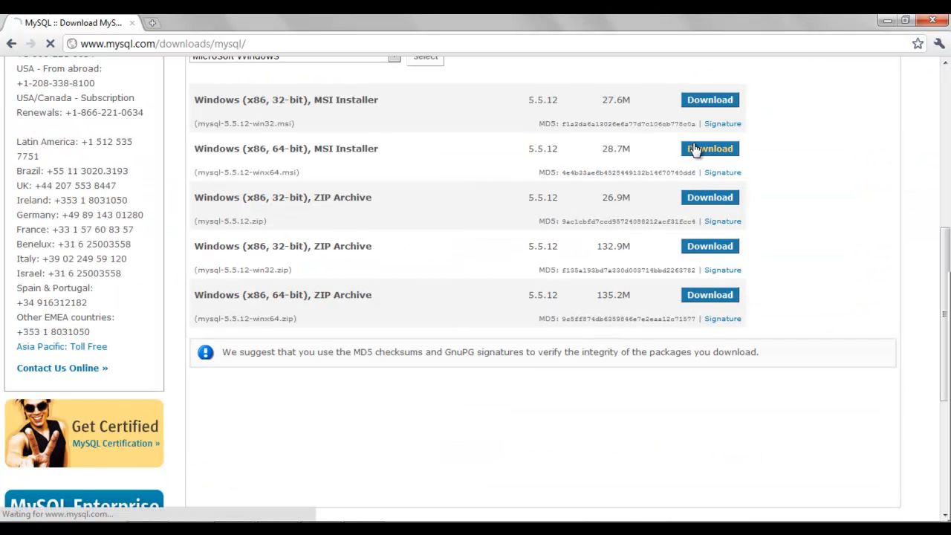
left_click(708, 149)
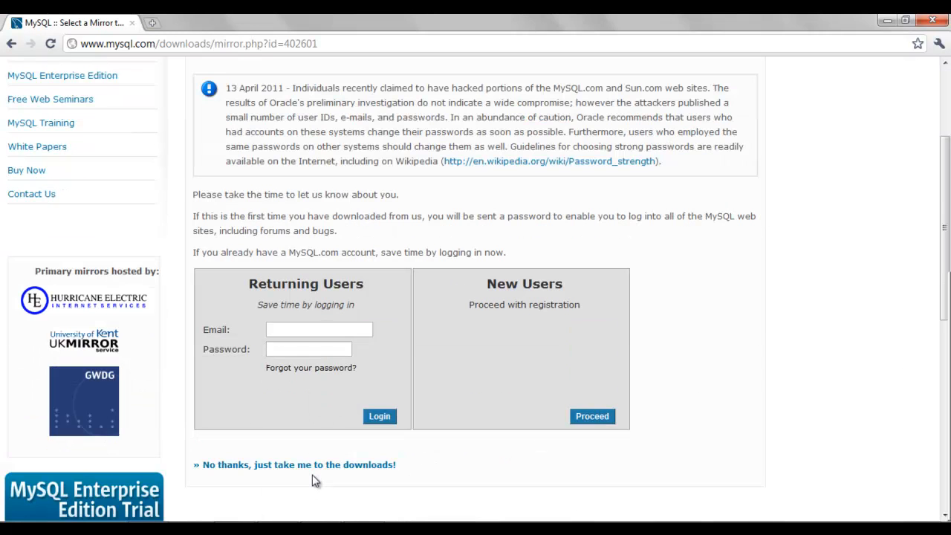
left_click(294, 463)
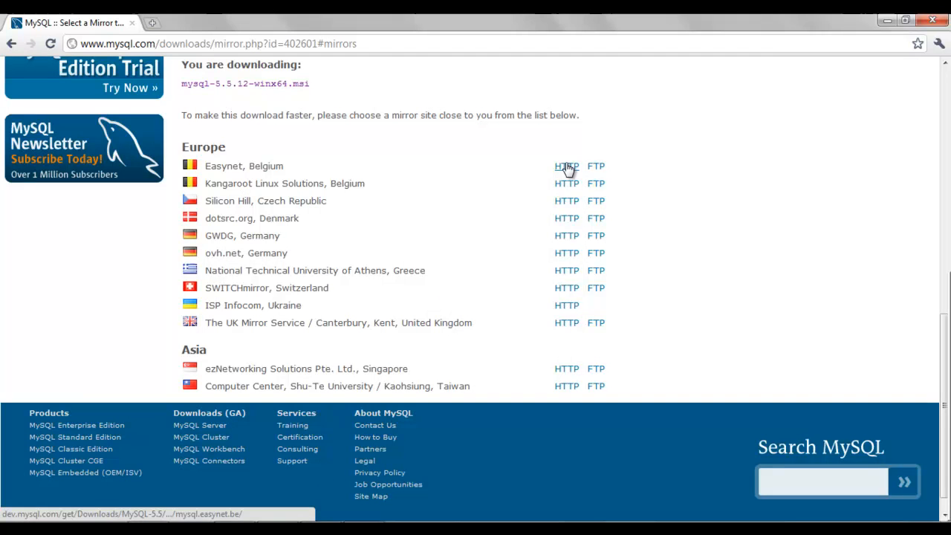
left_click(566, 166)
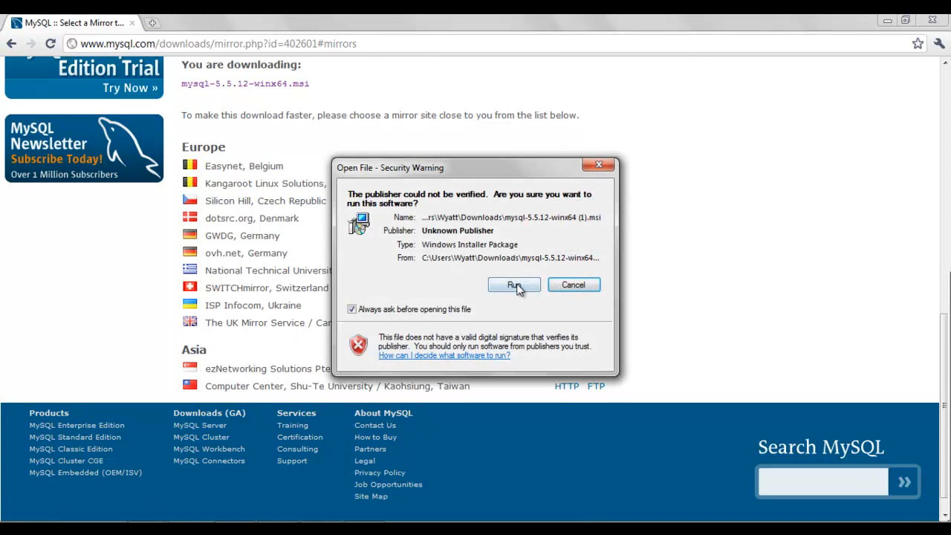
Run the downloaded MySQL installer and accept the license agreement.
left_click(514, 285)
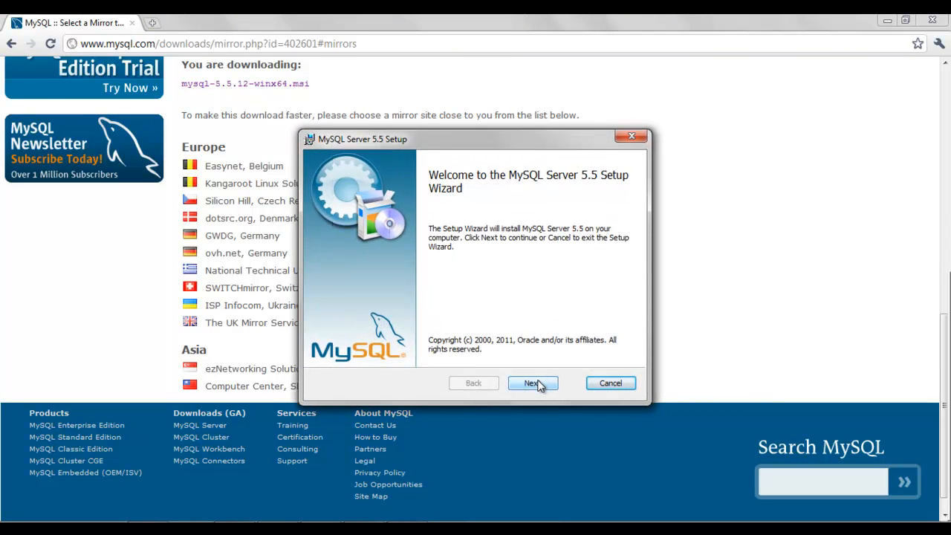
left_click(532, 384)
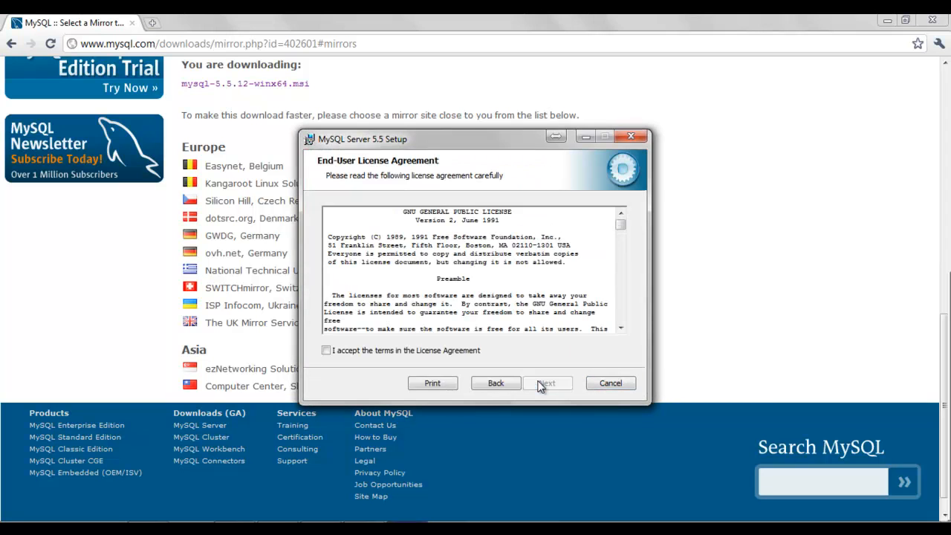
left_click(325, 351)
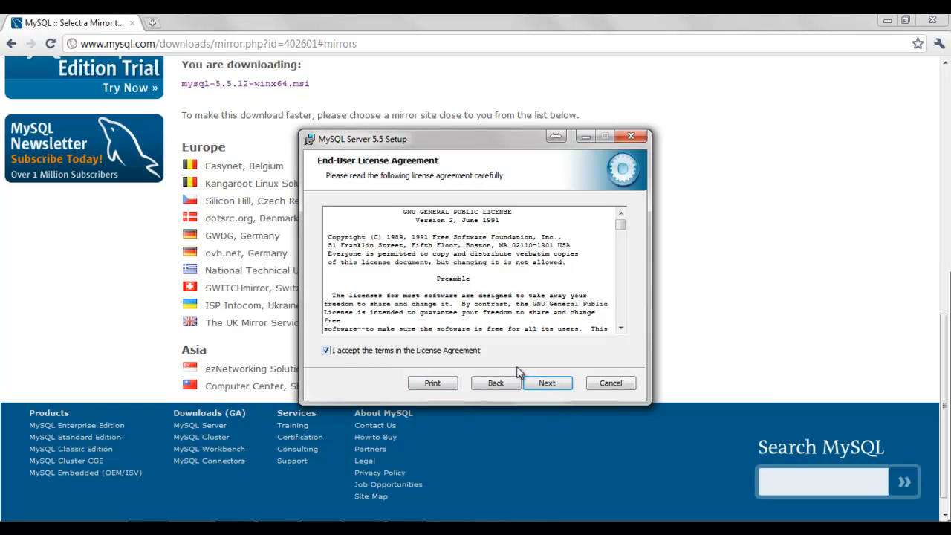
left_click(547, 384)
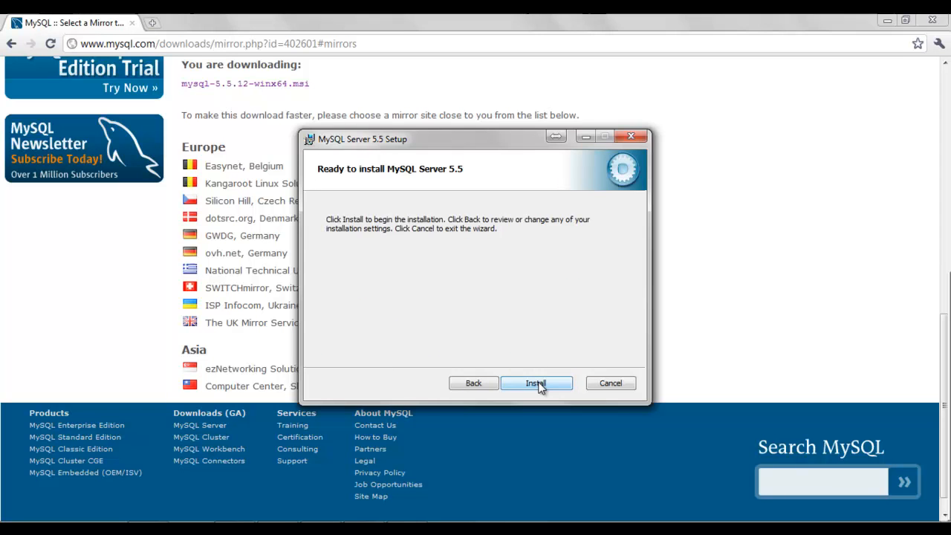
Install MySQL Server 5.5, allowing Files in Use to close apps, and pass the Enterprise pages.
left_click(535, 383)
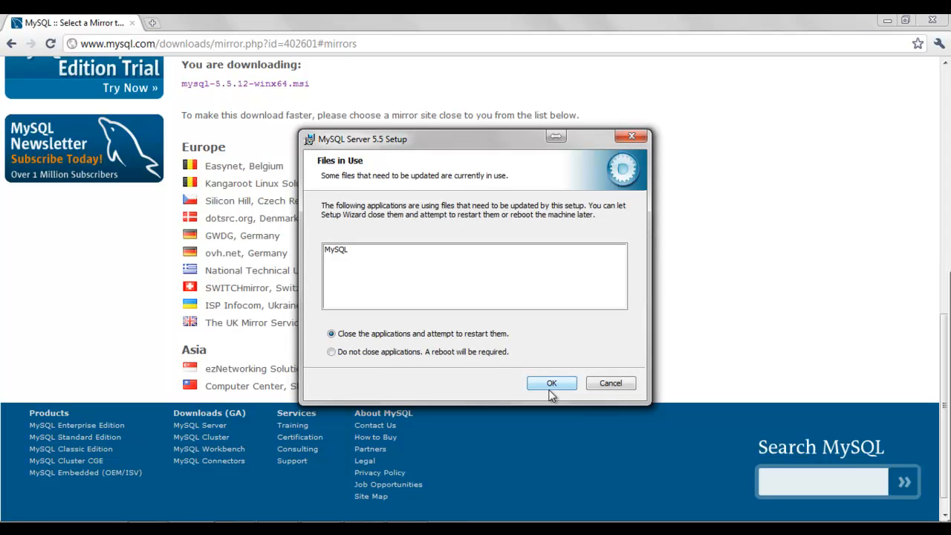
left_click(551, 383)
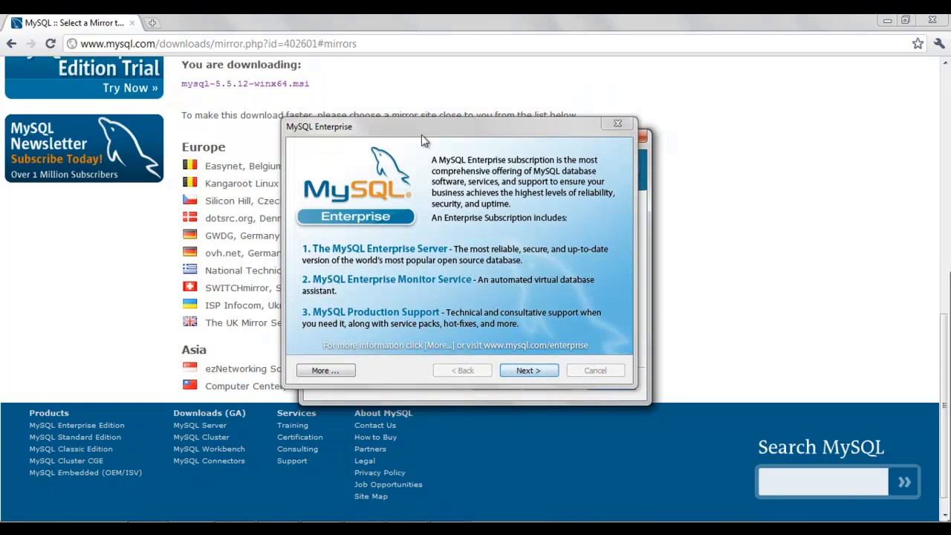
left_click(529, 369)
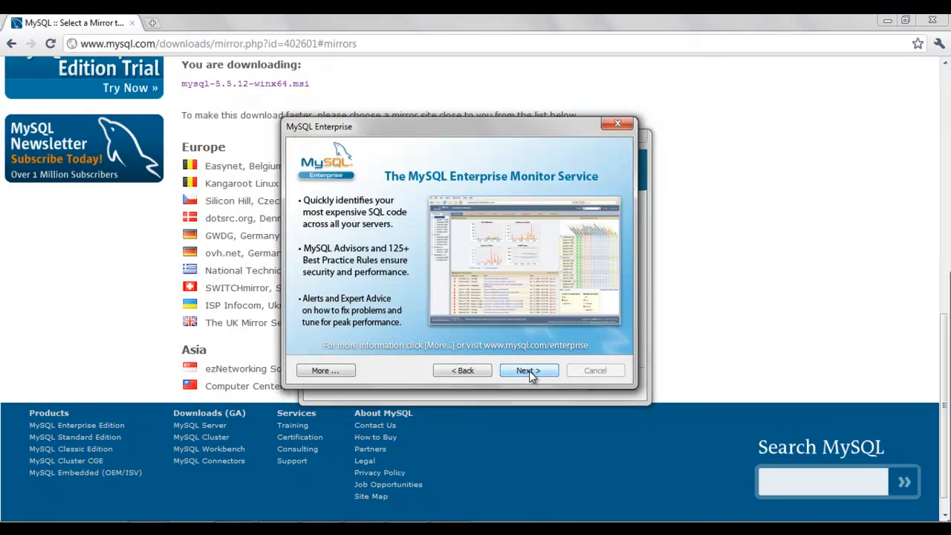
left_click(528, 370)
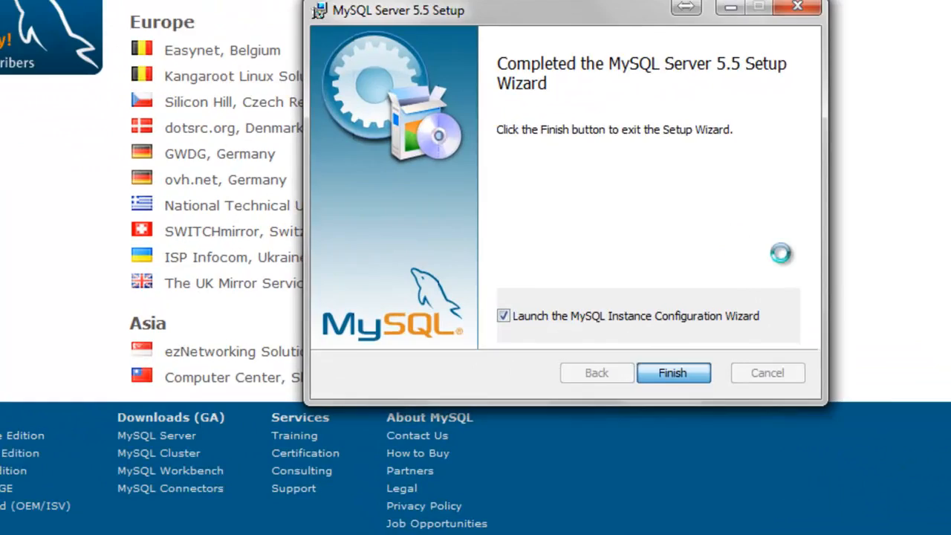
Launch the instance configuration wizard and choose to reconfigure with detailed configuration.
left_click(672, 372)
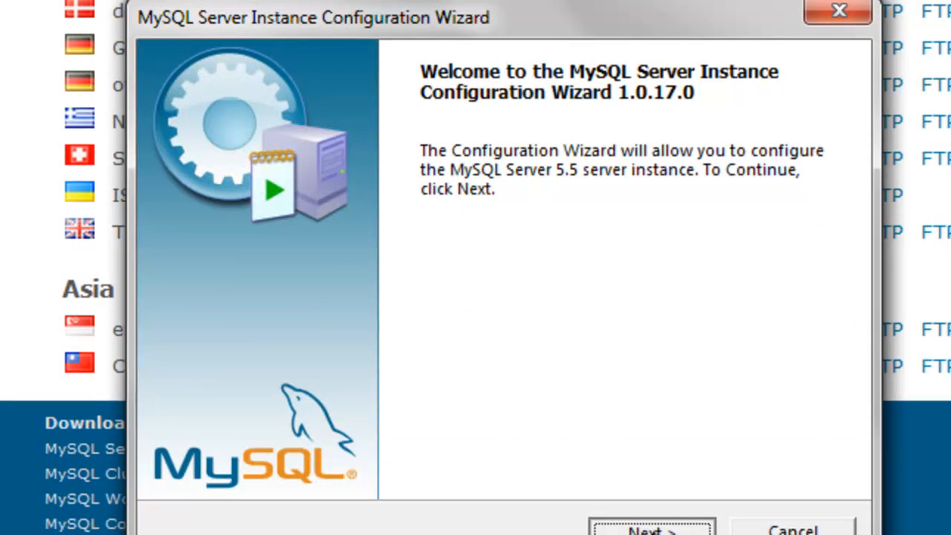
left_click(650, 528)
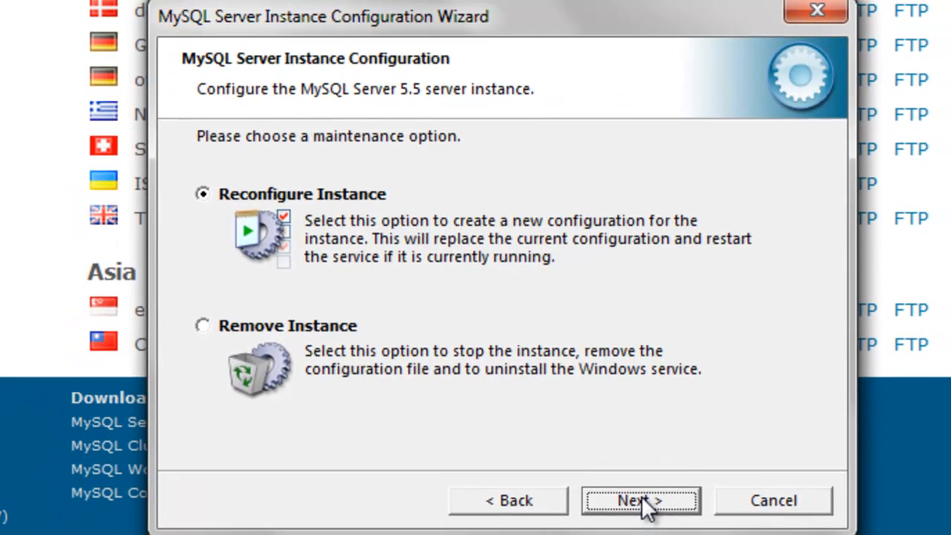
left_click(641, 499)
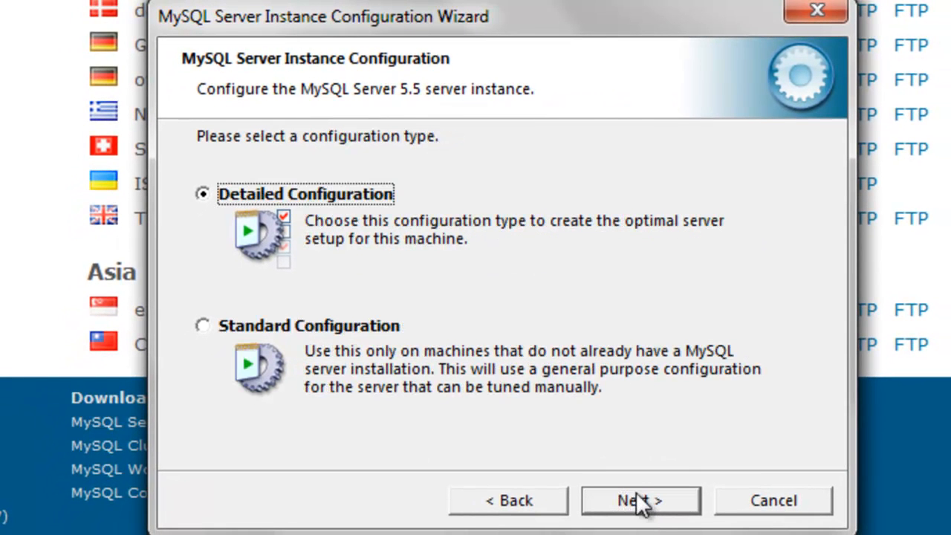
left_click(639, 499)
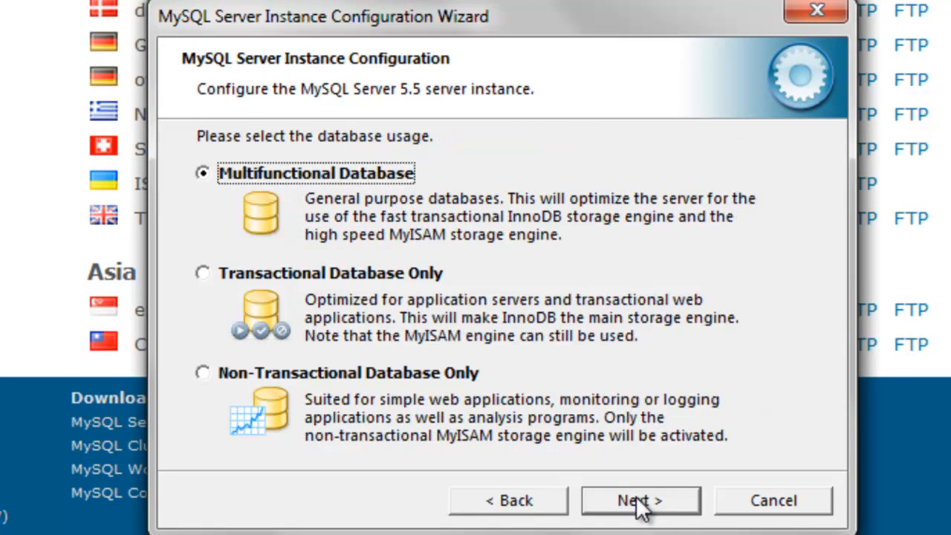
Keep default database usage, InnoDB and connection settings, and include the bin directory in Windows PATH.
left_click(638, 499)
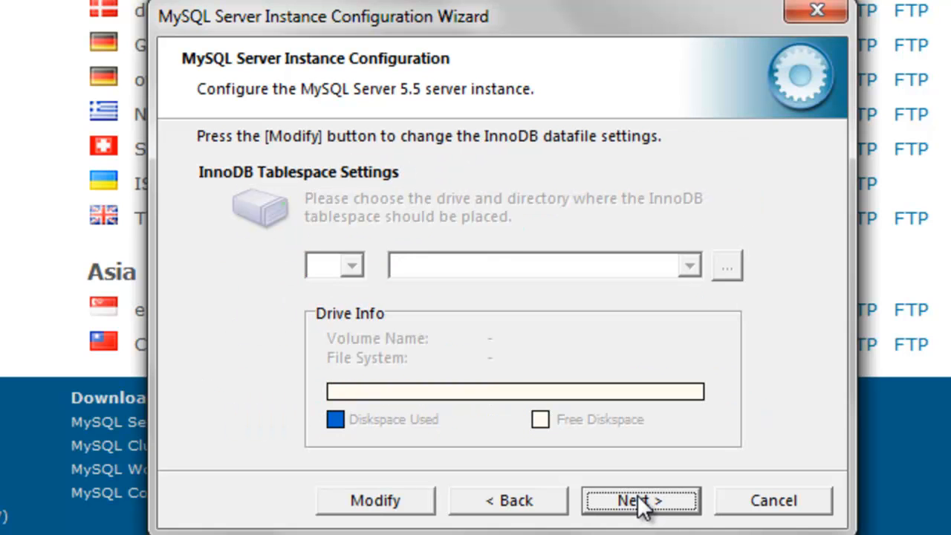
left_click(640, 500)
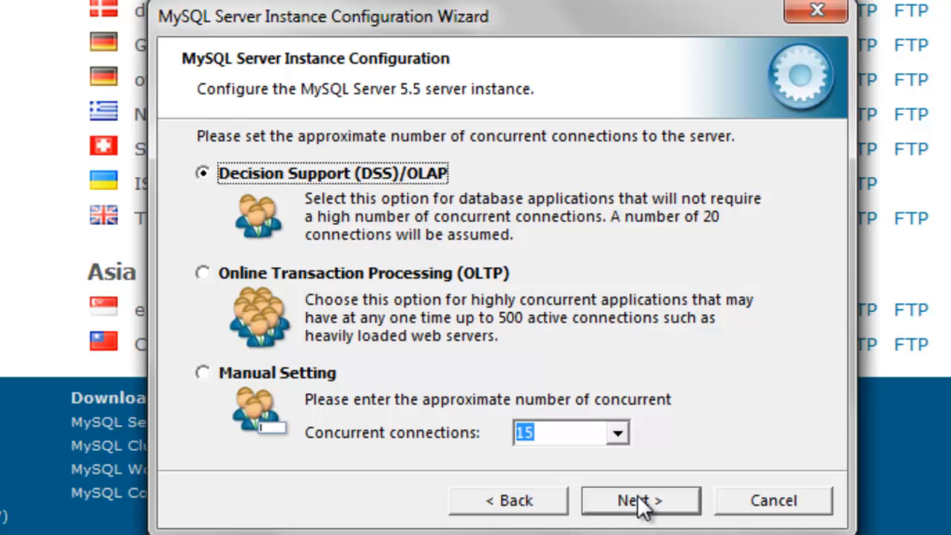
left_click(639, 499)
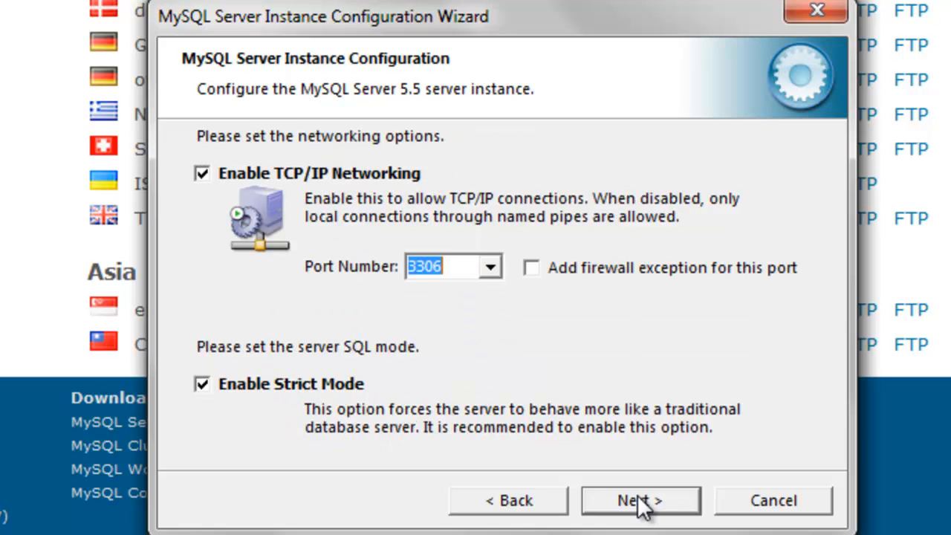
left_click(639, 499)
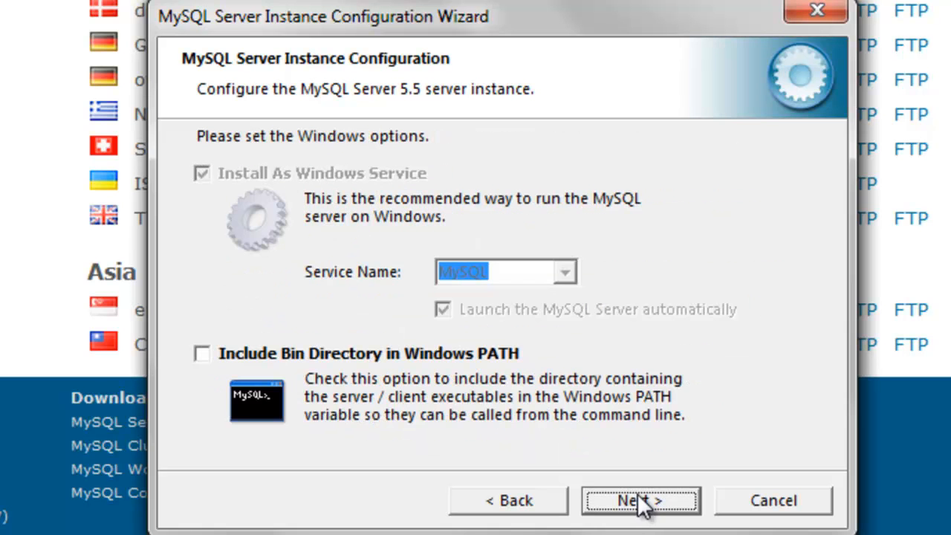
left_click(202, 354)
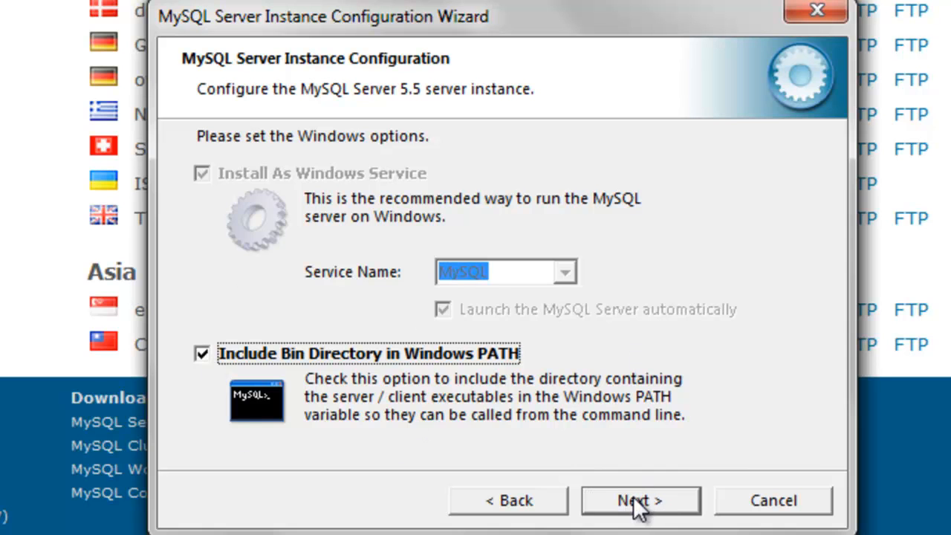
left_click(639, 500)
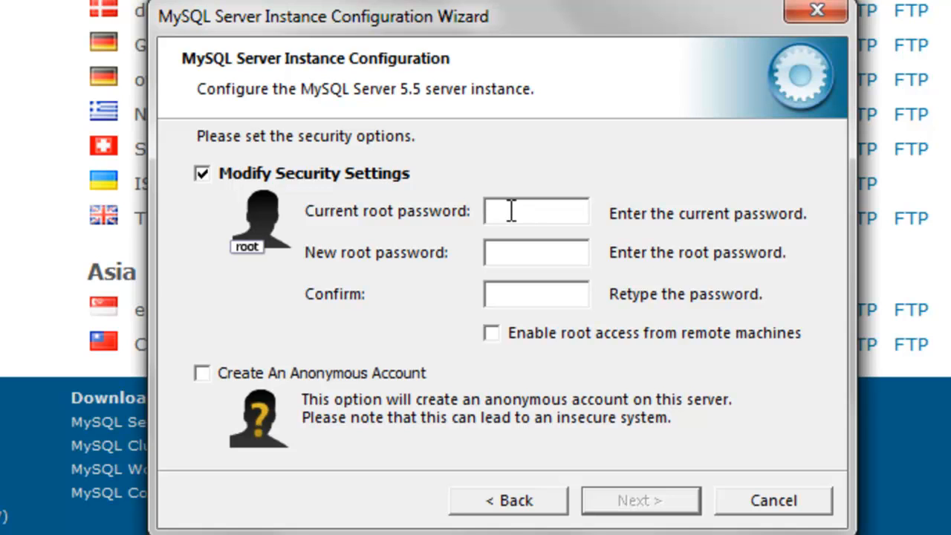
Enter the current root password, the new root password and its confirmation.
type("***")
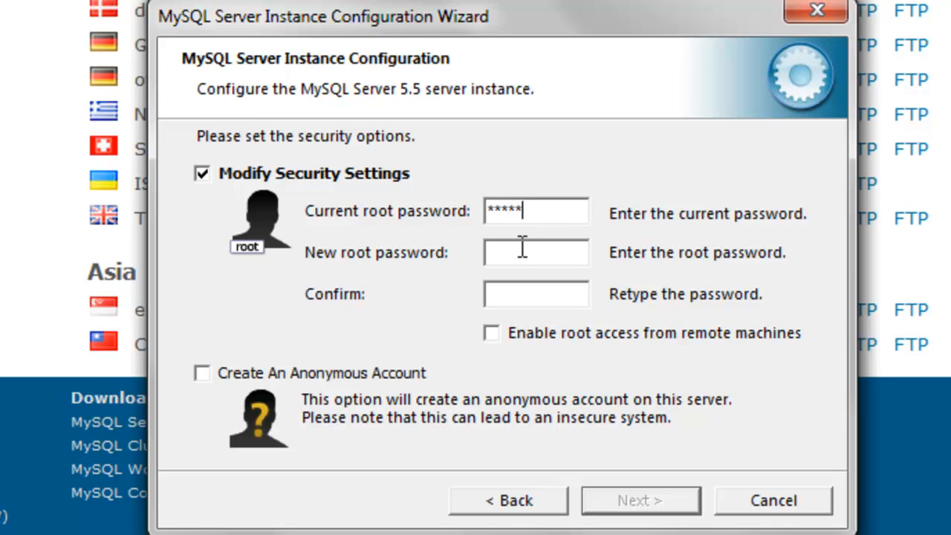
type("****")
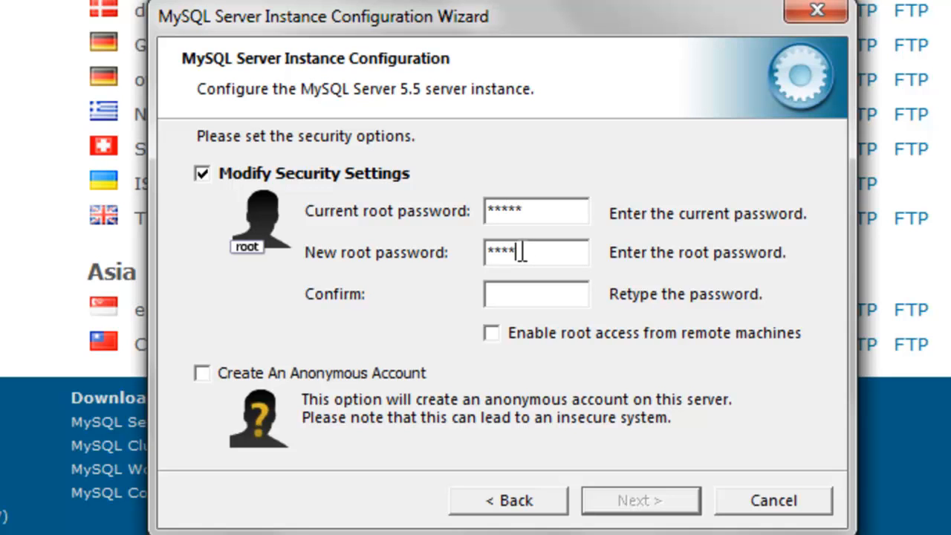
type("*")
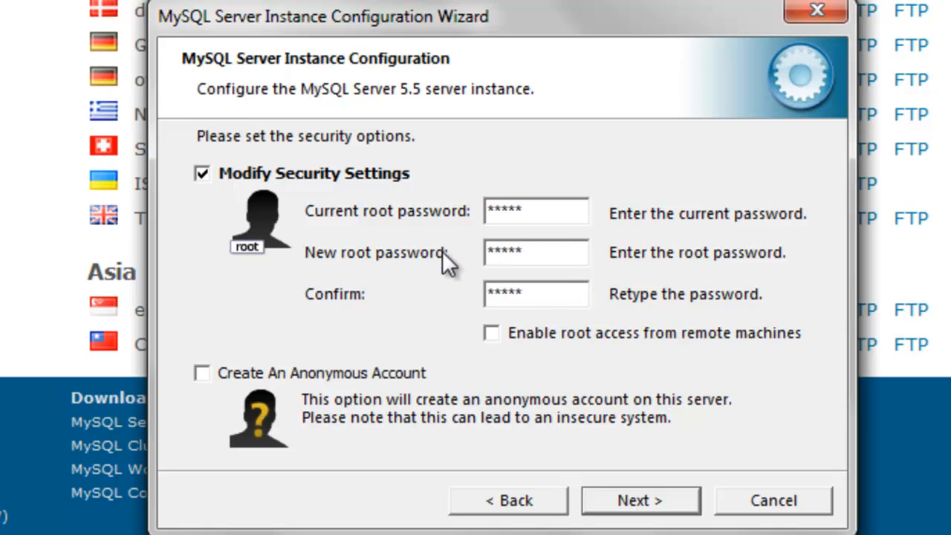
mouse_move(458, 260)
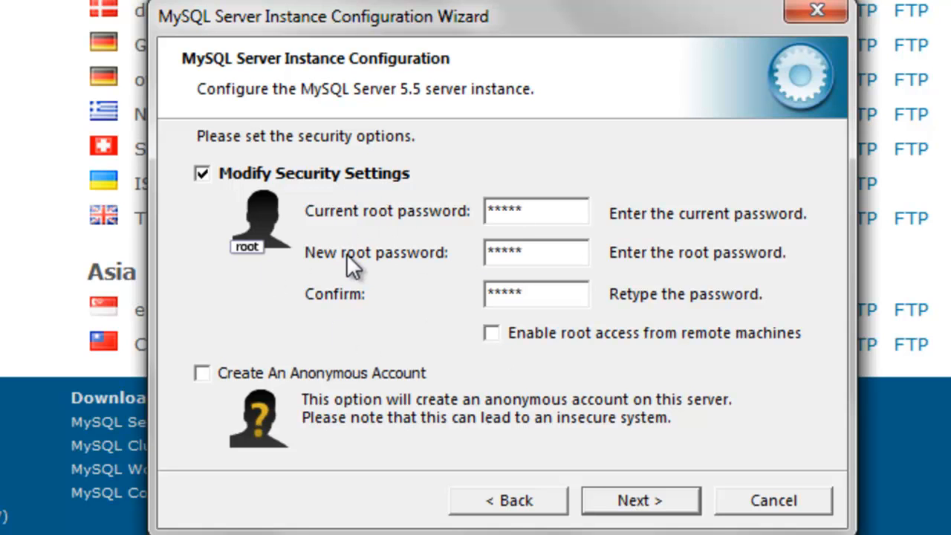
mouse_move(348, 312)
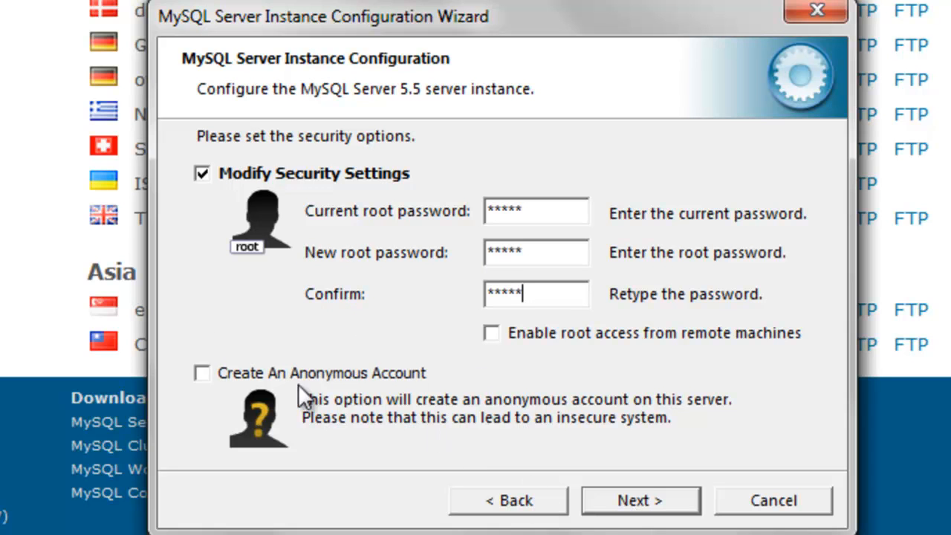
mouse_move(631, 527)
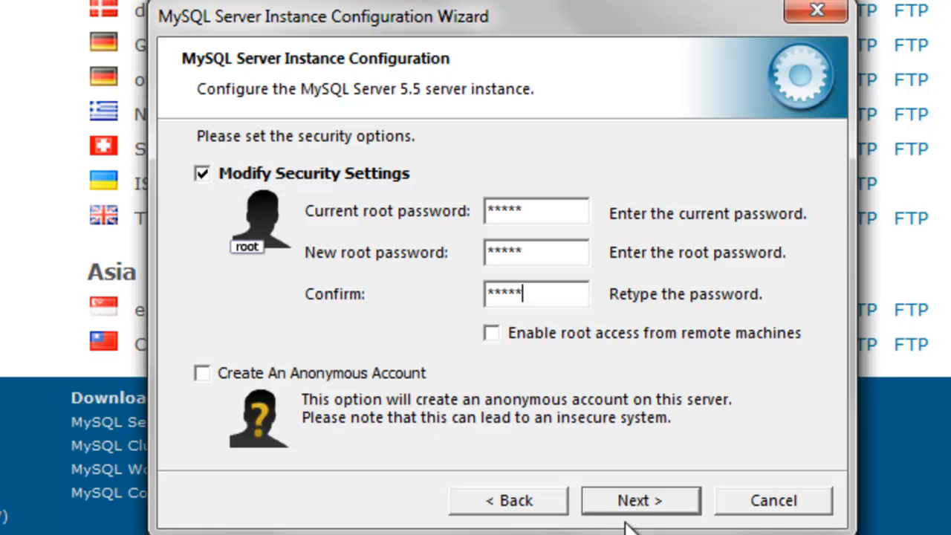
Execute the configuration so the service restarts with new security settings, then finish the wizard.
left_click(638, 499)
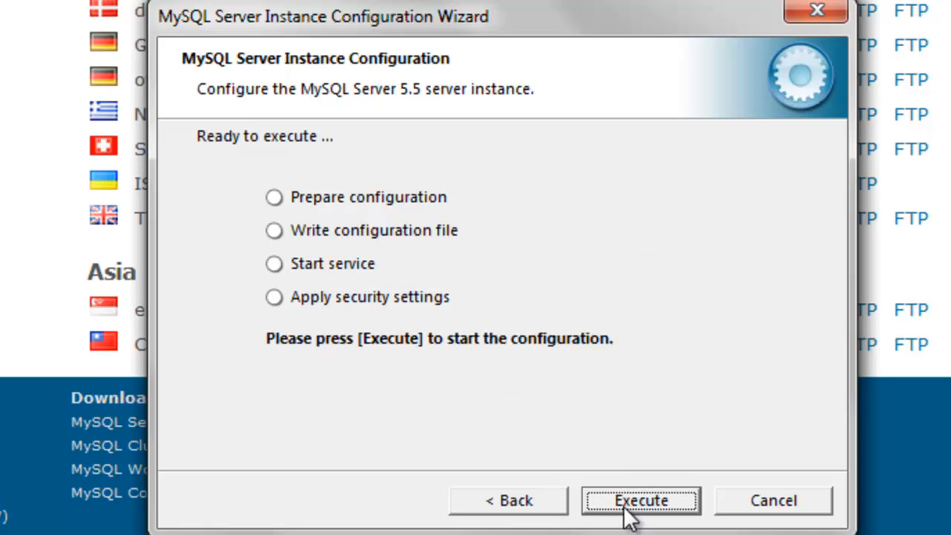
left_click(640, 499)
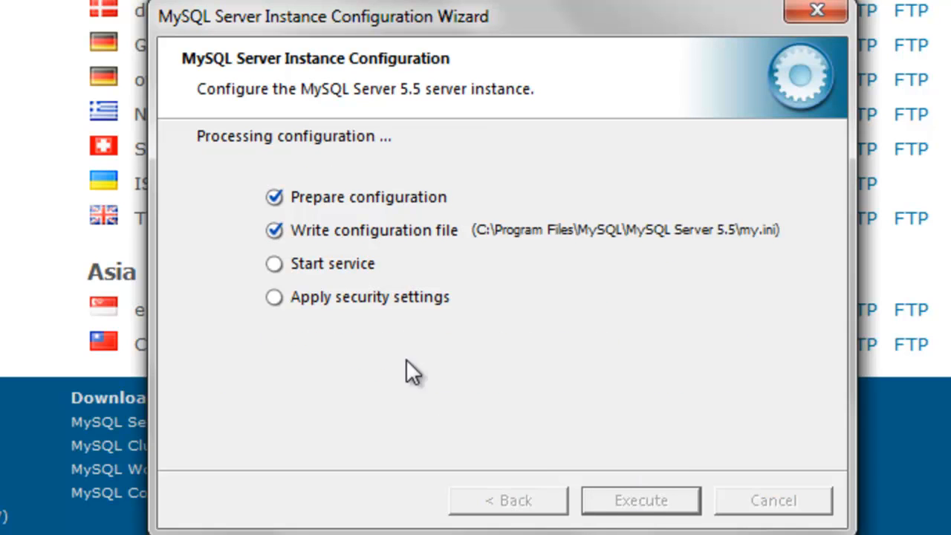
mouse_move(312, 308)
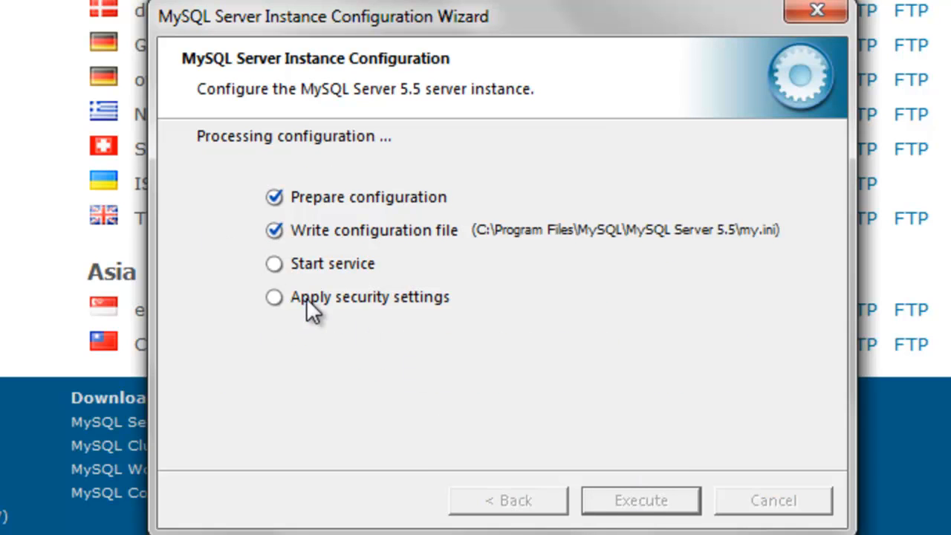
mouse_move(389, 341)
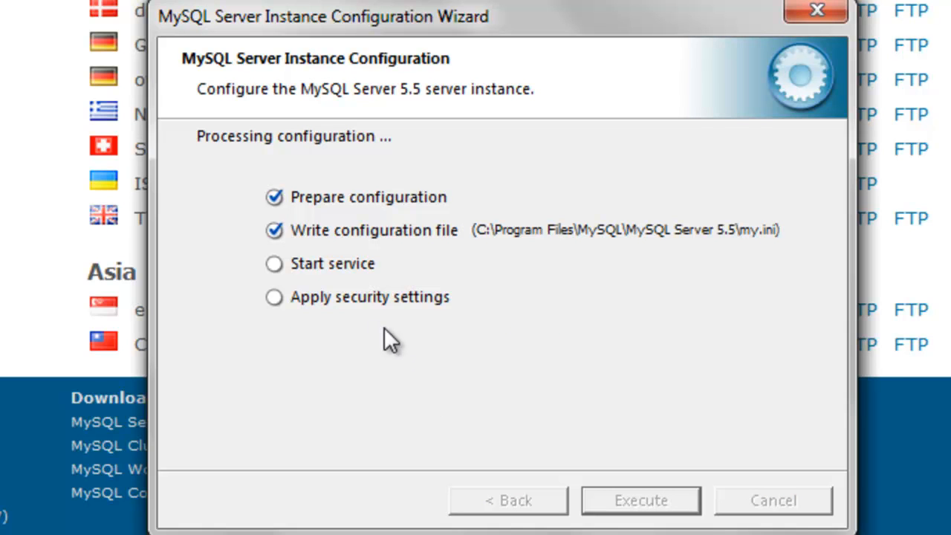
mouse_move(429, 345)
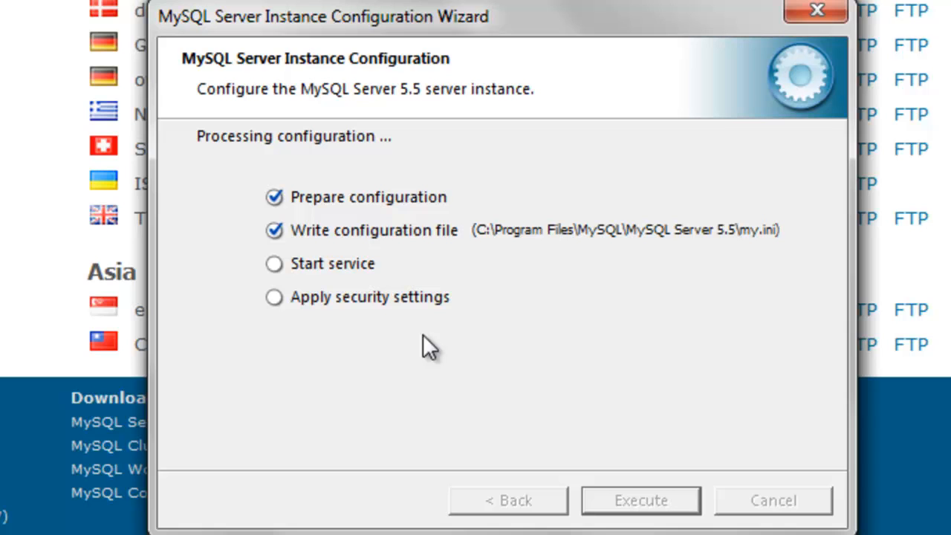
mouse_move(451, 349)
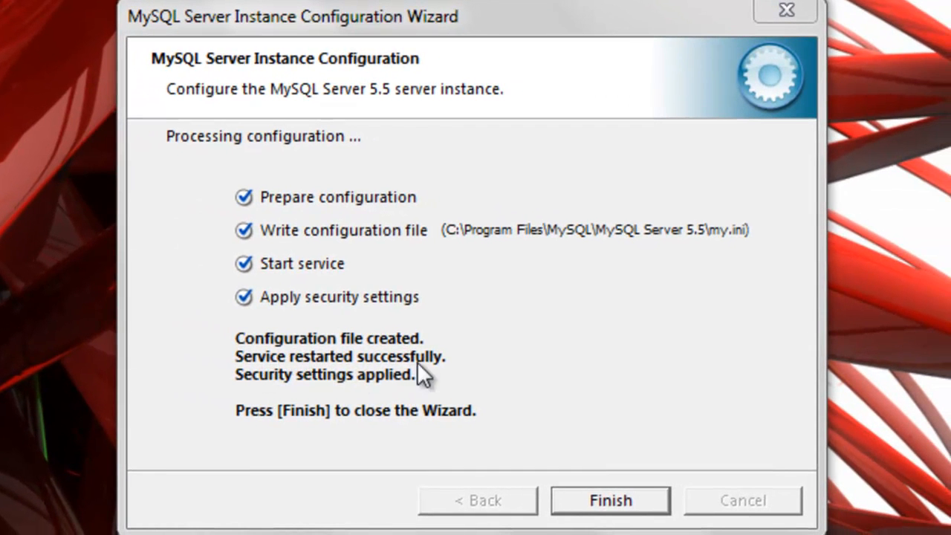
mouse_move(413, 394)
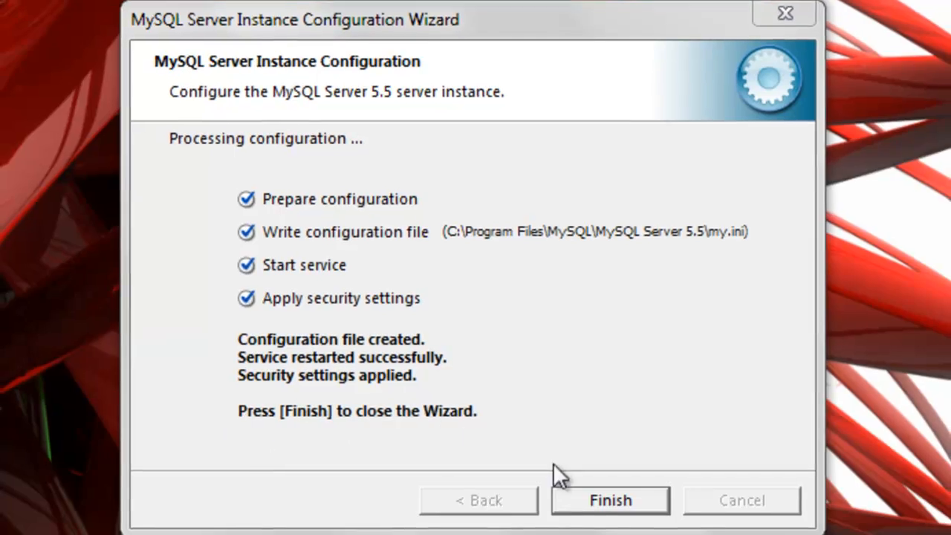
left_click(609, 499)
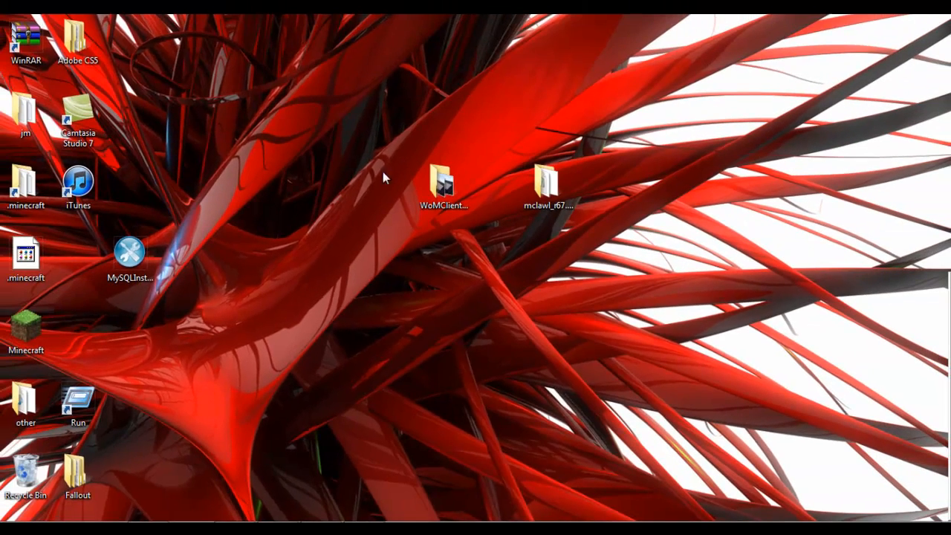
mouse_move(364, 230)
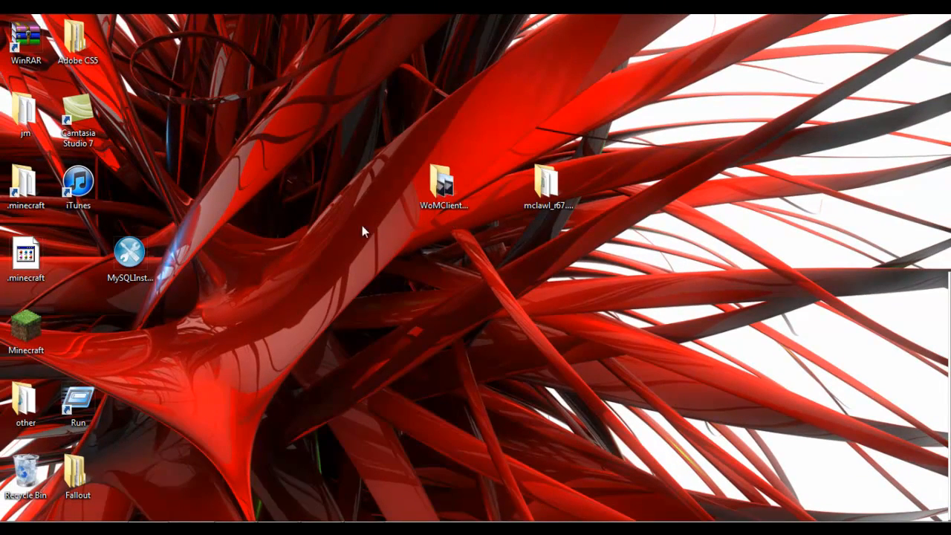
Open the mclawl_r67.1.2 desktop folder and launch MCLawl, which reports unset MySQL settings.
left_click(548, 186)
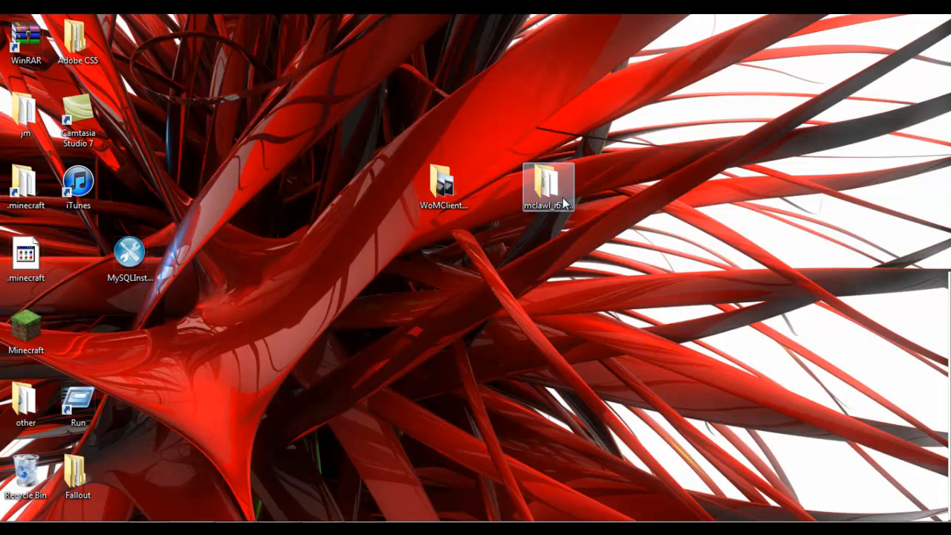
double_click(548, 184)
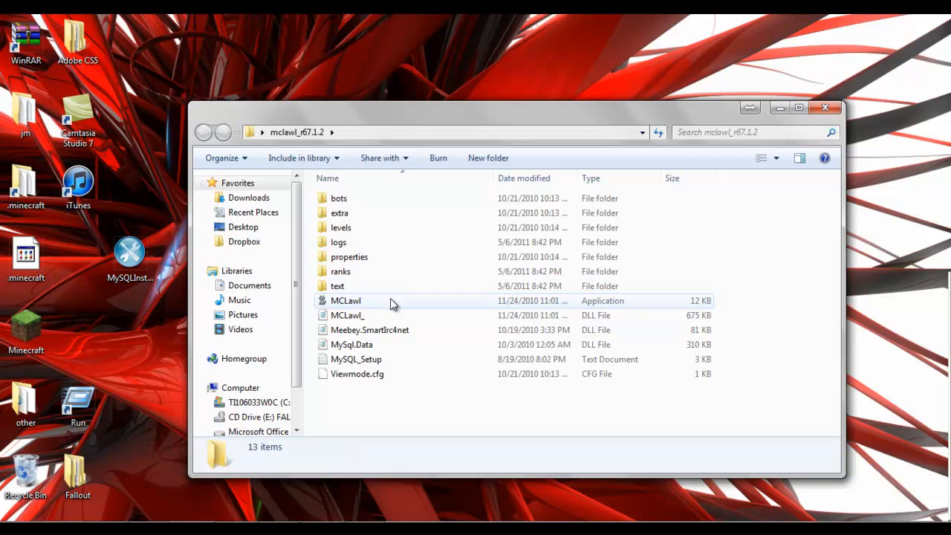
double_click(345, 300)
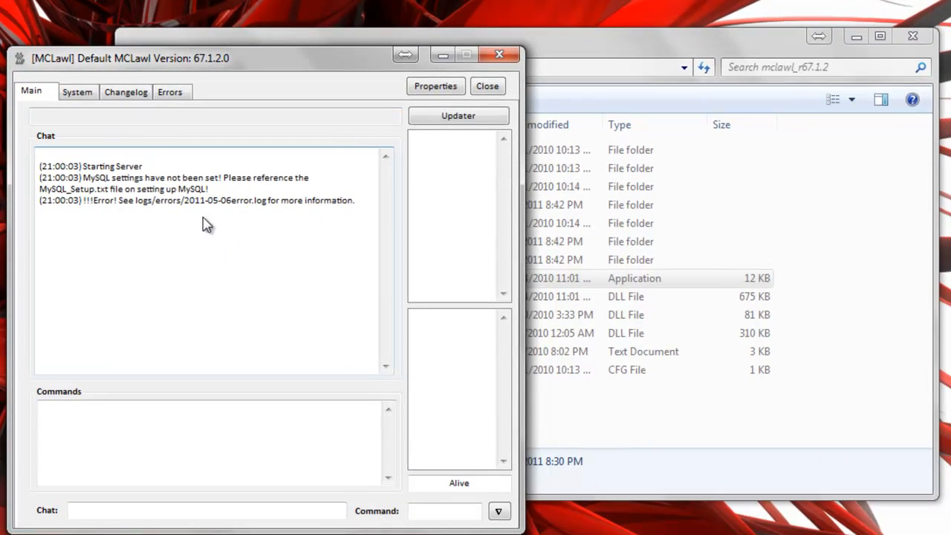
mouse_move(80, 184)
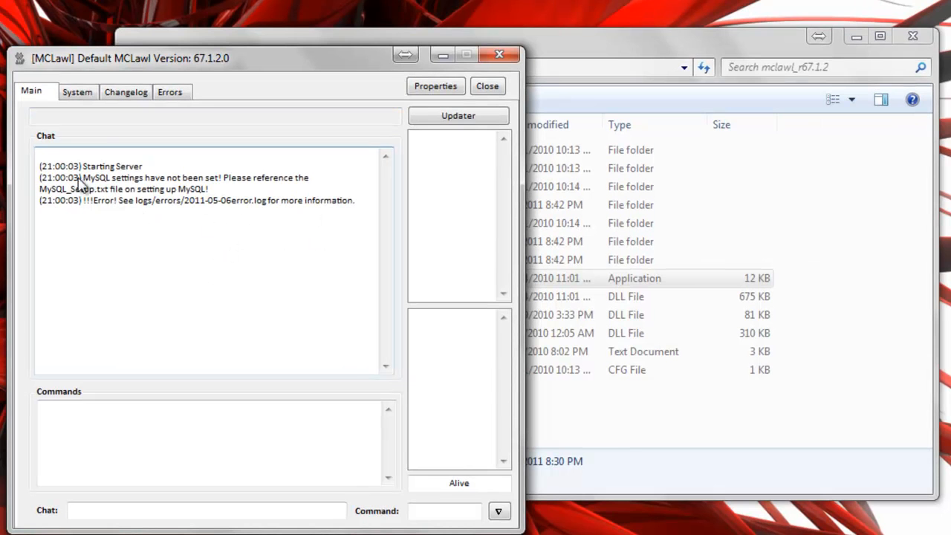
left_click_drag(80, 178, 207, 179)
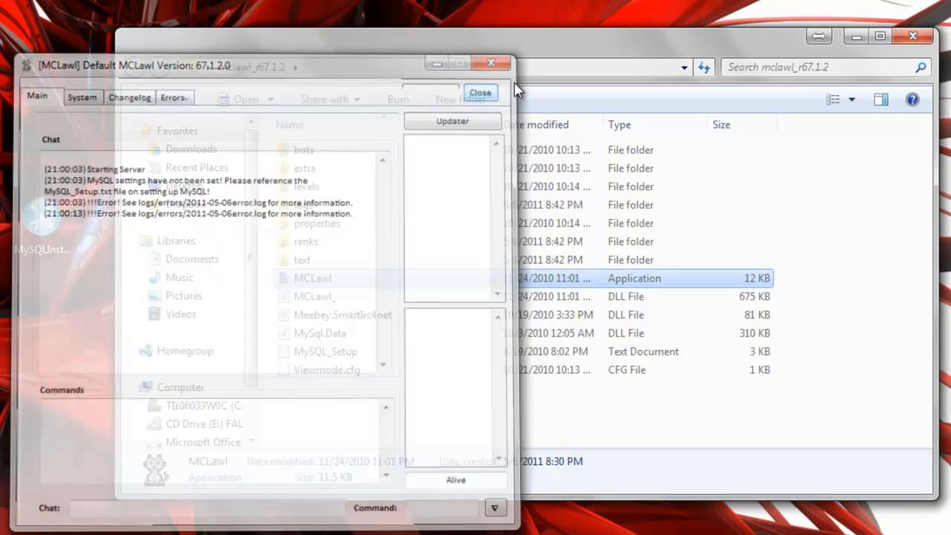
Close MCLawl and open server.properties from the properties folder in a full-screen Notepad.
left_click(480, 92)
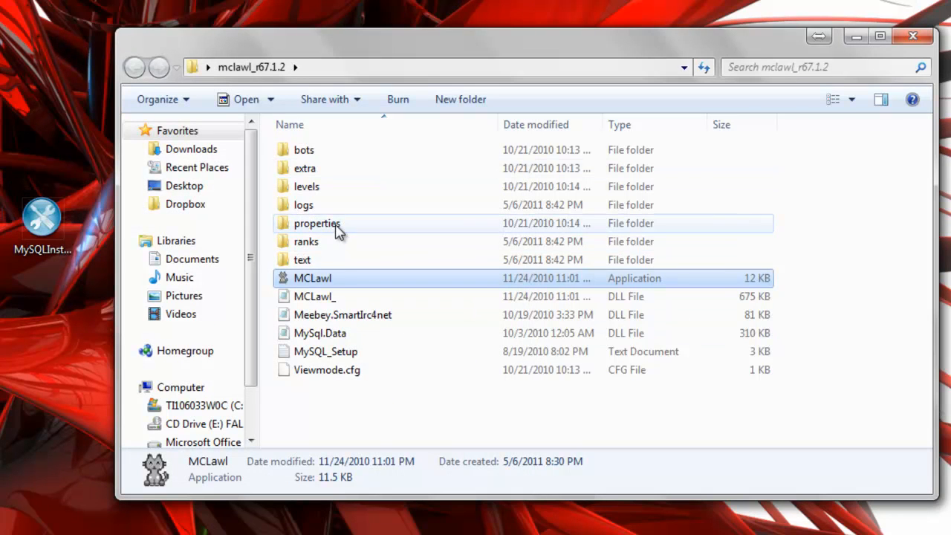
double_click(317, 223)
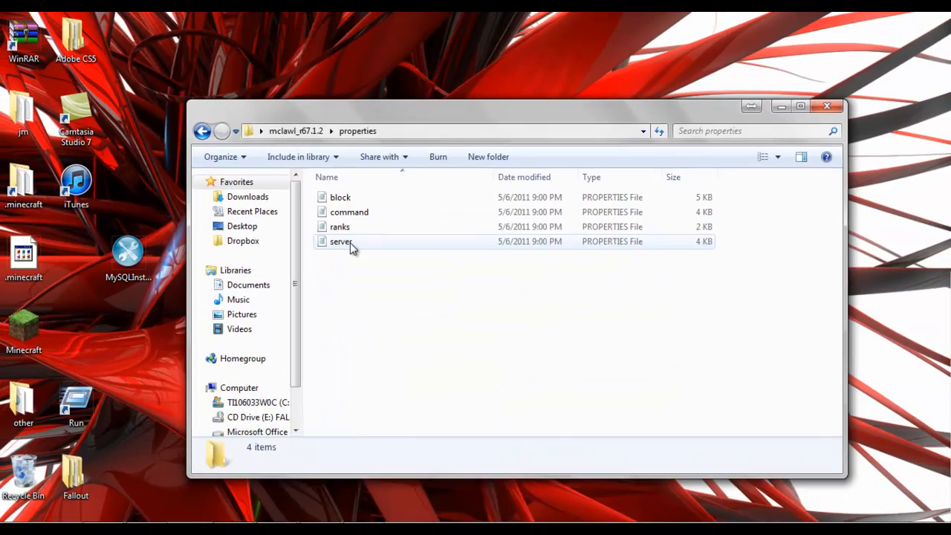
double_click(340, 241)
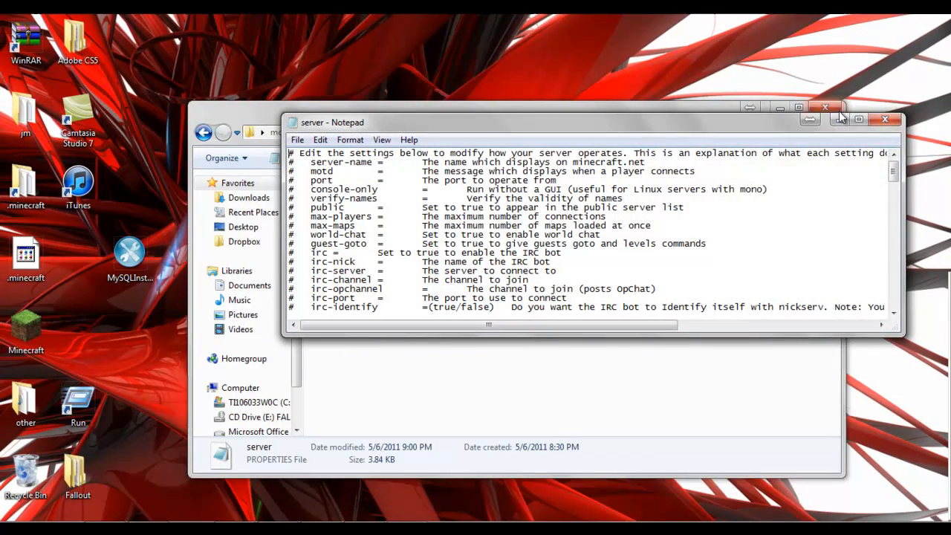
left_click(858, 119)
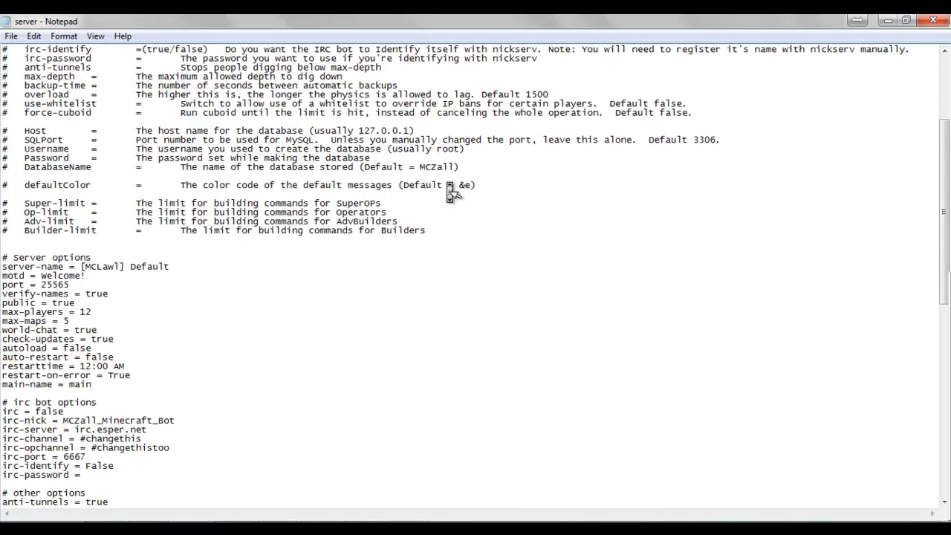
scroll("down", 3)
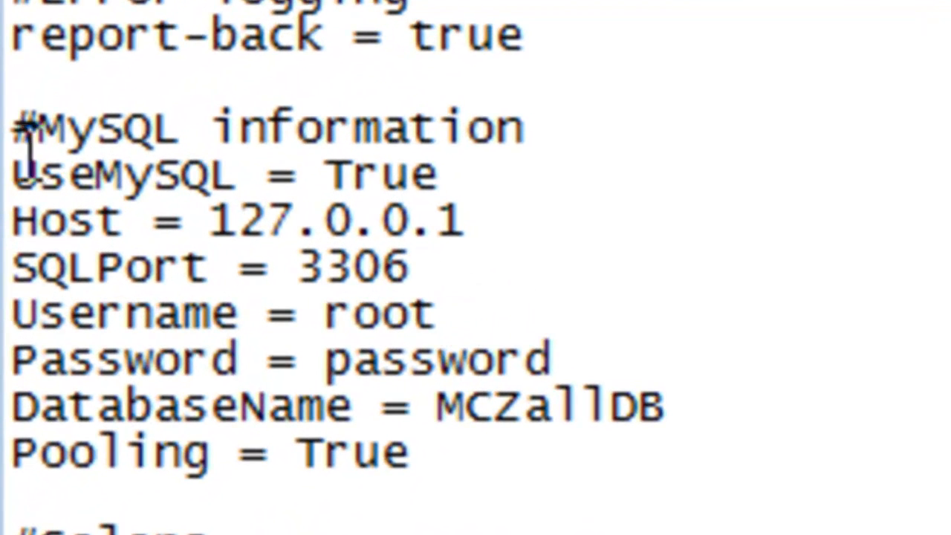
double_click(90, 126)
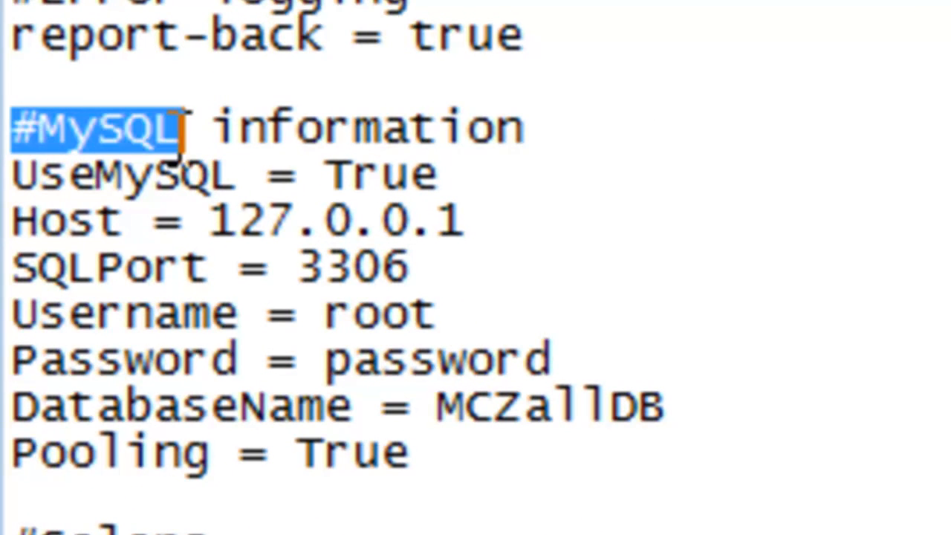
left_click_drag(178, 126, 408, 453)
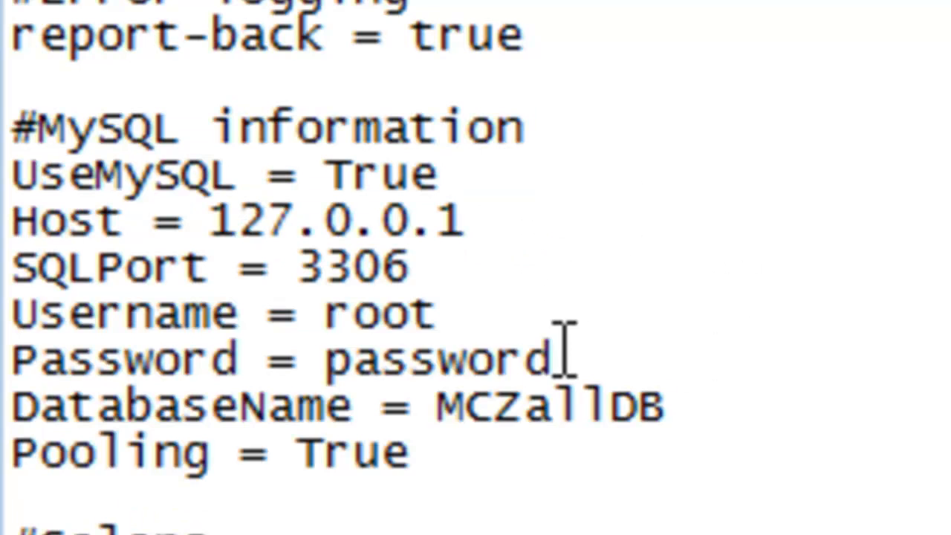
double_click(434, 361)
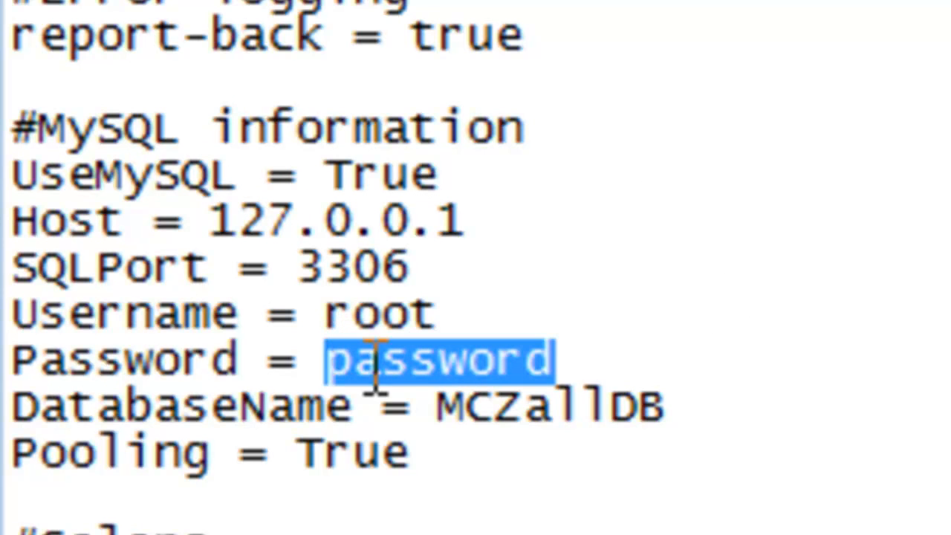
mouse_move(832, 297)
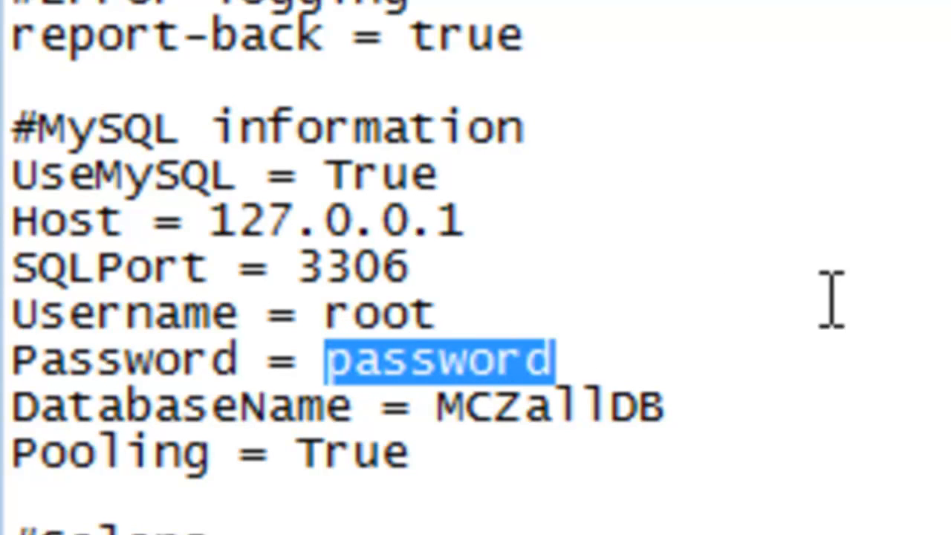
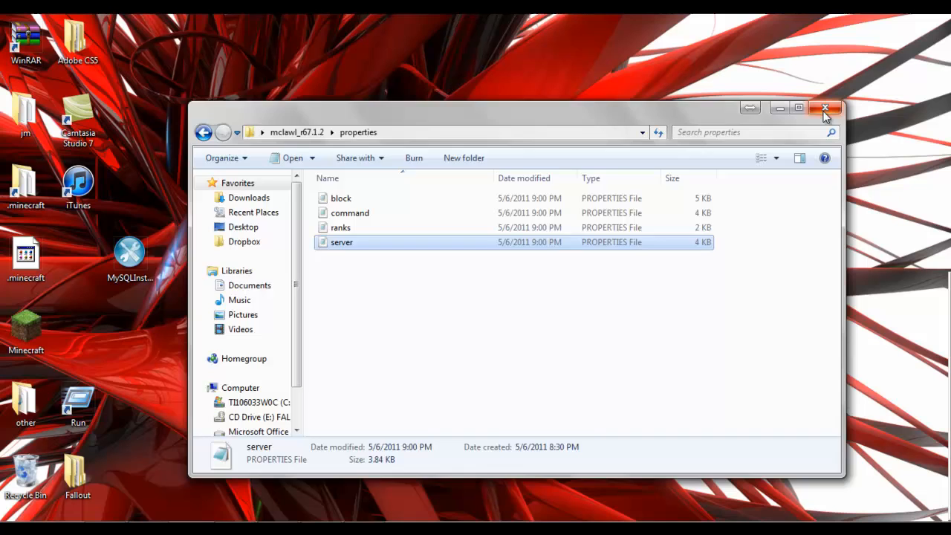
Close the Explorer window and open the Run dialog from the Start menu.
left_click(824, 107)
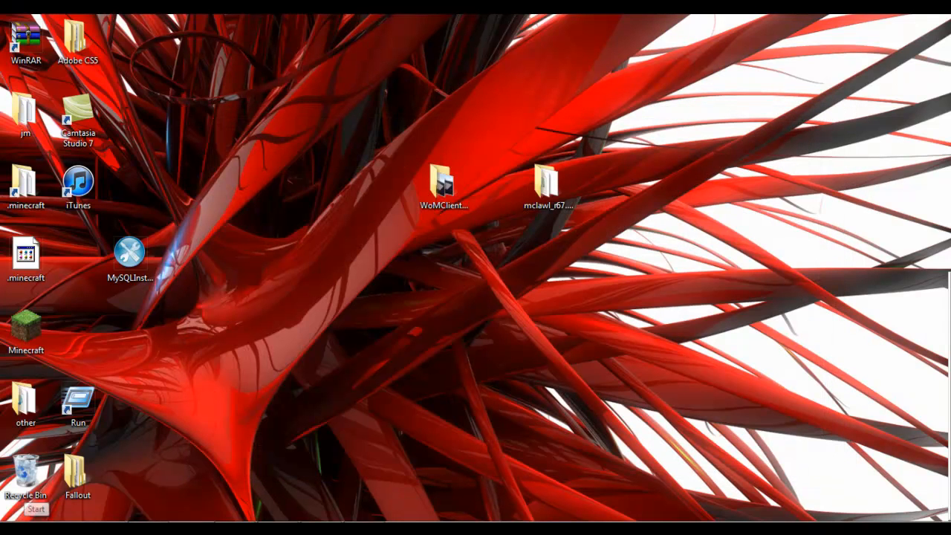
left_click(33, 508)
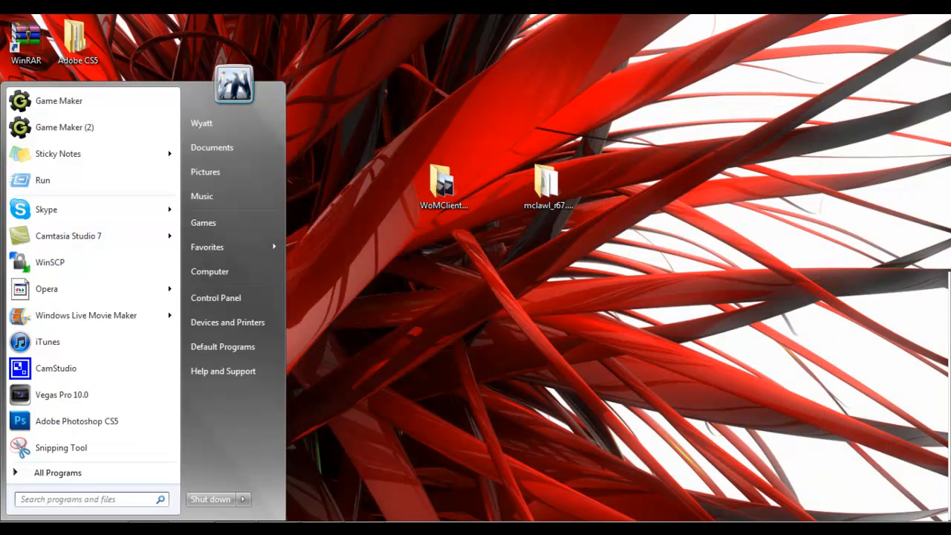
type("run")
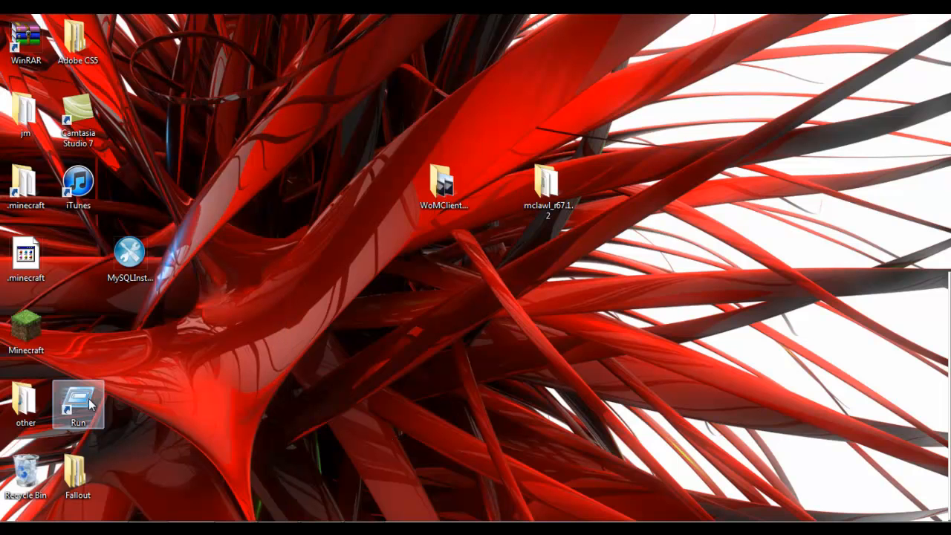
double_click(77, 401)
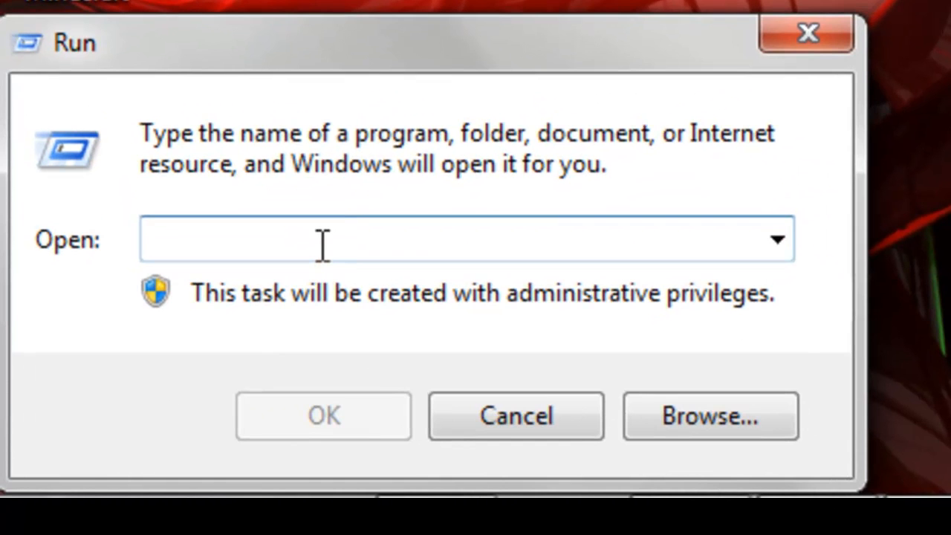
Launch cmd and run ipconfig to read IPv4 192.168.1.106 and gateway 192.168.1.1.
type("cmd")
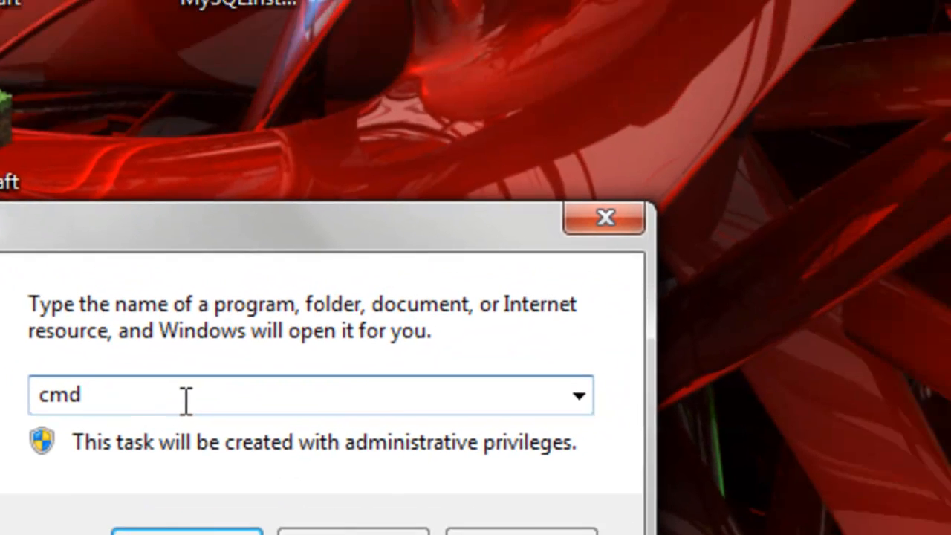
left_click(188, 529)
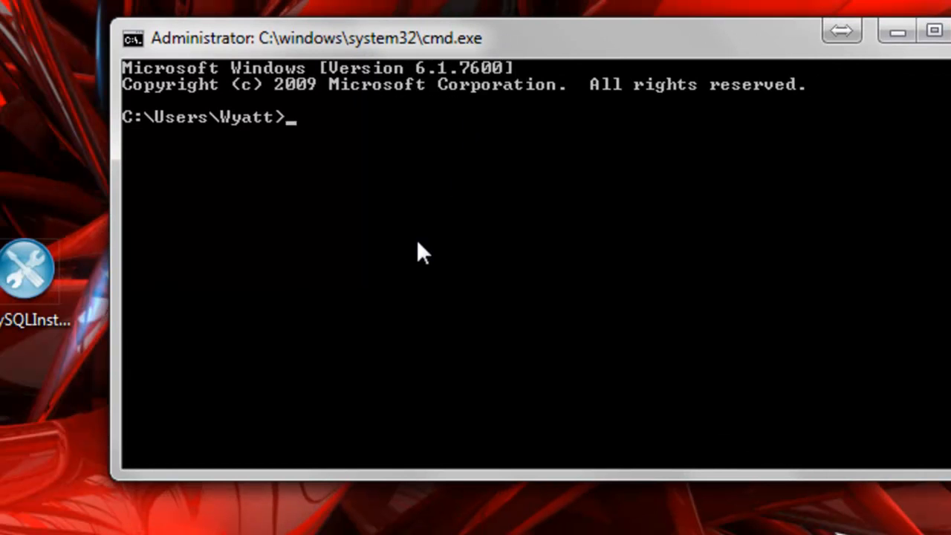
type("ipco")
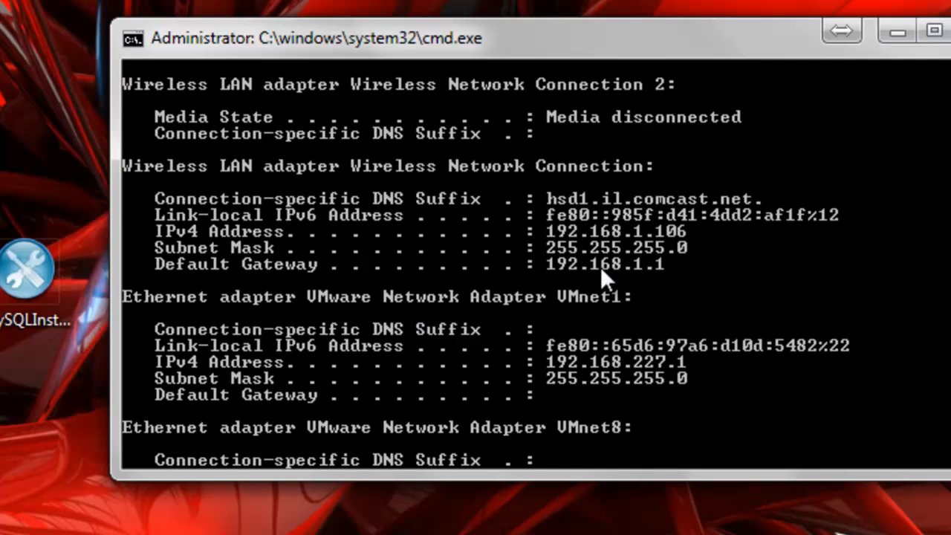
mouse_move(493, 238)
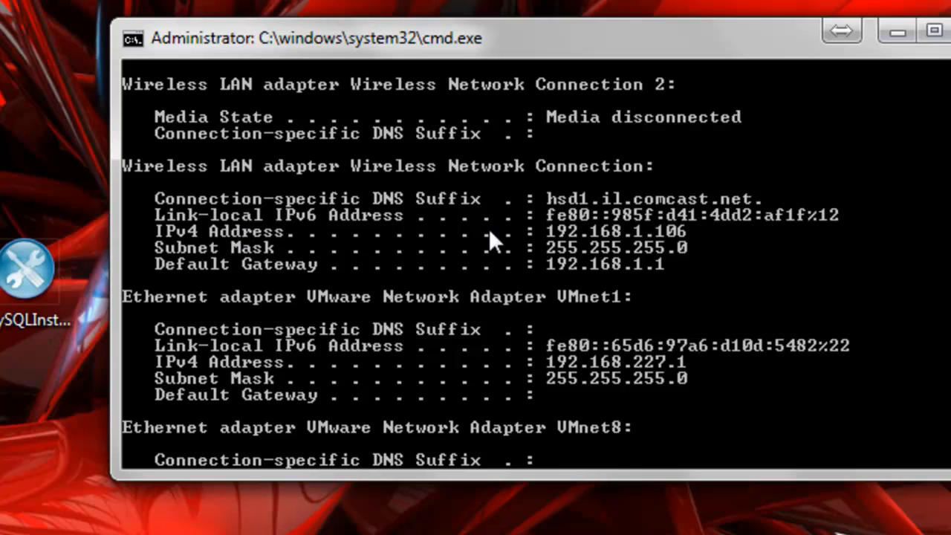
mouse_move(609, 264)
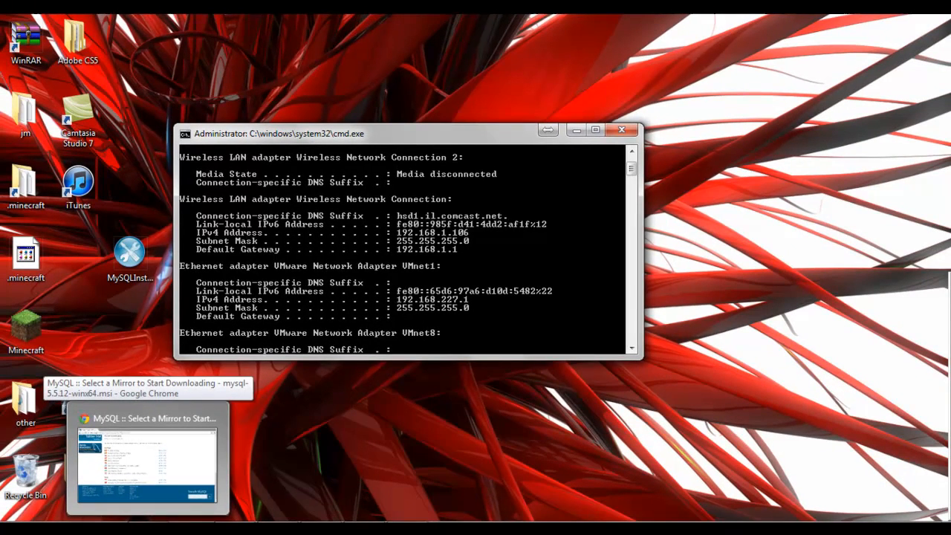
Log in to the Linksys router admin at 192.168.1.1 in Chrome, reaching Basic Setup.
left_click(147, 457)
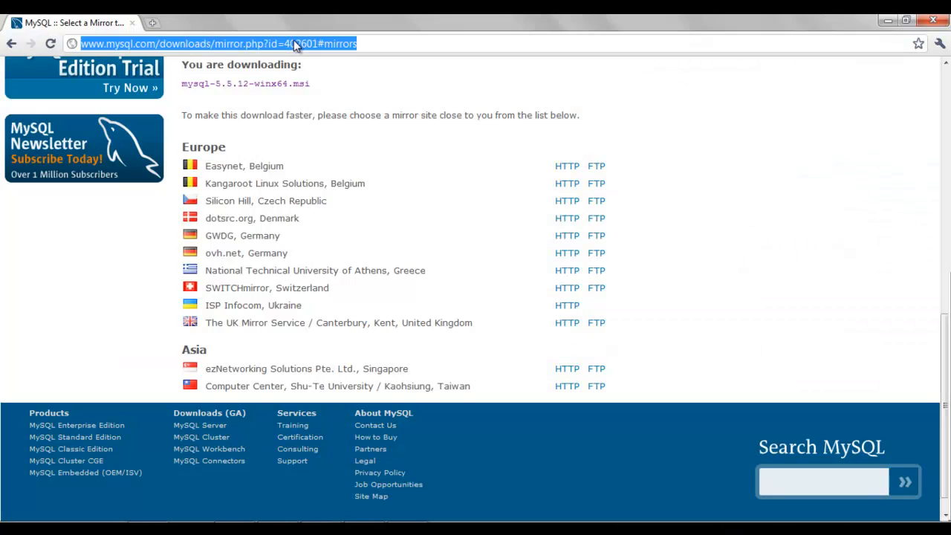
type("192.168.1.1")
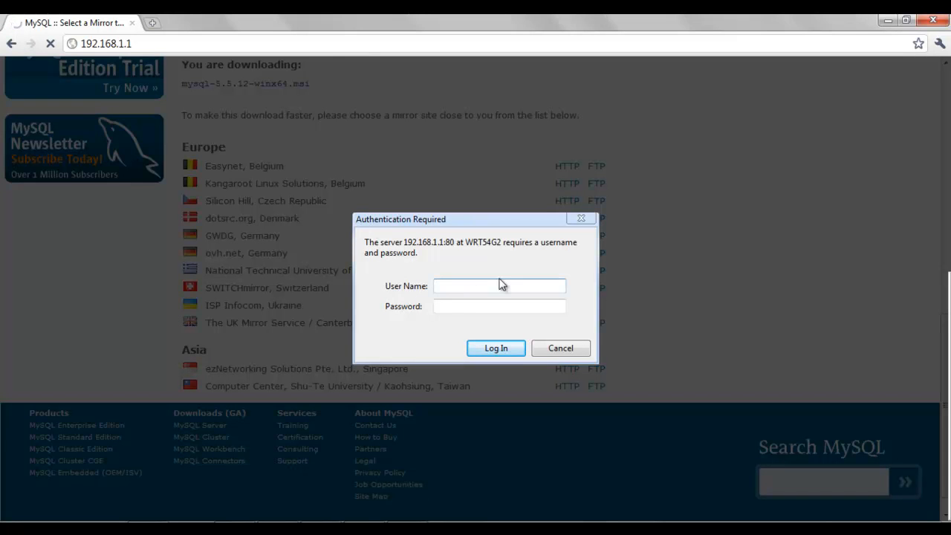
mouse_move(427, 305)
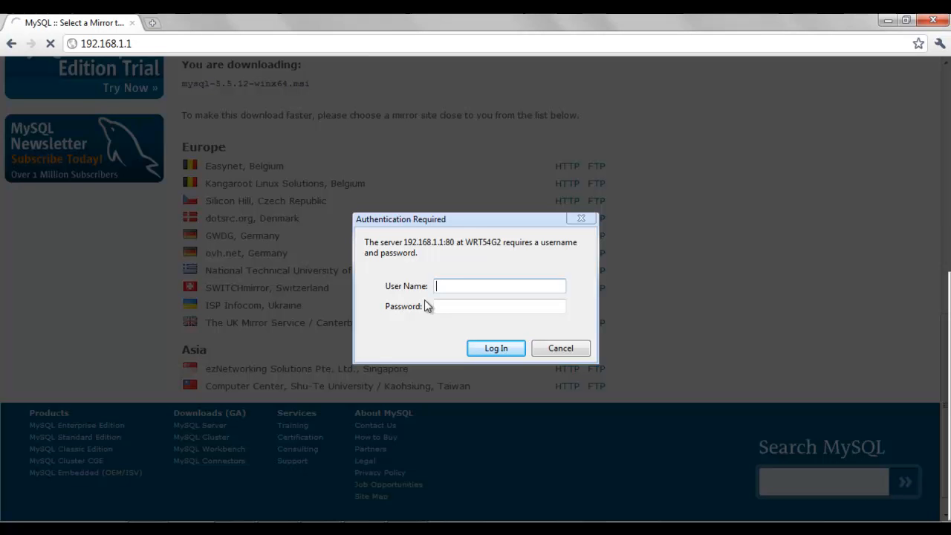
left_click(496, 348)
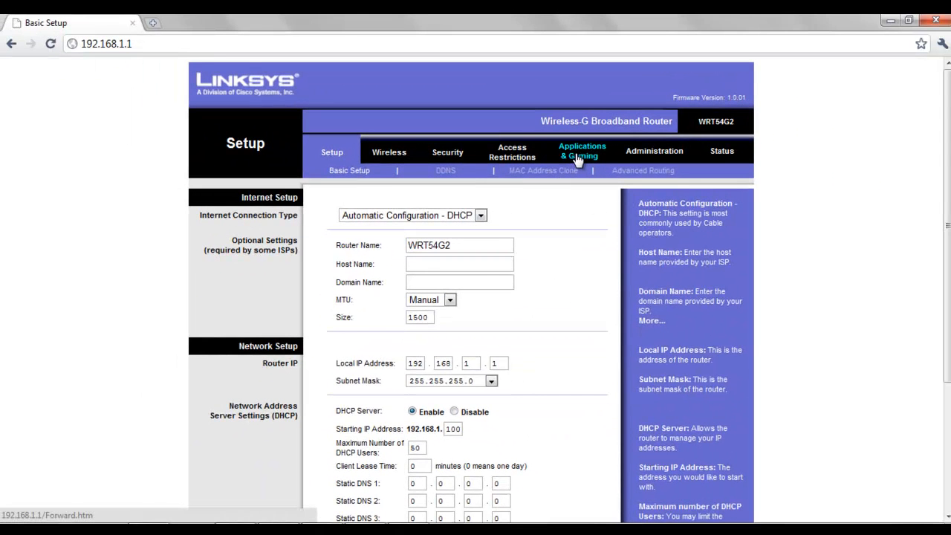
On Port Range Forward, add a Minecraft rule with start/end port 25565.
left_click(582, 152)
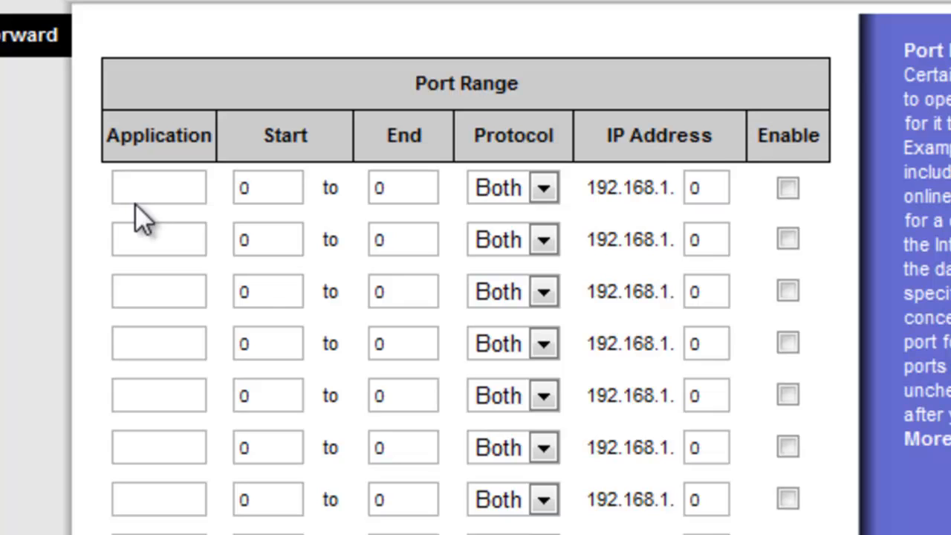
type("M")
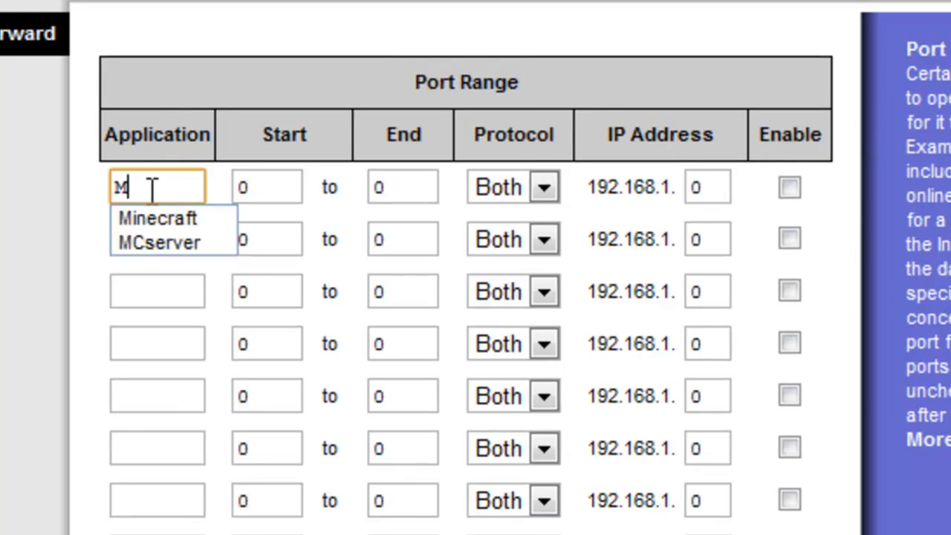
type("inecraft")
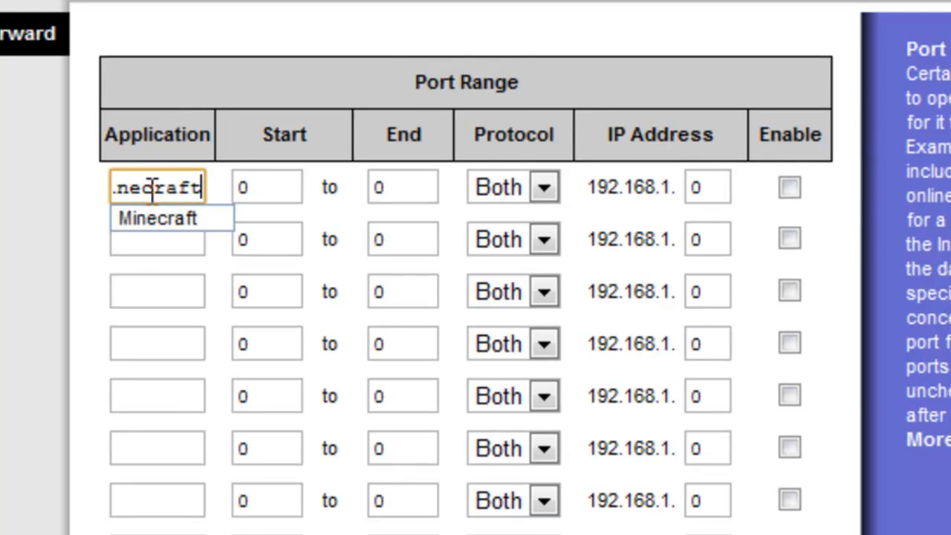
left_click(266, 187)
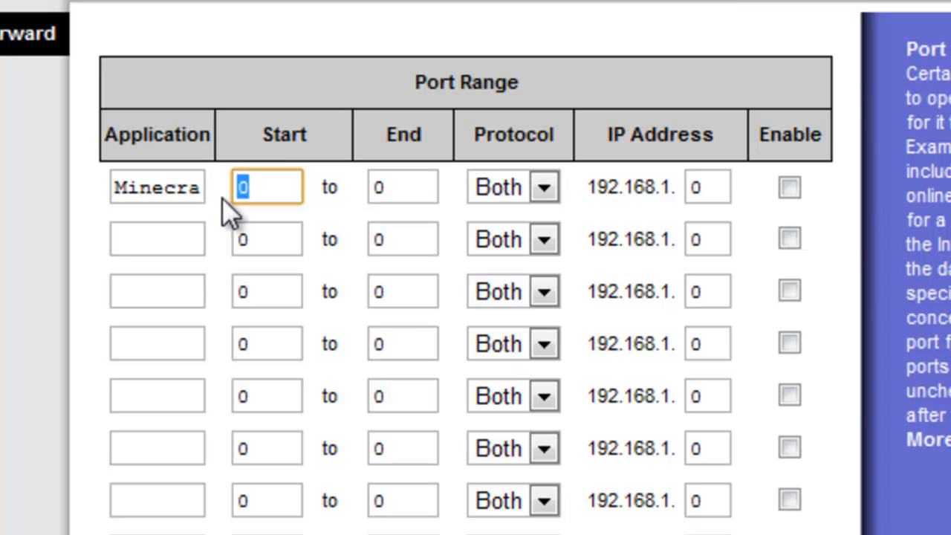
mouse_move(291, 178)
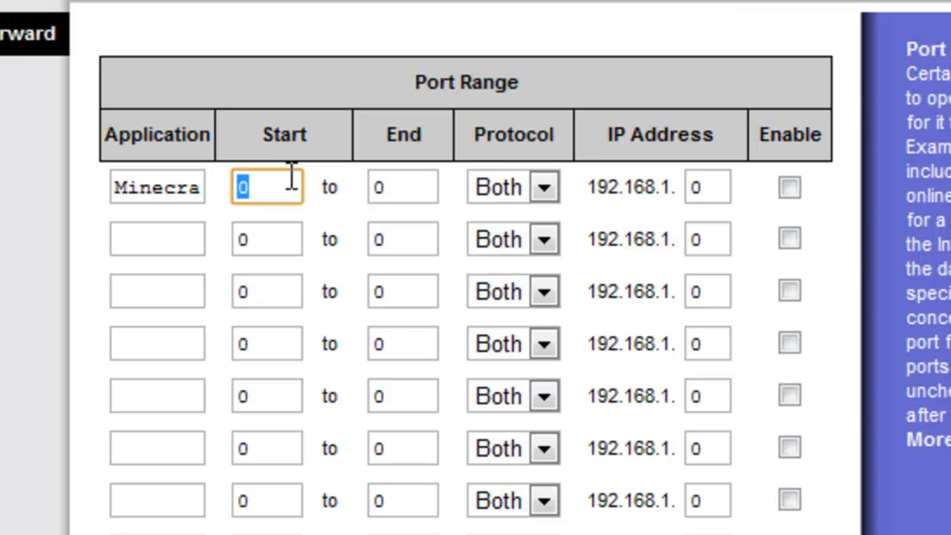
type("25565")
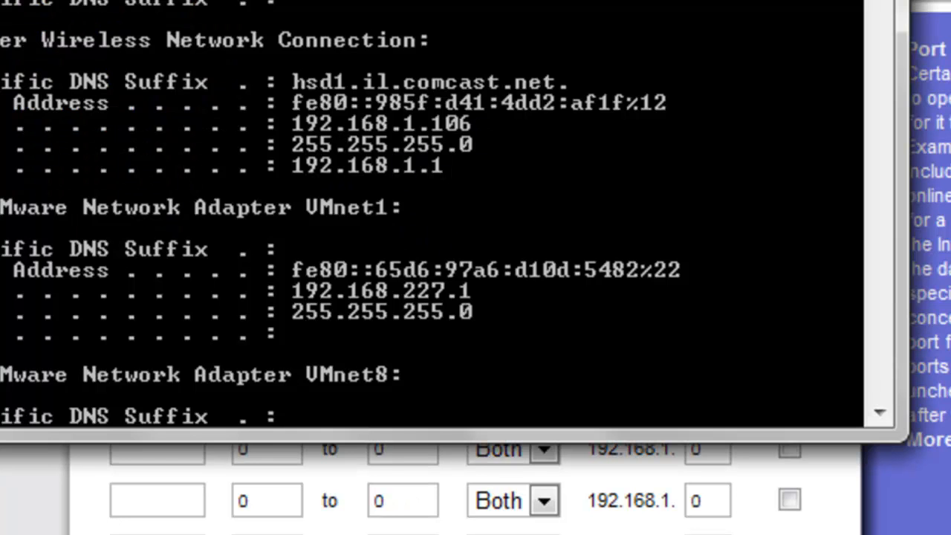
mouse_move(463, 134)
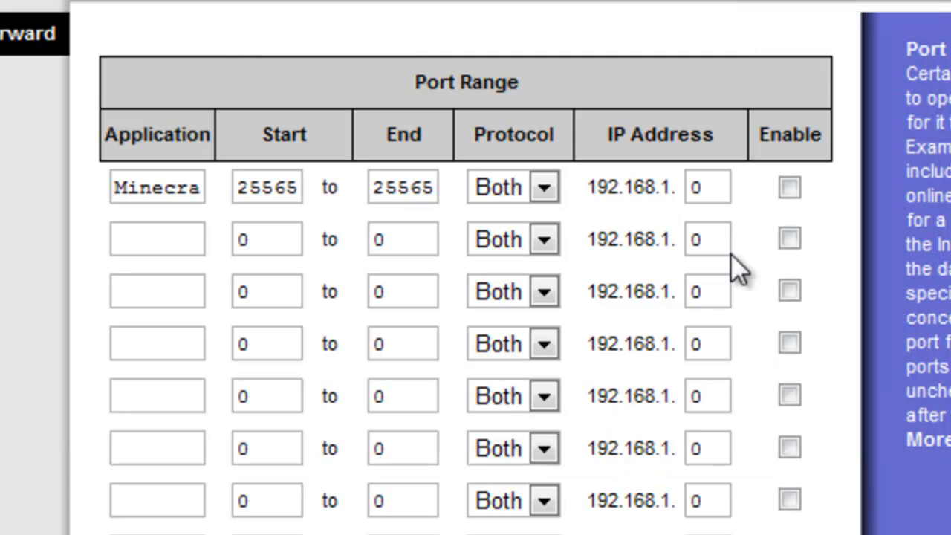
Point the Minecraft rule to 192.168.1.106, enable it, and begin naming a MySQL rule.
left_click(707, 187)
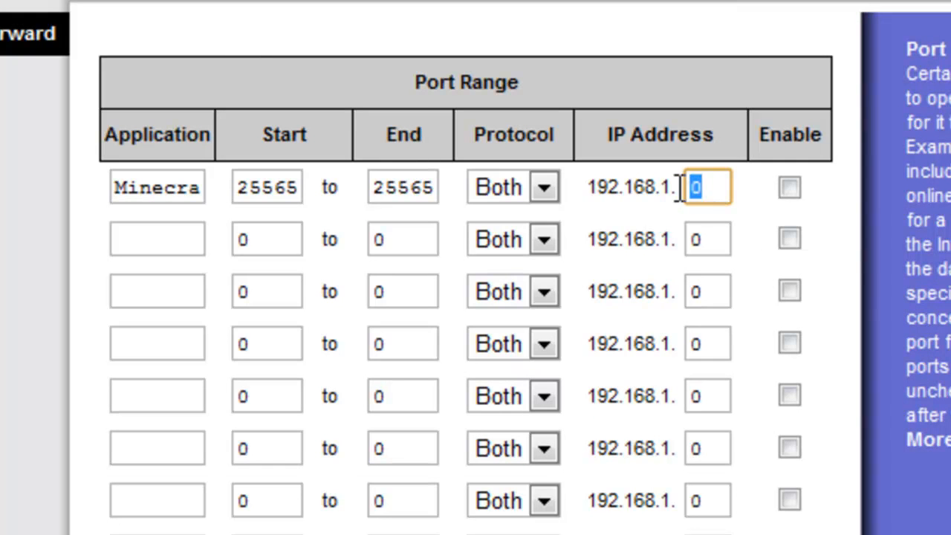
type("1")
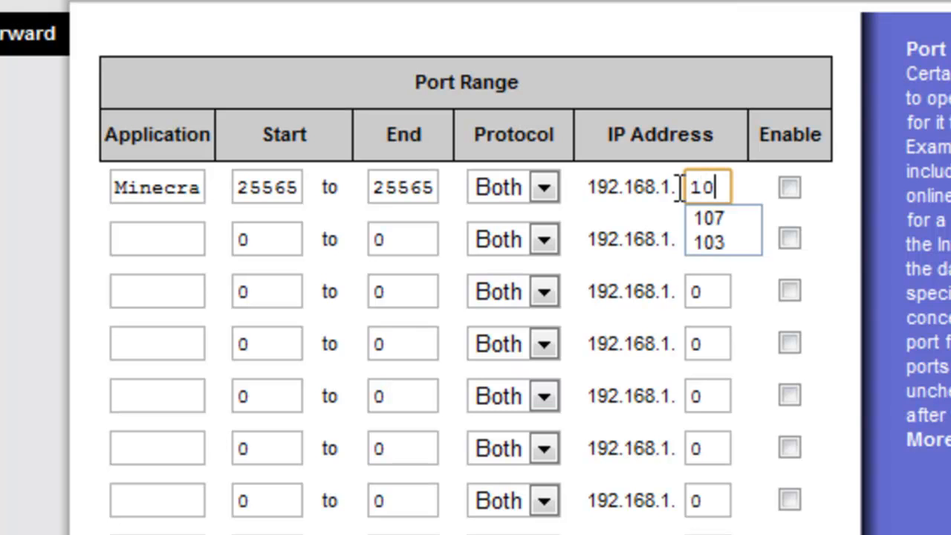
left_click(789, 187)
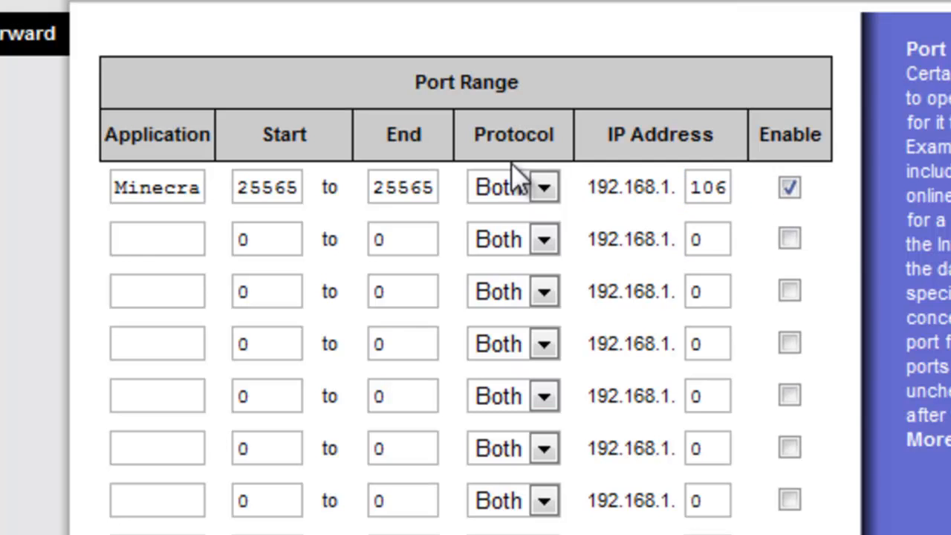
type("MySQL")
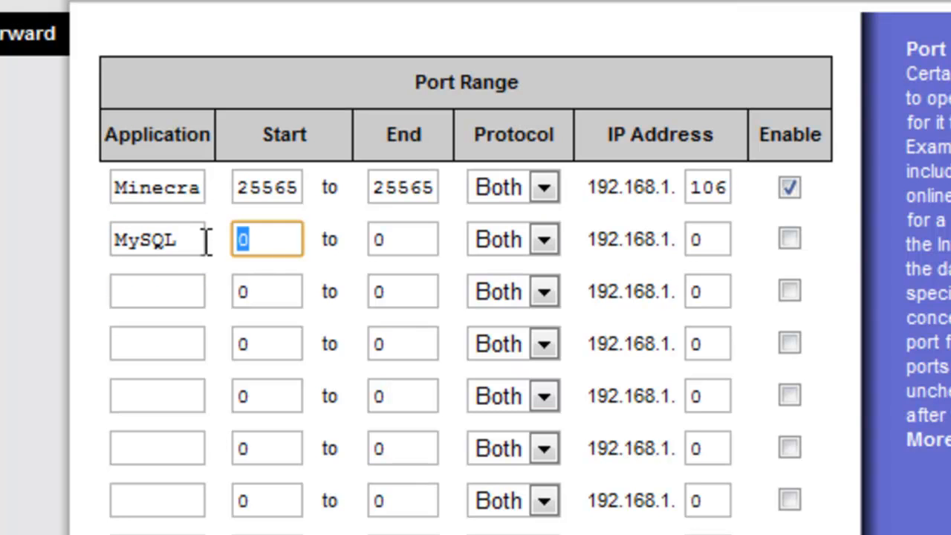
Fill the MySQL entry with port range 3306 to 3306 and protocol Both.
type("3306")
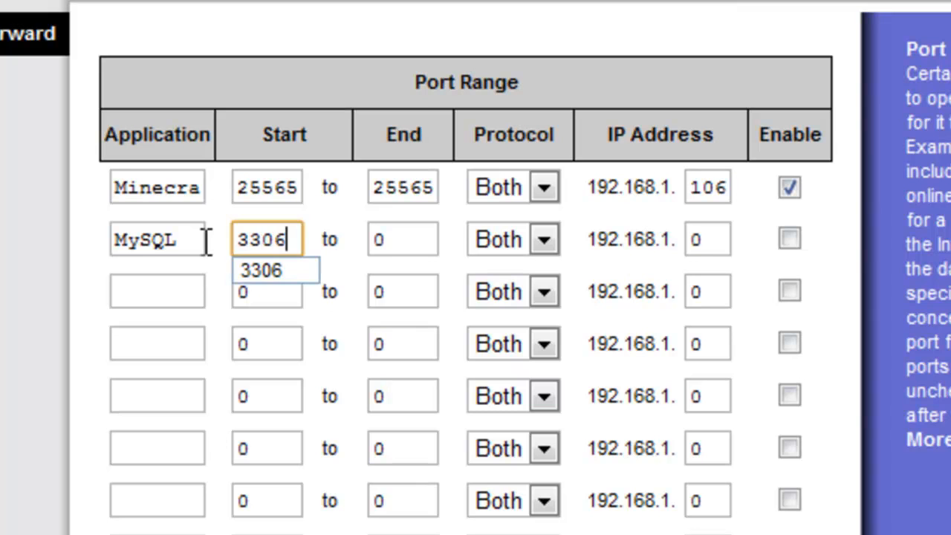
left_click(403, 238)
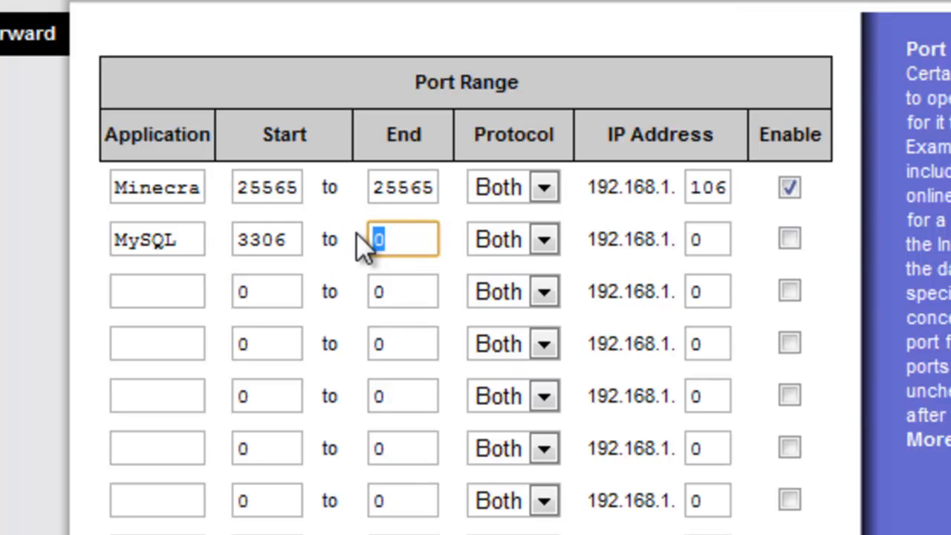
type("3306")
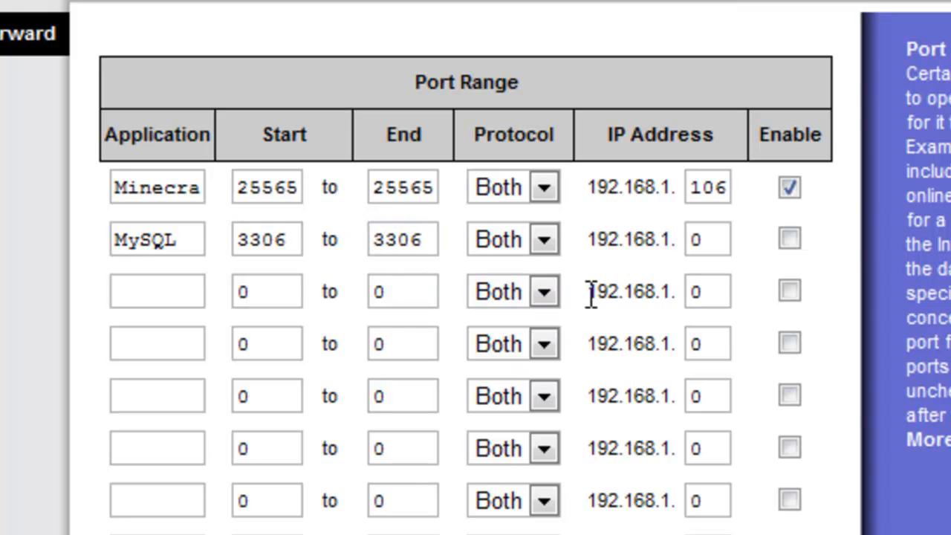
left_click(542, 240)
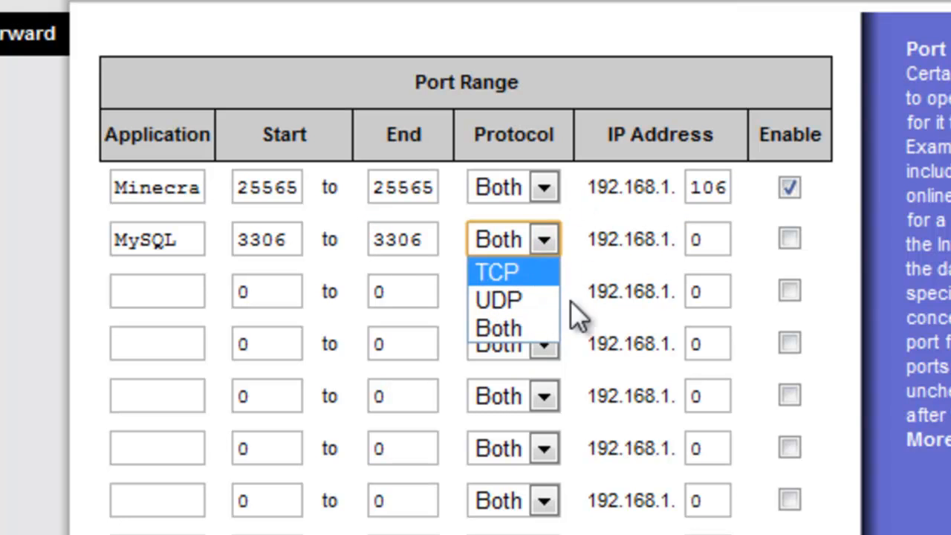
mouse_move(528, 280)
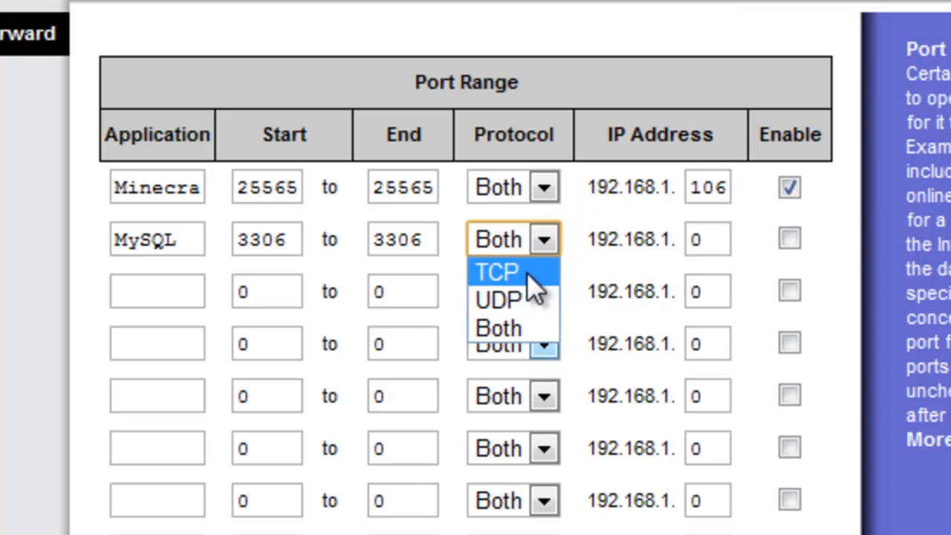
mouse_move(508, 300)
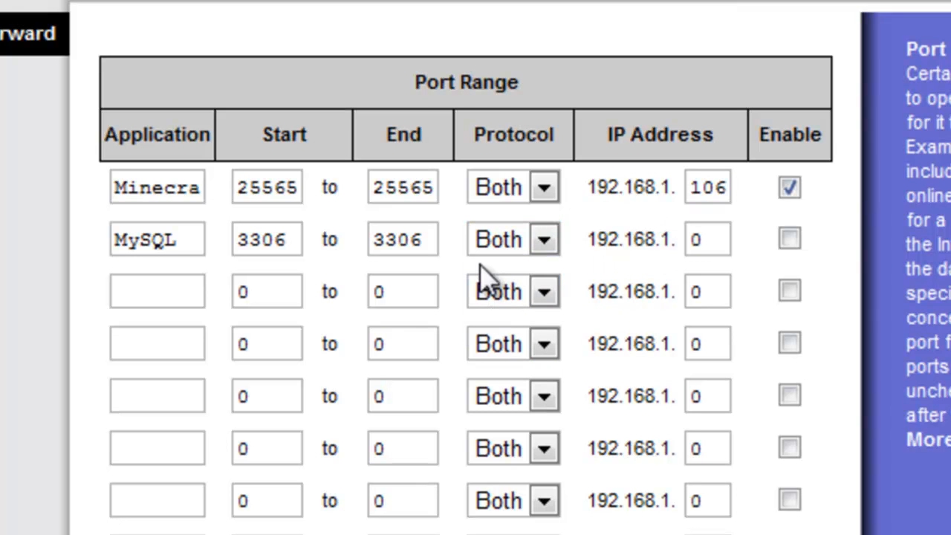
Point the MySQL entry at 192.168.1.106, enable it and save the router settings.
left_click(707, 238)
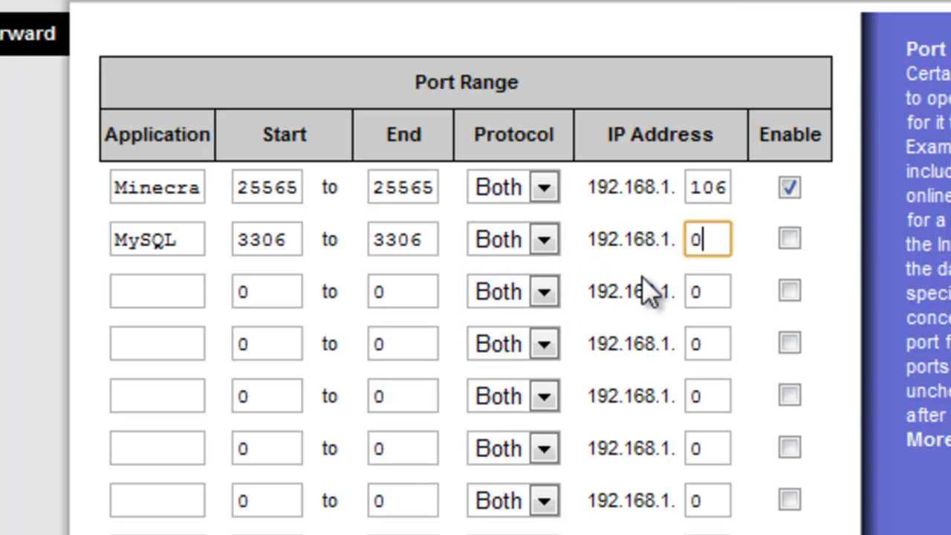
type("16")
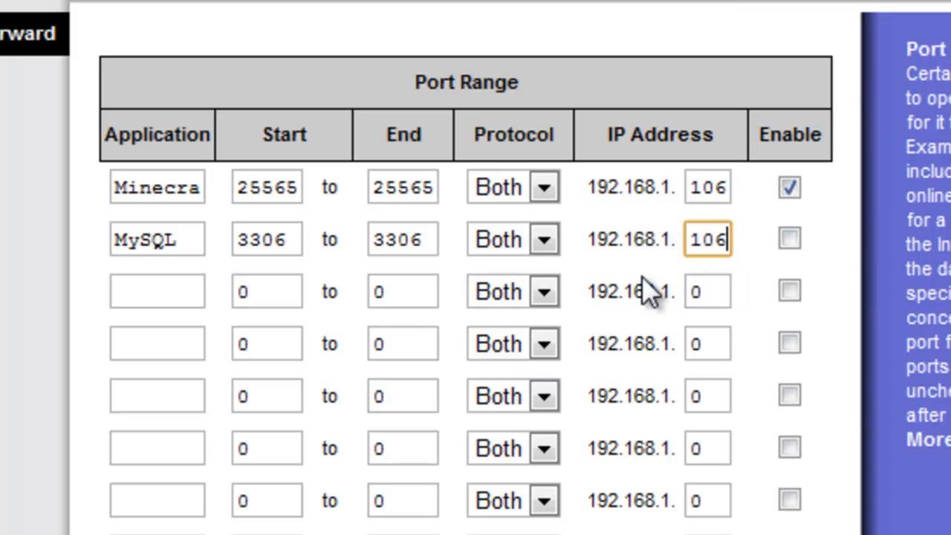
mouse_move(839, 275)
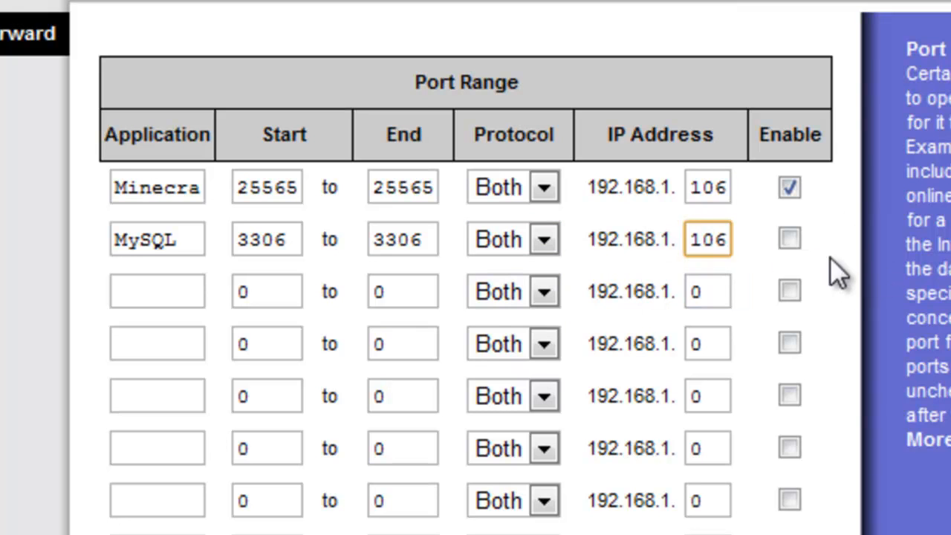
left_click(789, 237)
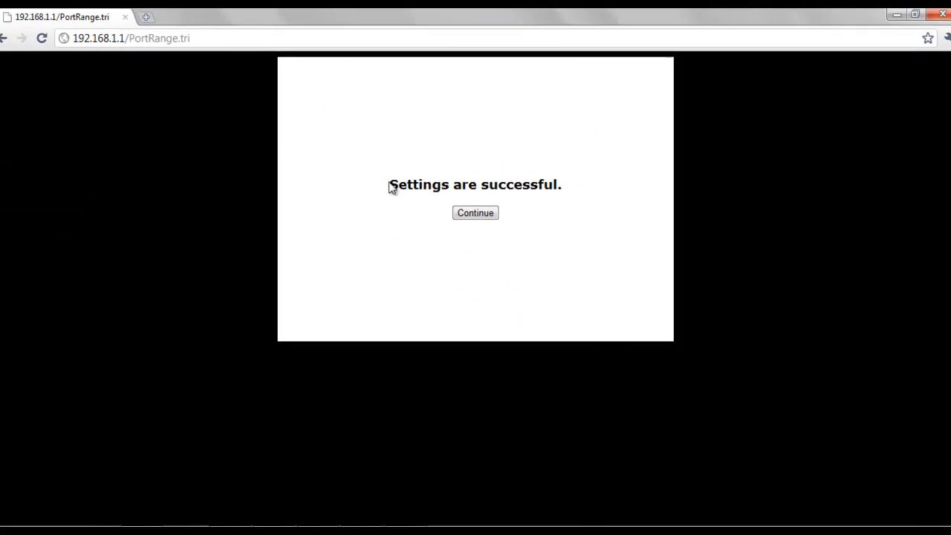
left_click(476, 213)
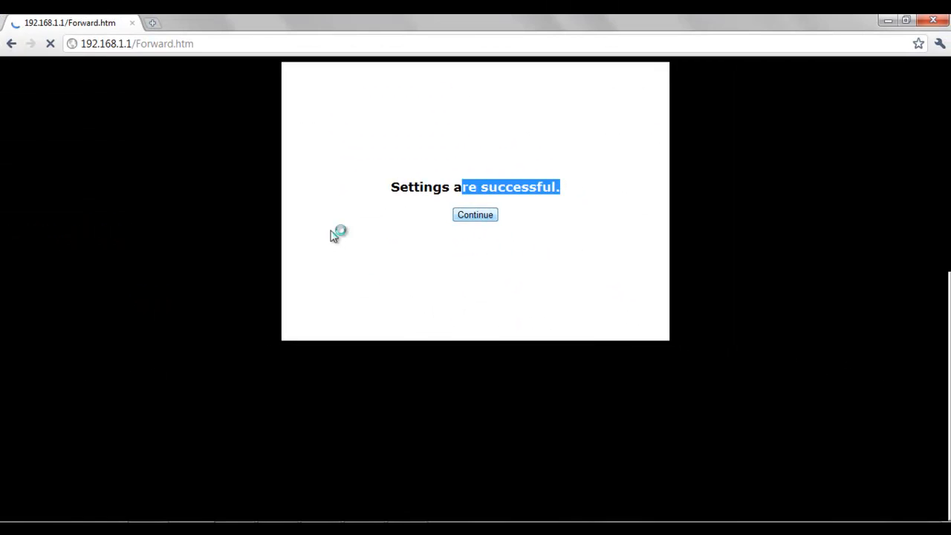
left_click(476, 214)
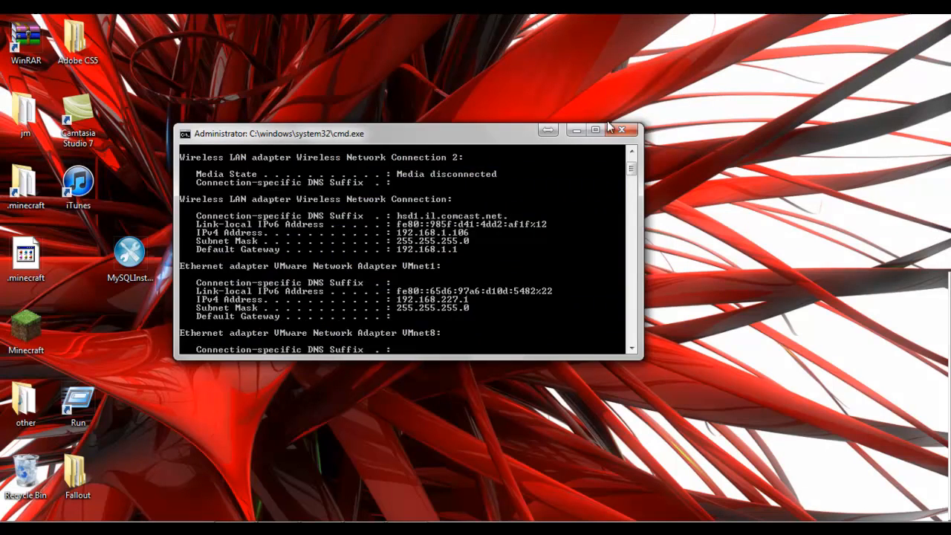
Close the command prompt and open the mclawl server folder on the desktop.
scroll("down", 3)
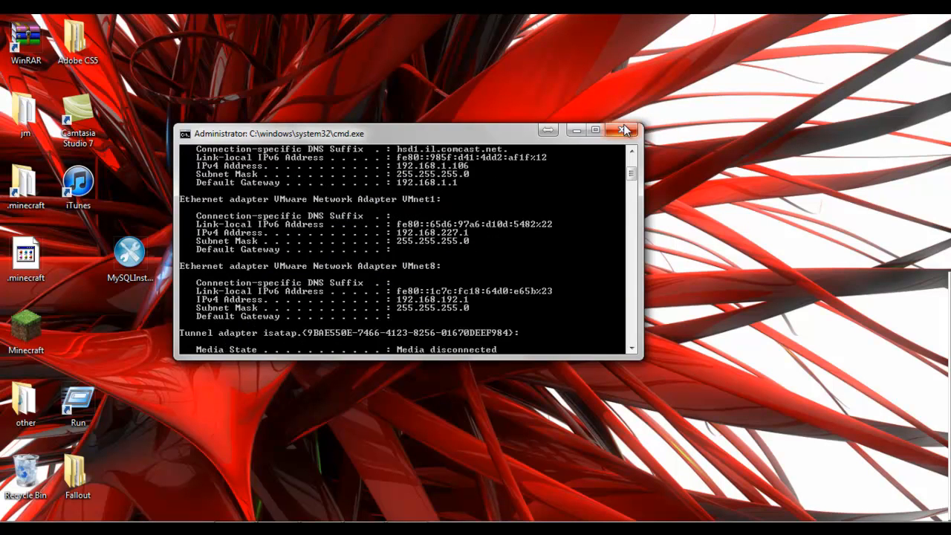
left_click(624, 131)
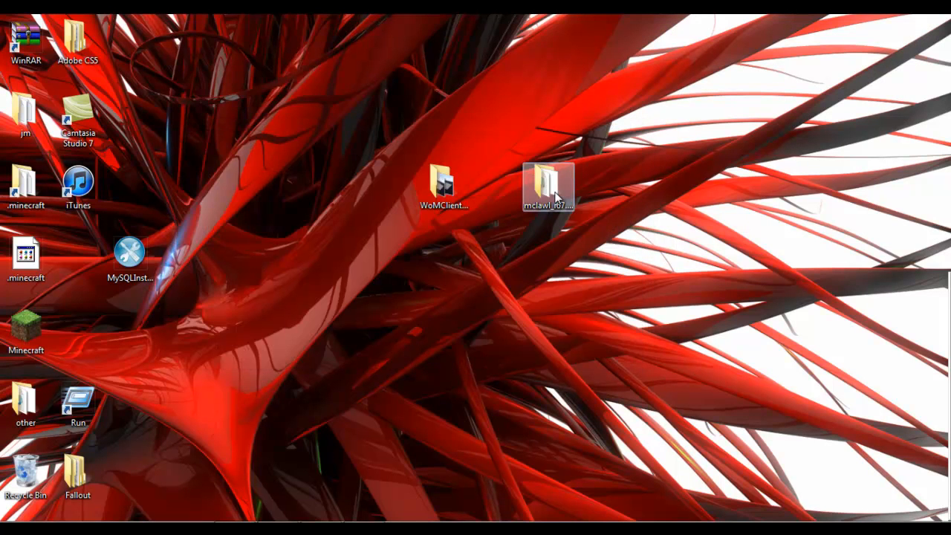
double_click(548, 187)
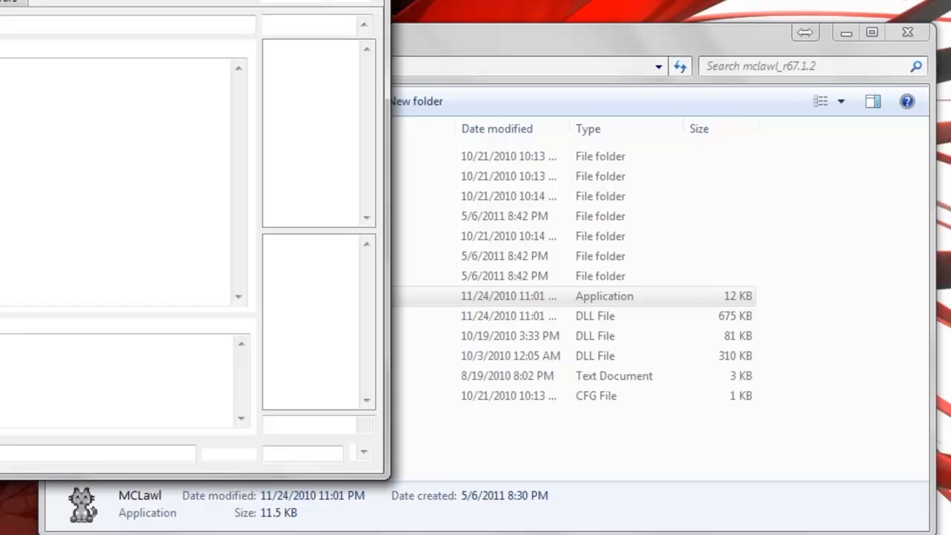
Launch MCLawl.exe so the server loads level main on port 25565, then bring up Properties.
double_click(508, 296)
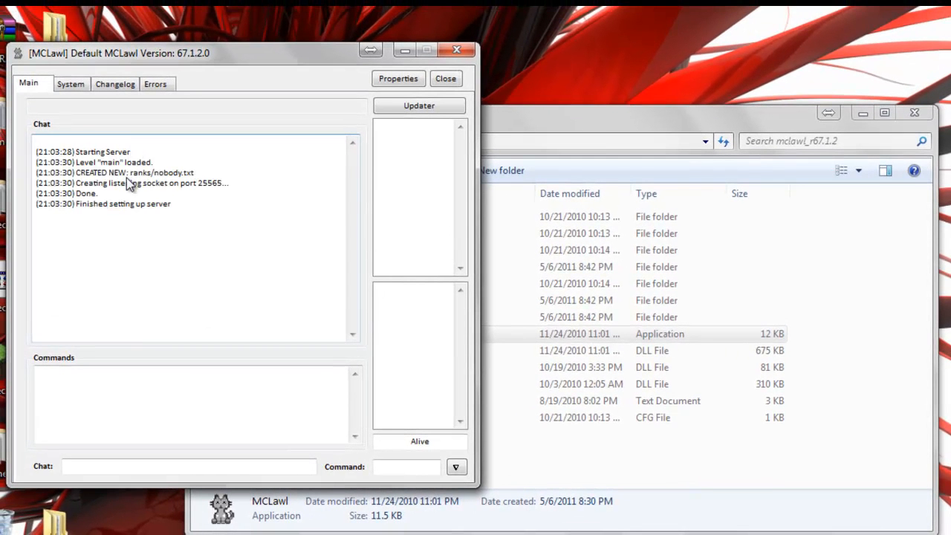
double_click(104, 182)
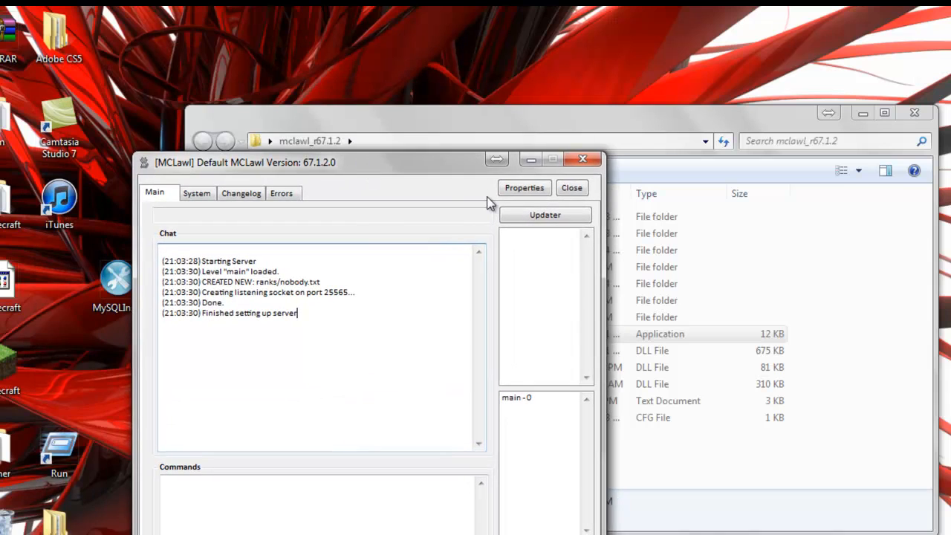
left_click(523, 188)
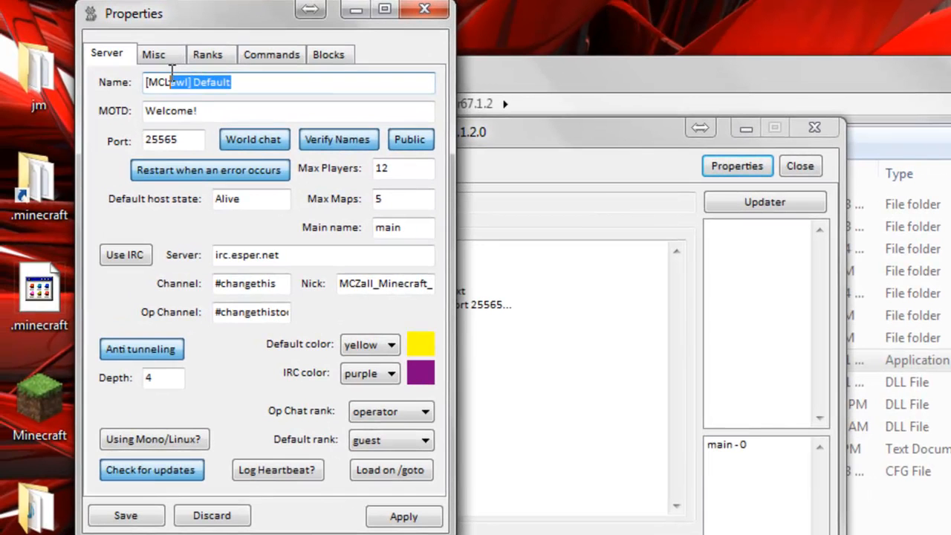
Enter text in the 'But don't allow' field and inspect the SuperOP rank on the Ranks tab.
type("Youtube test")
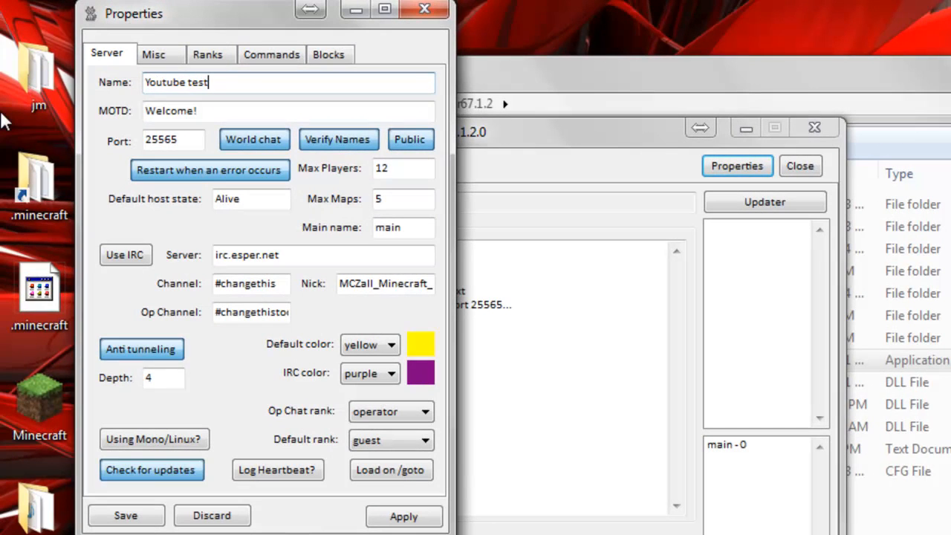
mouse_move(132, 71)
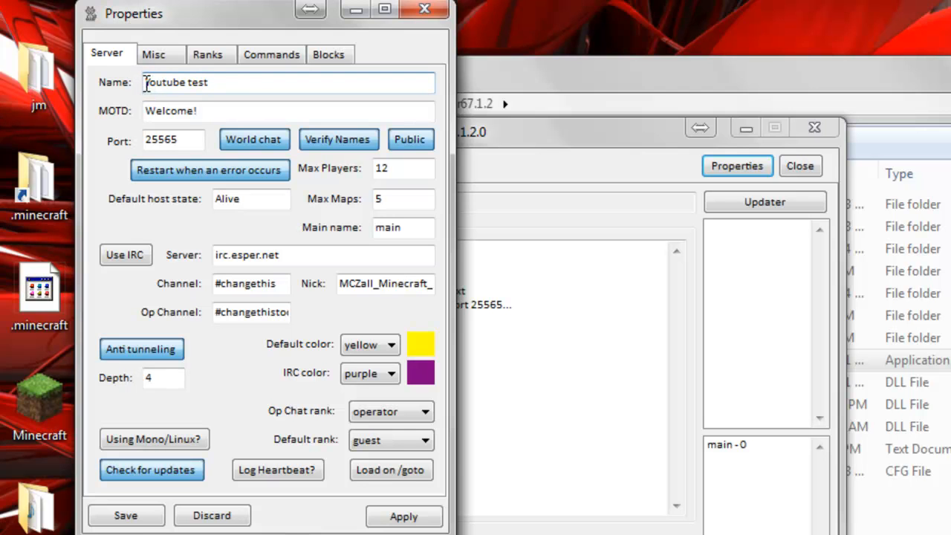
type("0000")
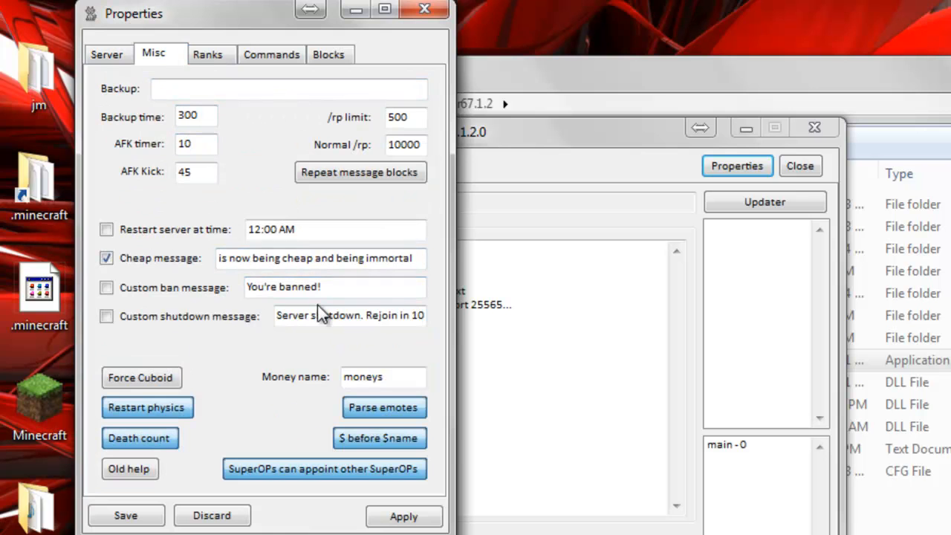
left_click(208, 53)
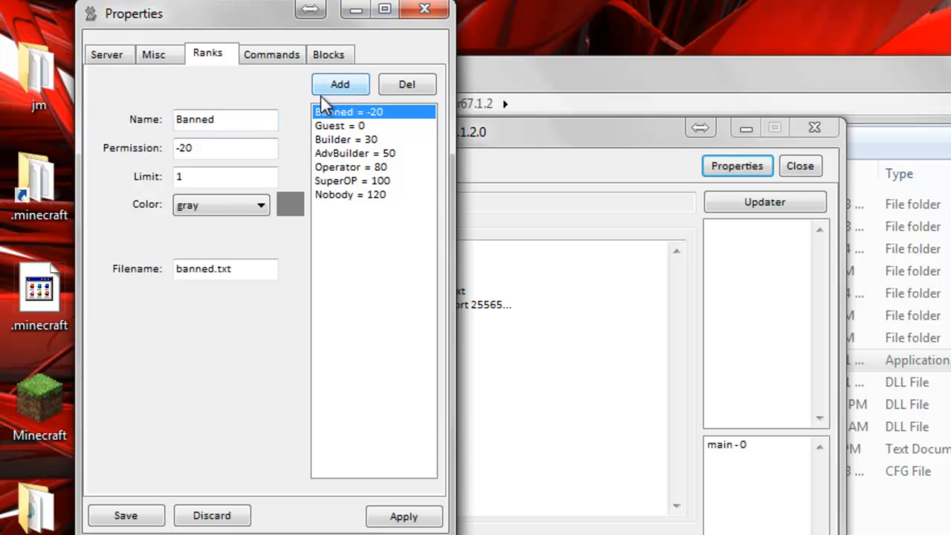
mouse_move(381, 191)
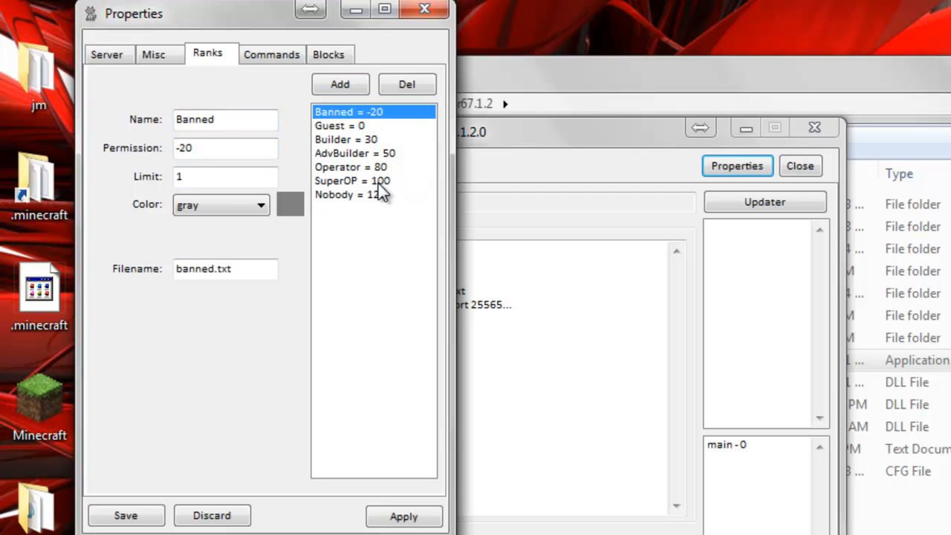
left_click(354, 181)
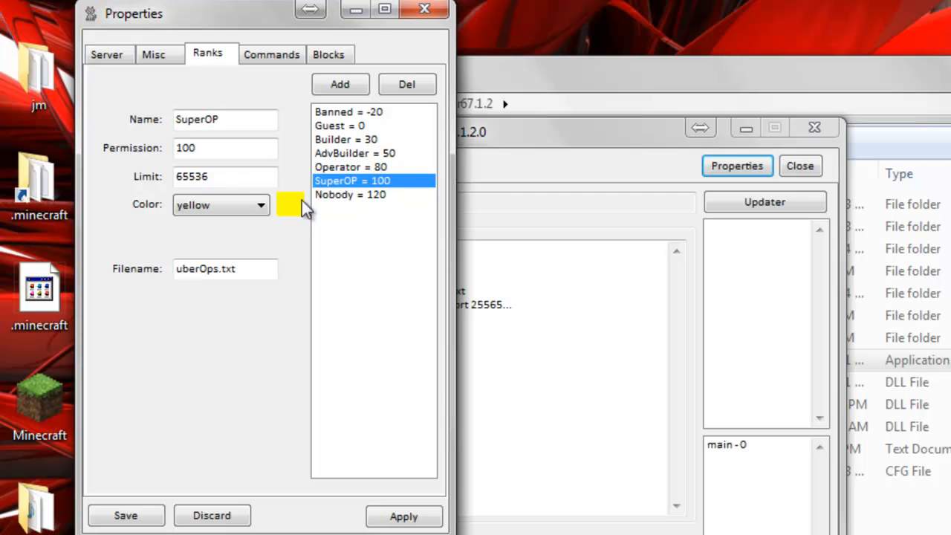
mouse_move(264, 74)
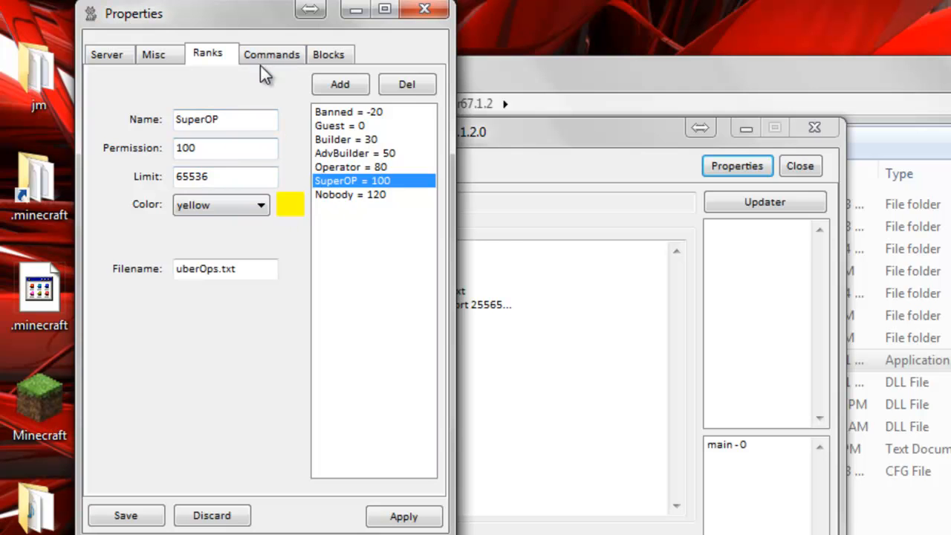
Browse the Commands and Blocks permissions, then dismiss the empty-textbox warning.
left_click(271, 53)
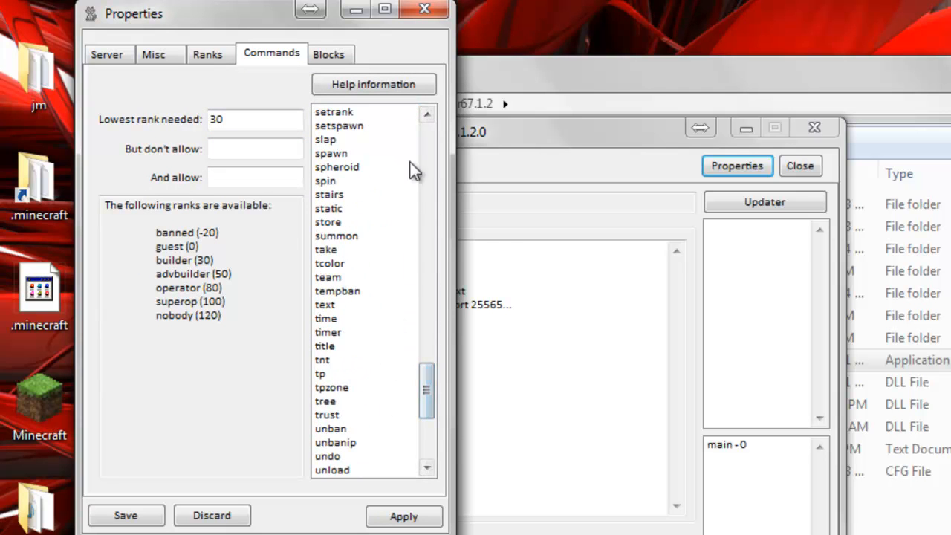
left_click(255, 148)
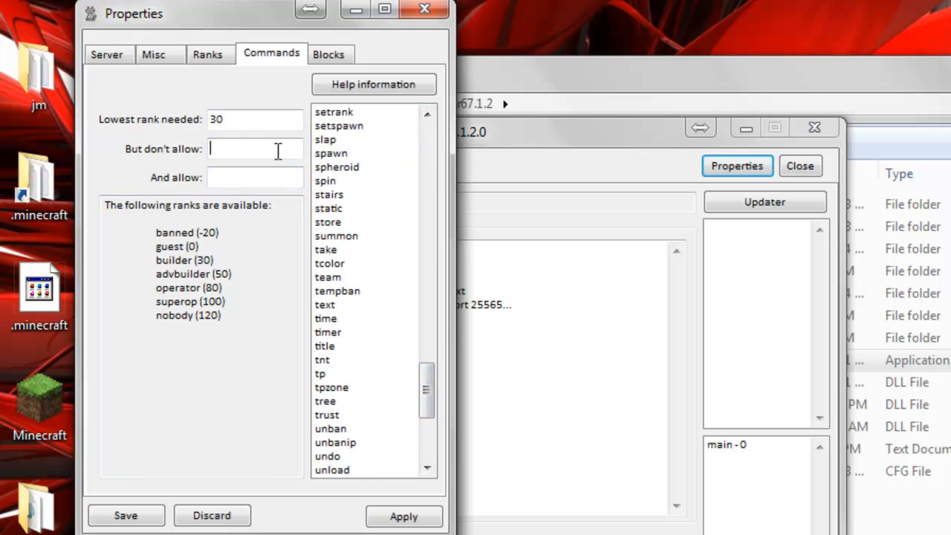
left_click(328, 53)
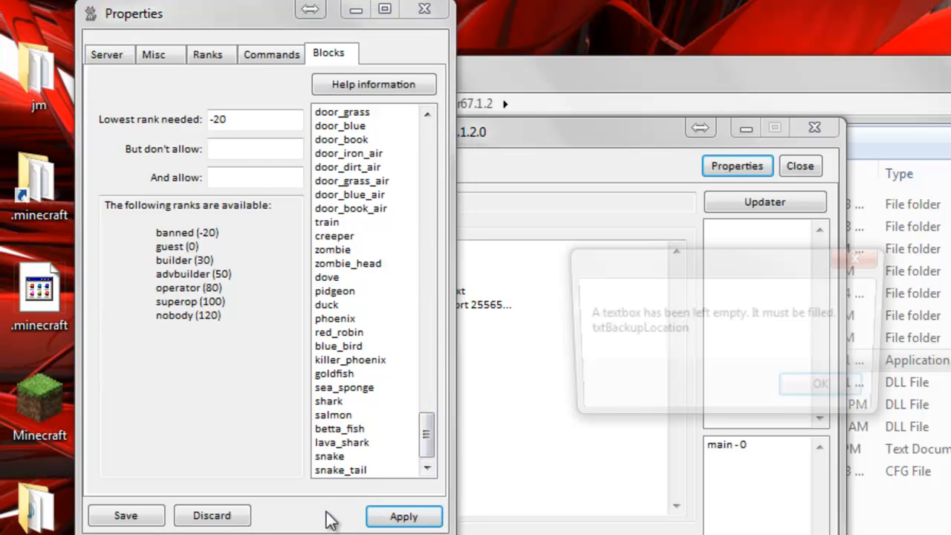
left_click(819, 383)
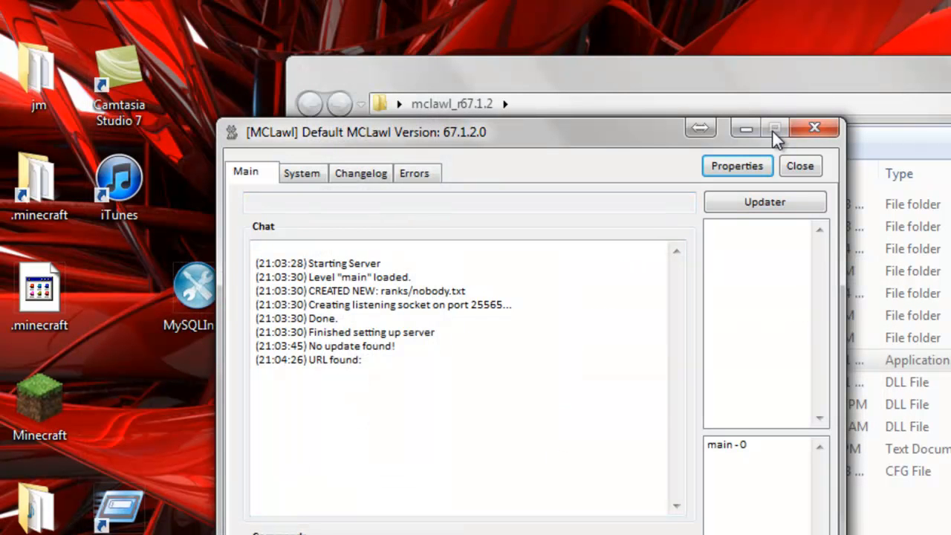
mouse_move(884, 312)
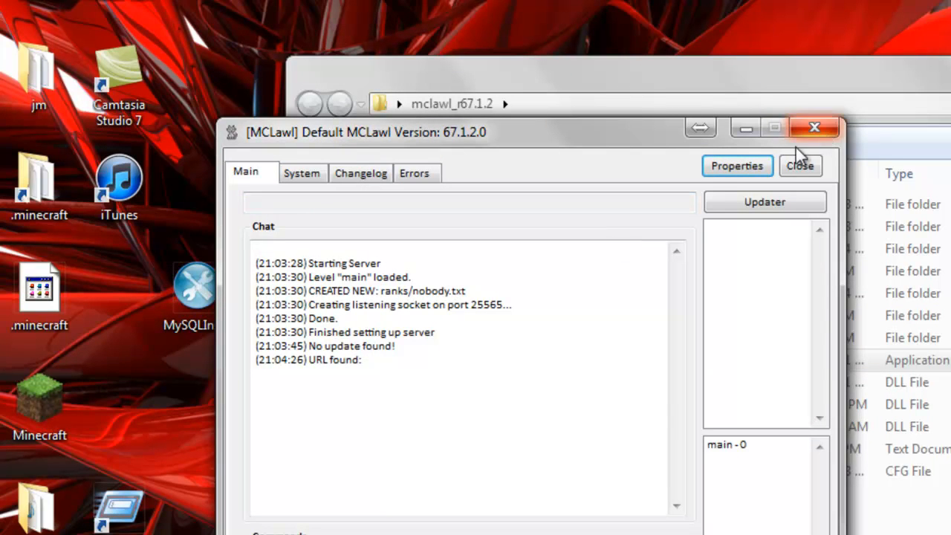
Replace the server name in Properties with '0.0..00.0 youtube'.
left_click(737, 166)
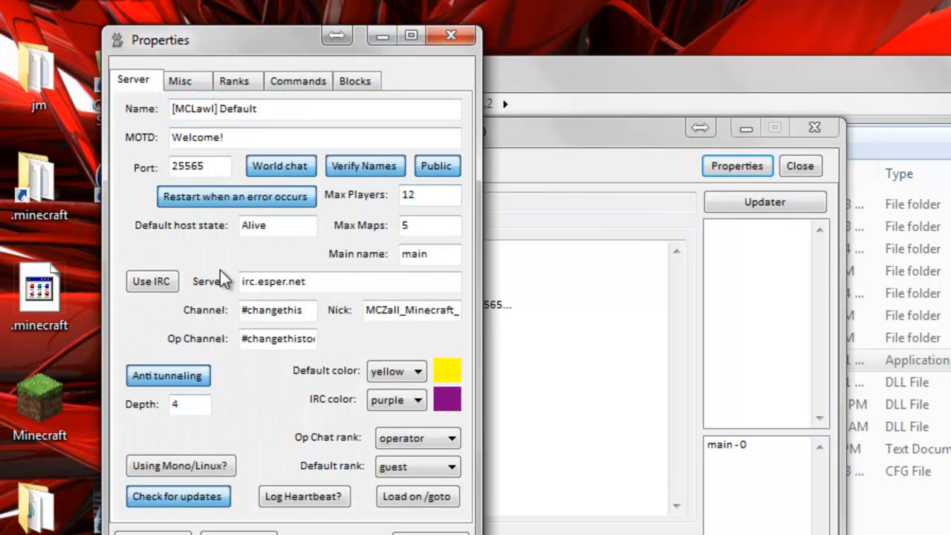
triple_click(315, 108)
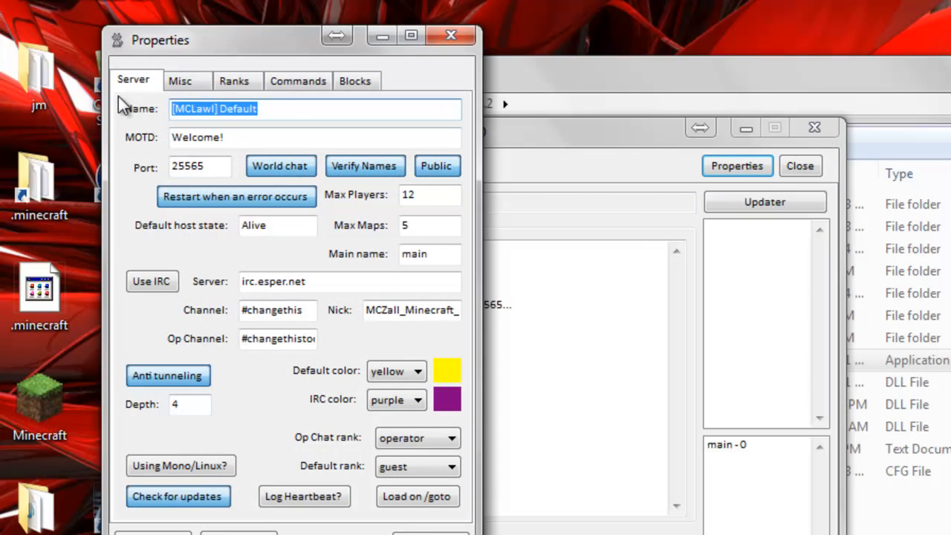
type("0.0..00.0 you")
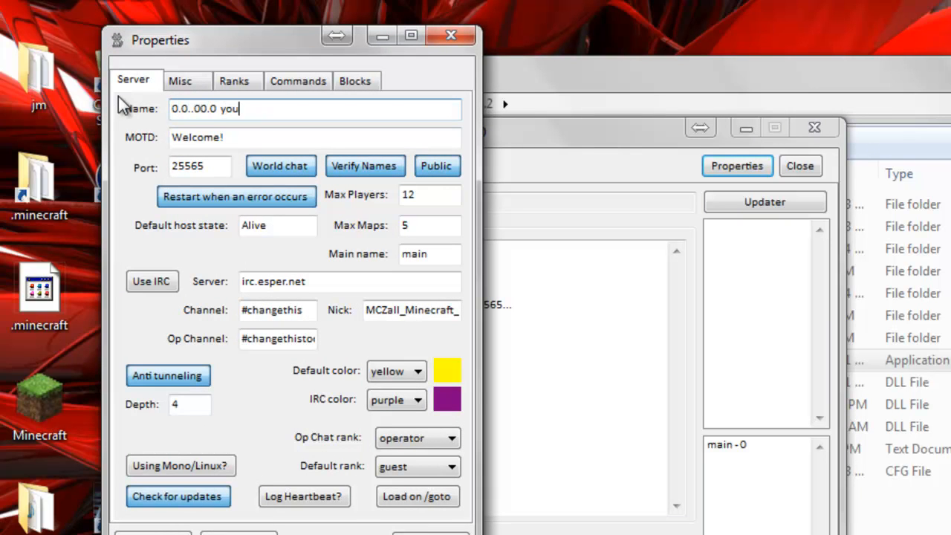
type("tube")
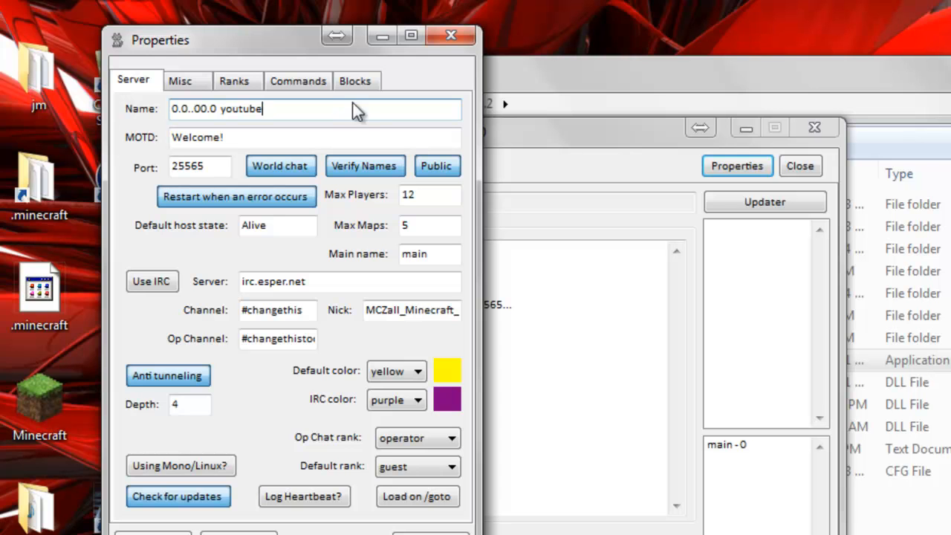
Set the about command's rank values to 1 on Commands, then dismiss the empty-field warning.
left_click(297, 80)
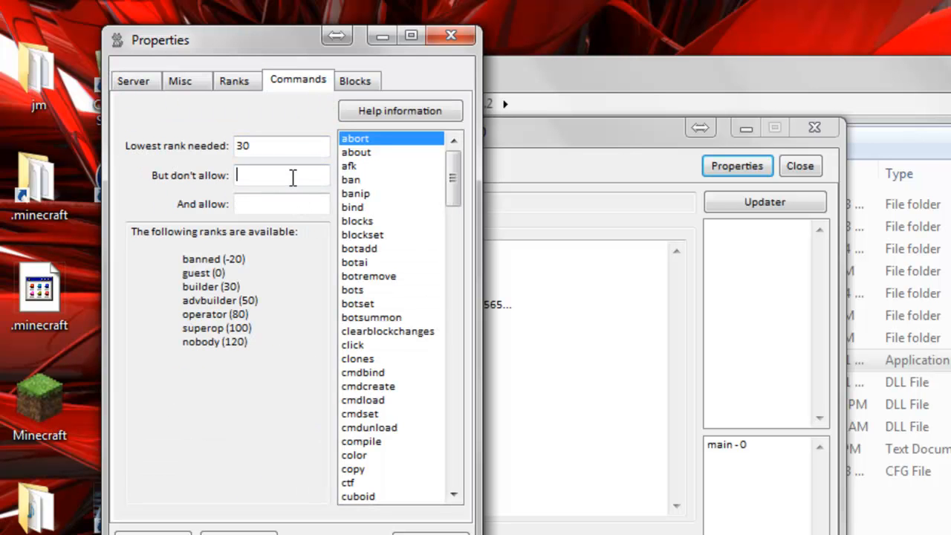
type("1")
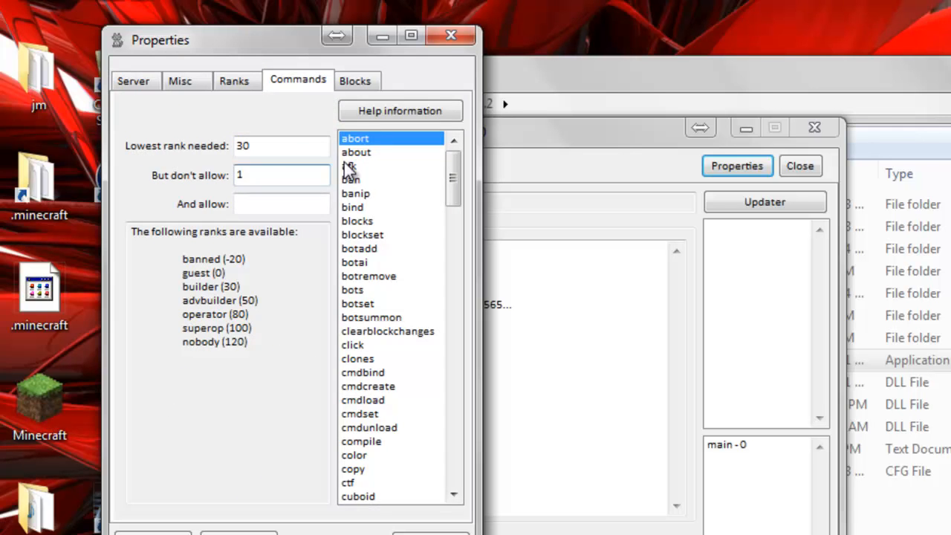
left_click(356, 151)
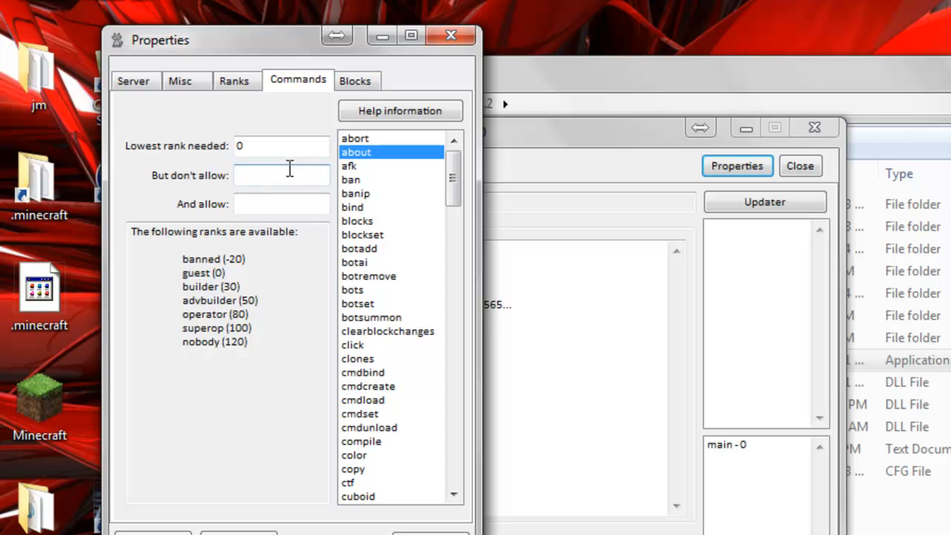
type("1")
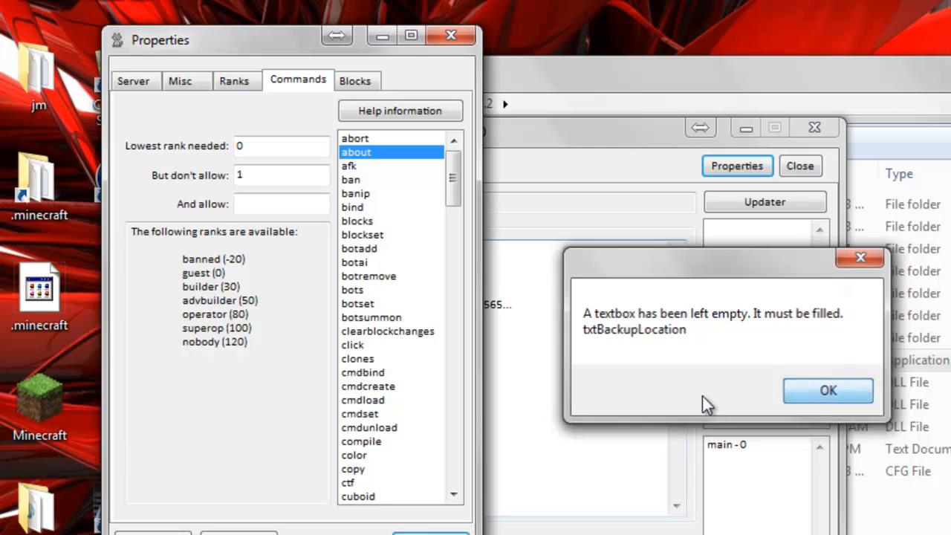
left_click(828, 391)
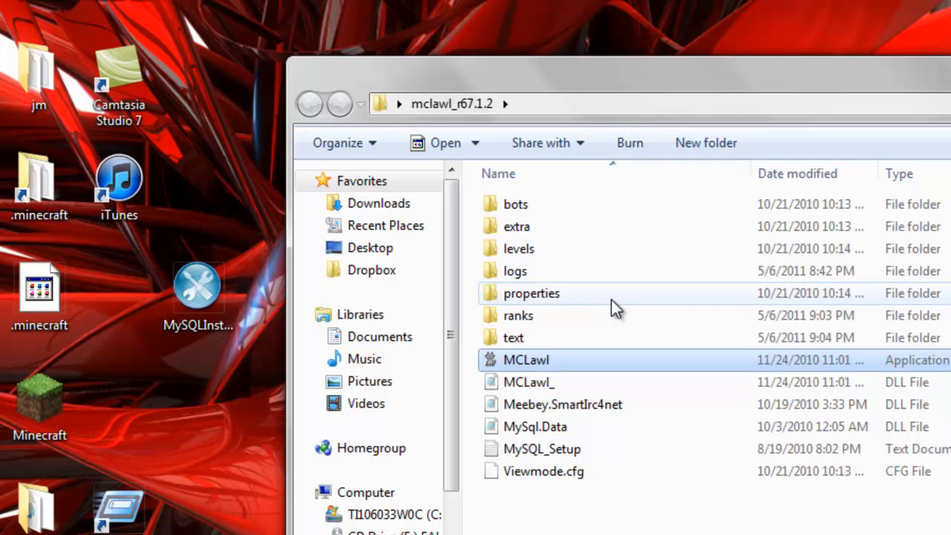
mouse_move(526, 359)
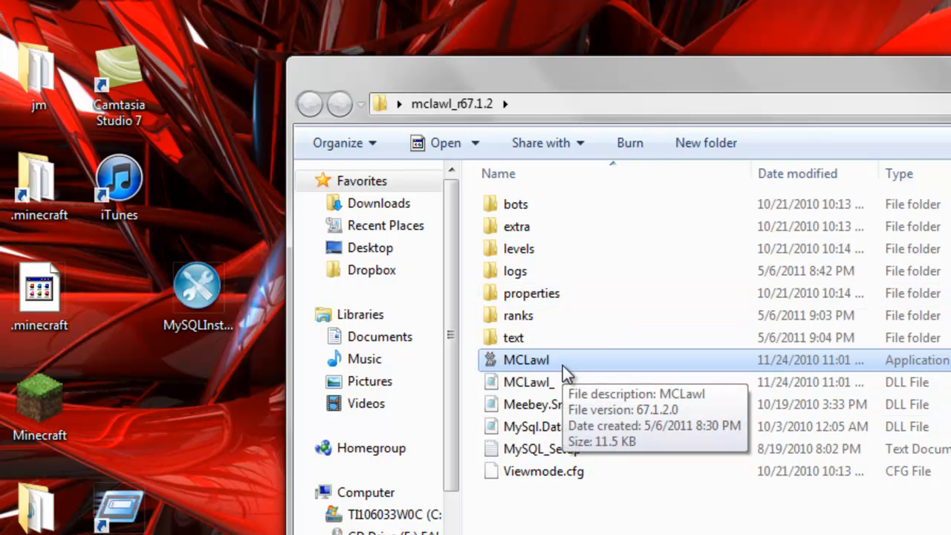
Relaunch MCLawl.exe from its folder and start the WoM Game Client from the desktop.
left_click(526, 360)
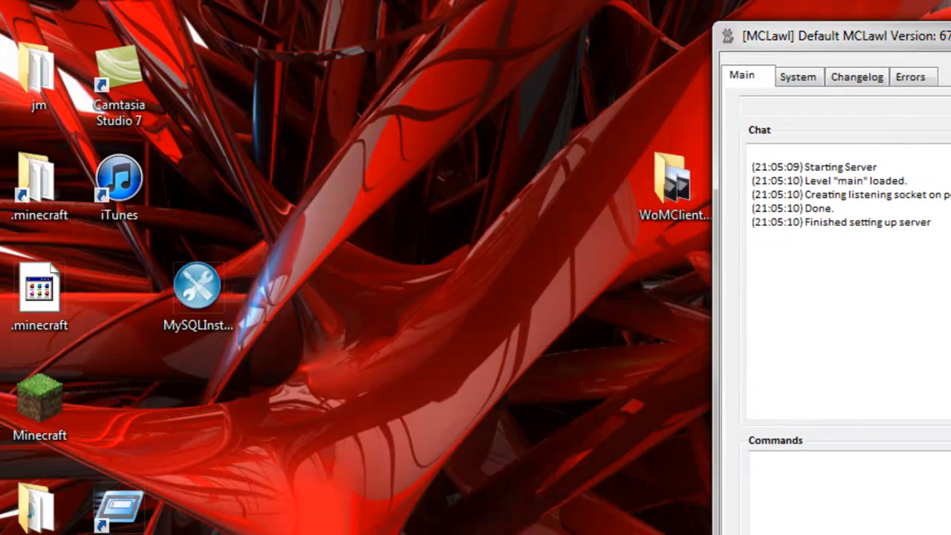
double_click(671, 186)
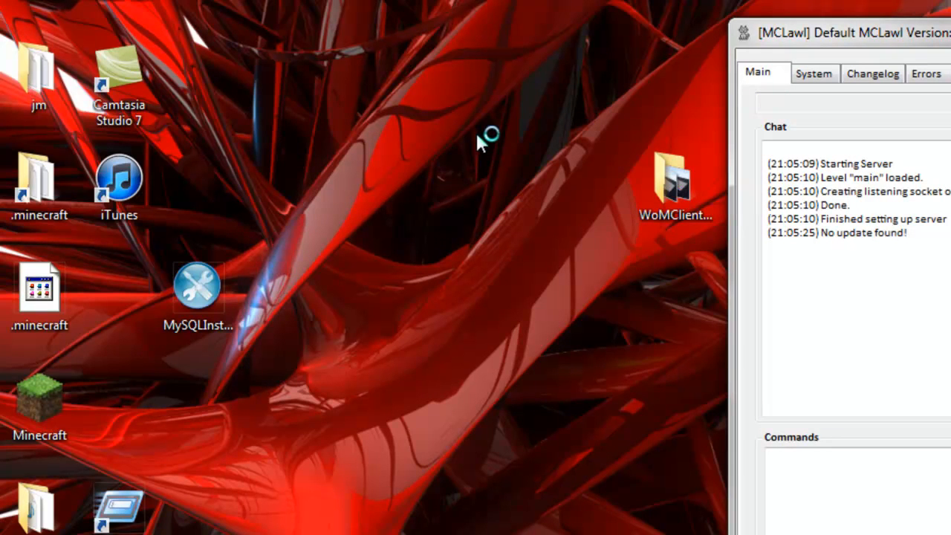
mouse_move(415, 184)
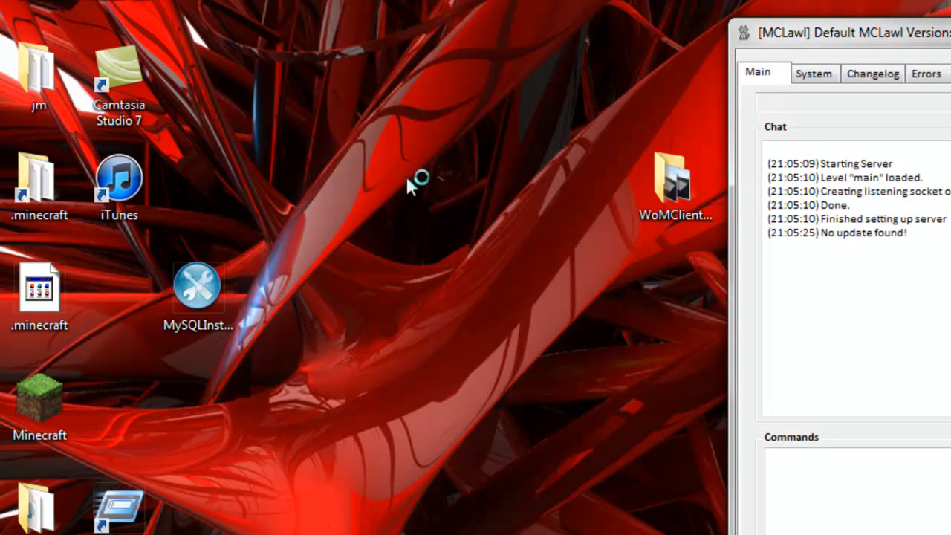
mouse_move(594, 161)
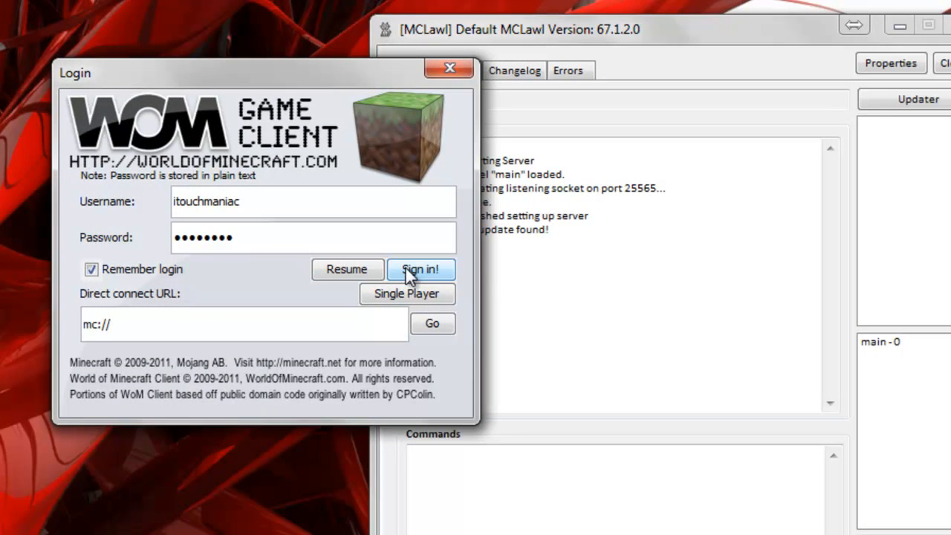
Sign in to WoM and scroll the Servers list down to the [MCLawl] entries.
left_click(421, 269)
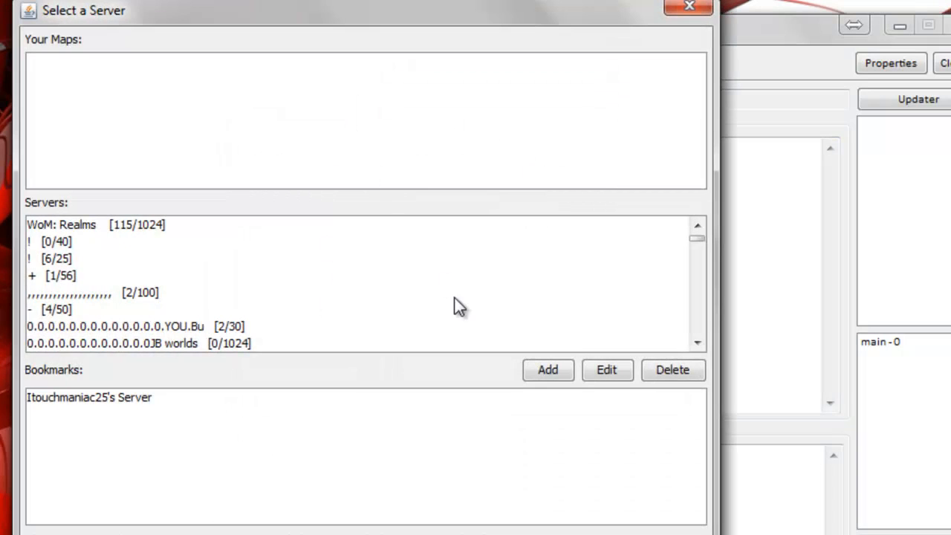
left_click(697, 343)
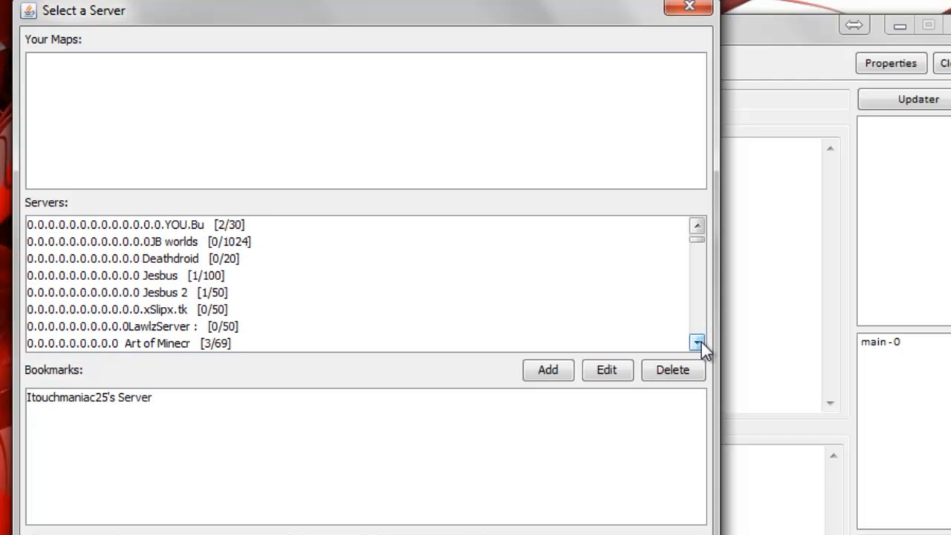
left_click(697, 341)
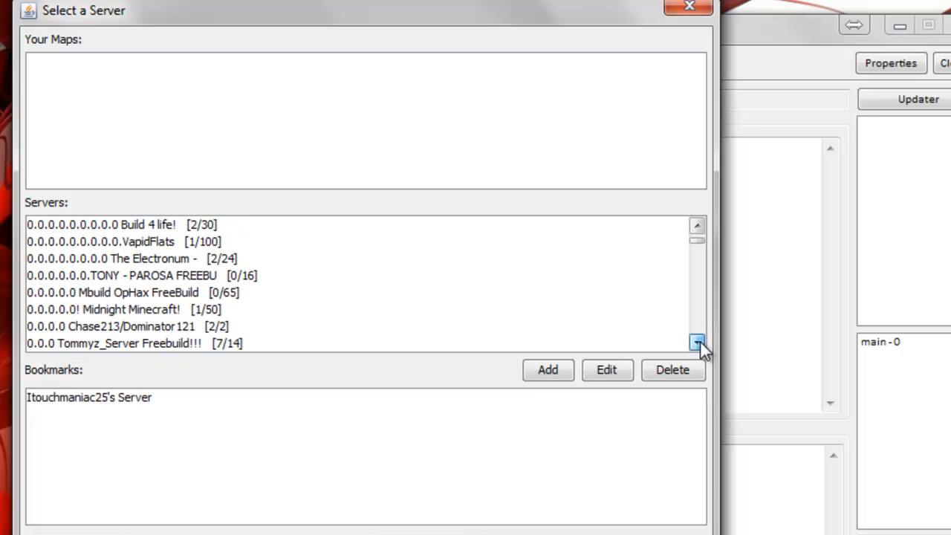
left_click(697, 343)
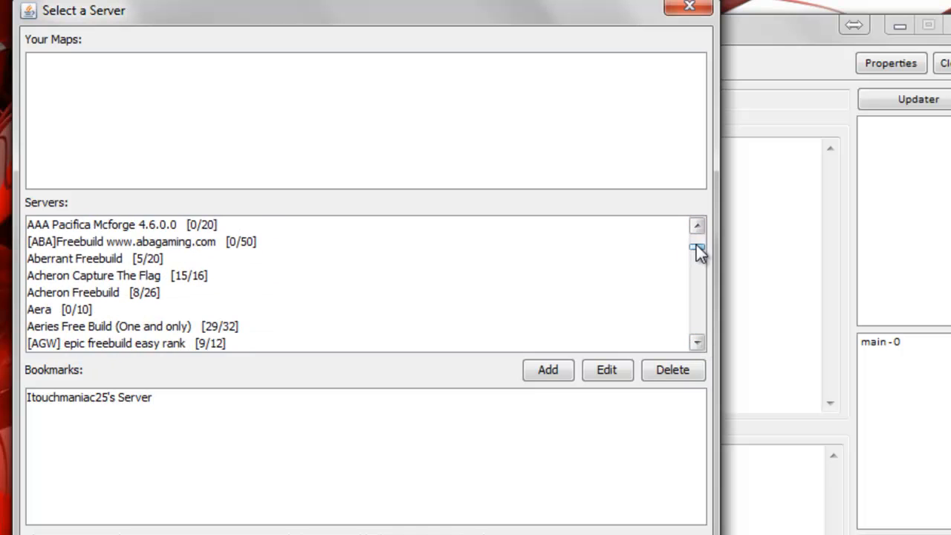
scroll("down", 3)
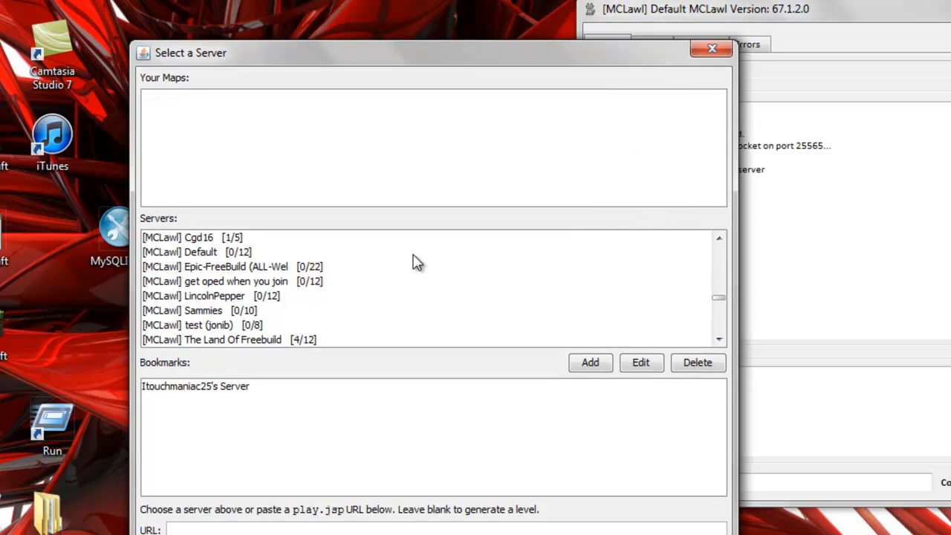
Connect to the [MCLawl] Default server and load into its grassy world.
left_click(197, 253)
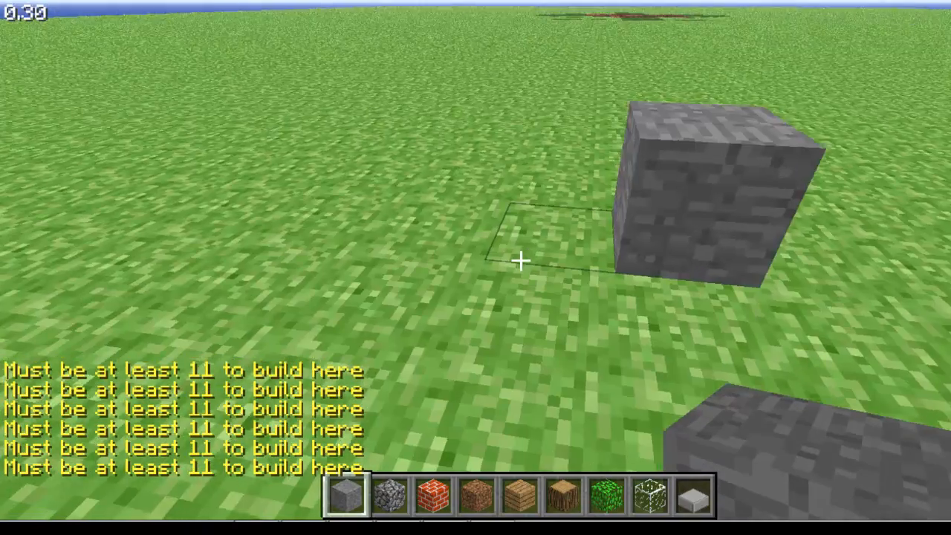
Pause the game with Esc, then open and close Properties in the MCLawl console.
key("Escape")
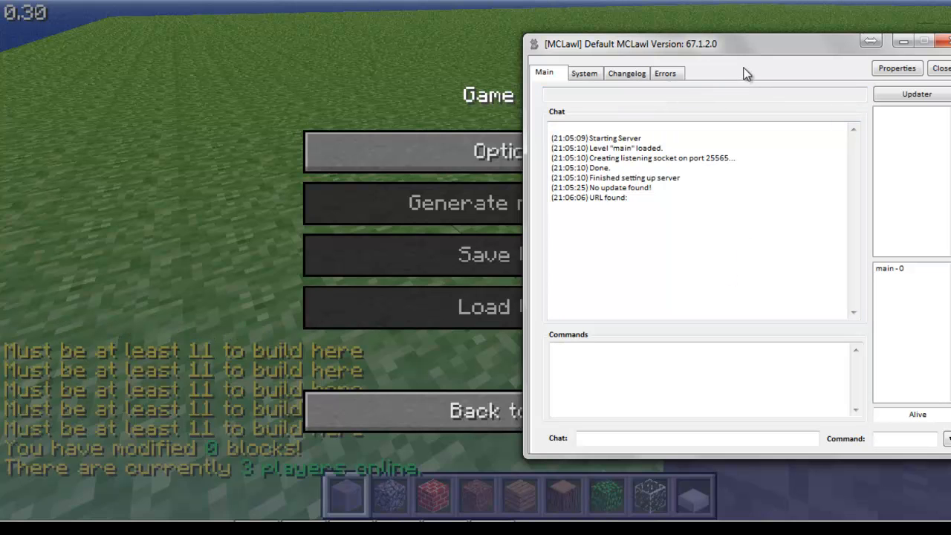
mouse_move(701, 95)
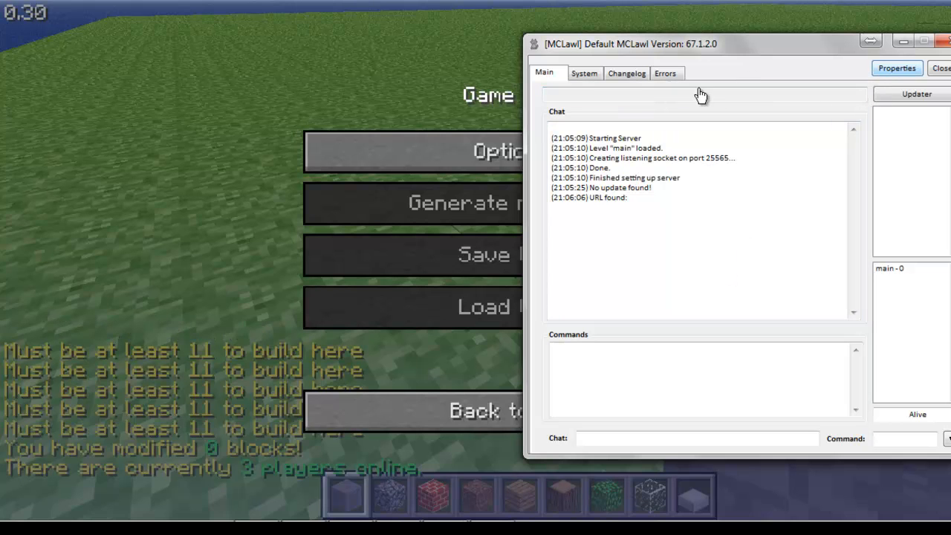
left_click(897, 68)
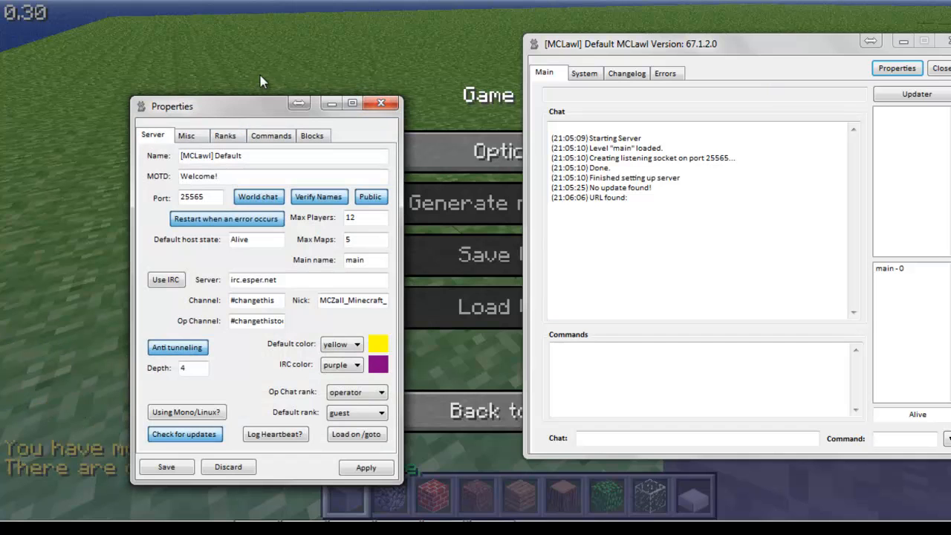
left_click(380, 102)
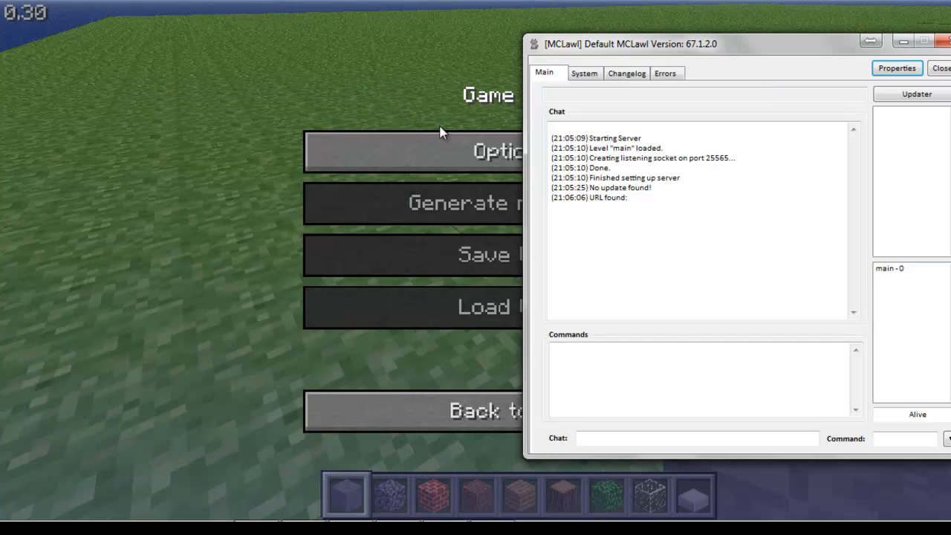